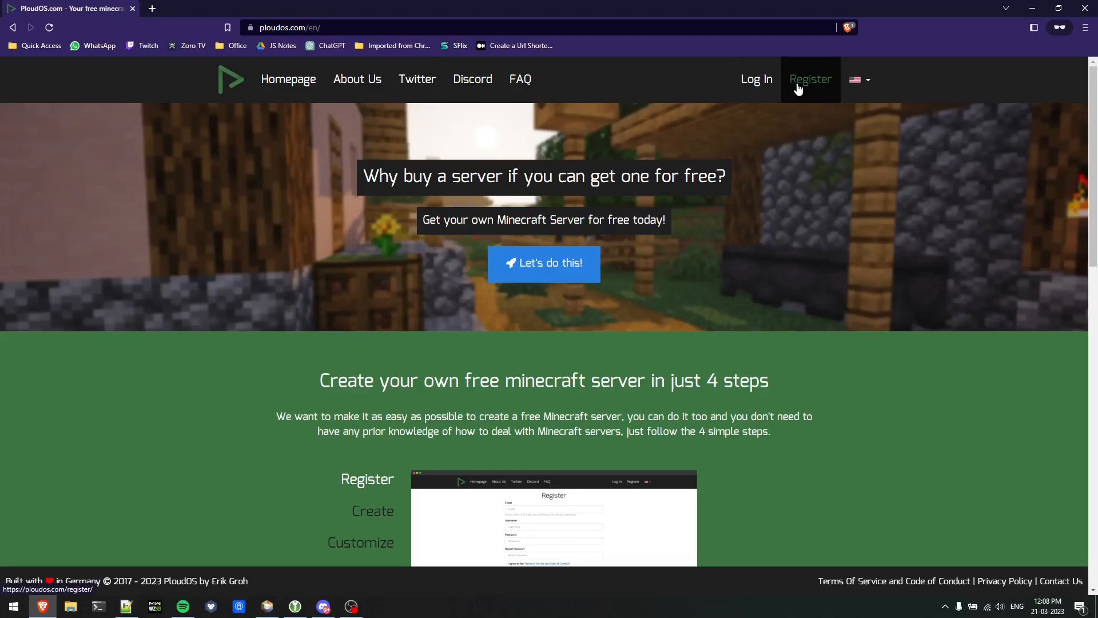
mouse_move(808, 98)
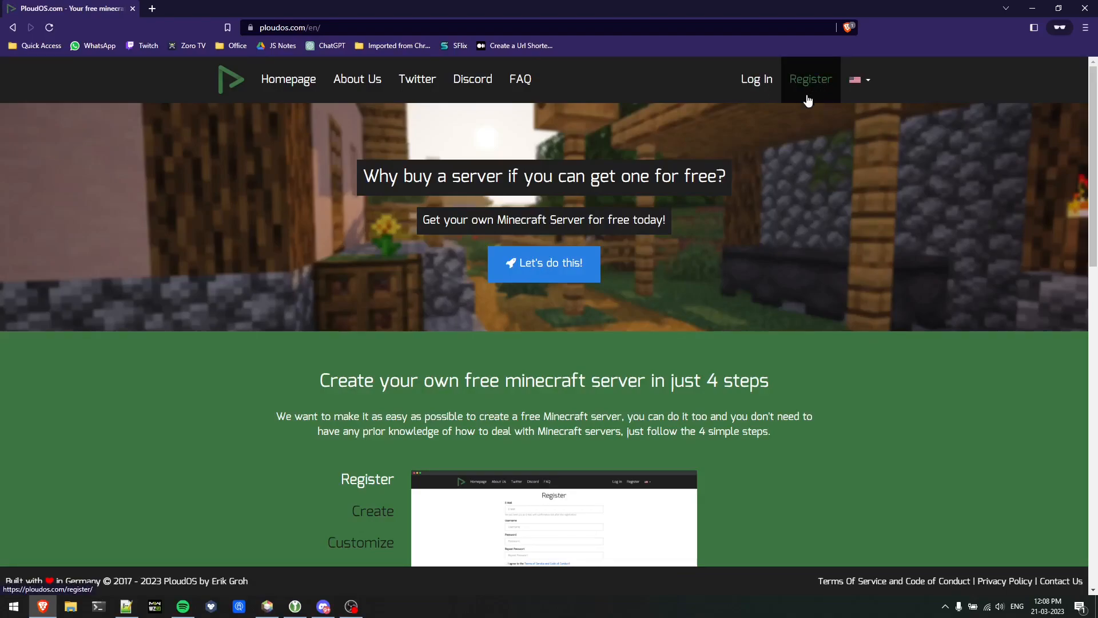
mouse_move(805, 93)
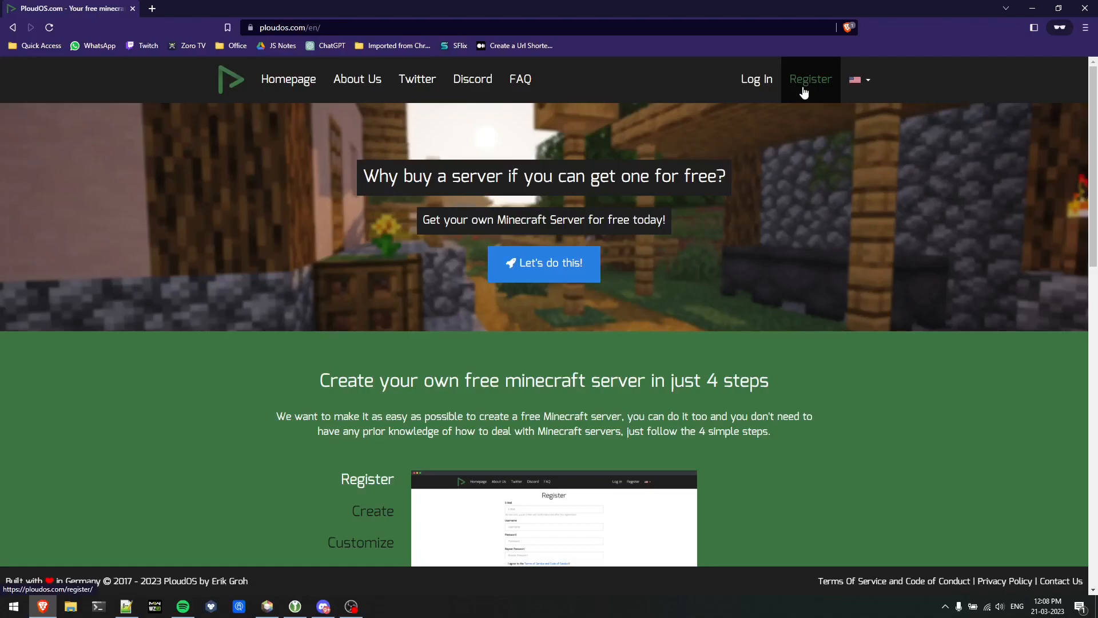
Step: Open the PloudOS account registration form from the top navigation bar
left_click(810, 78)
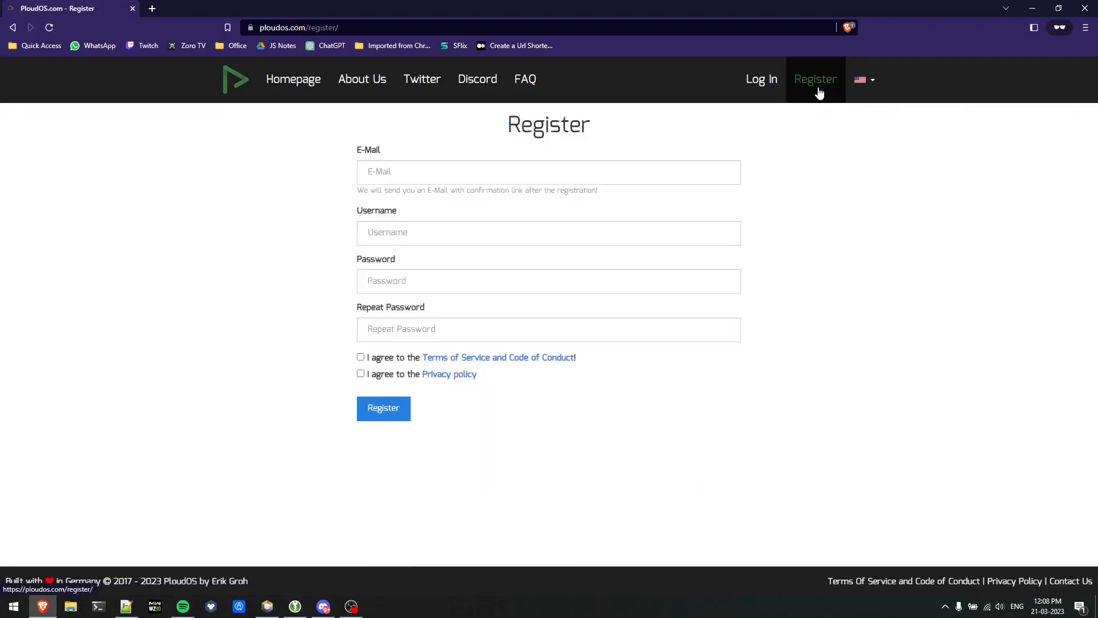
left_click(549, 172)
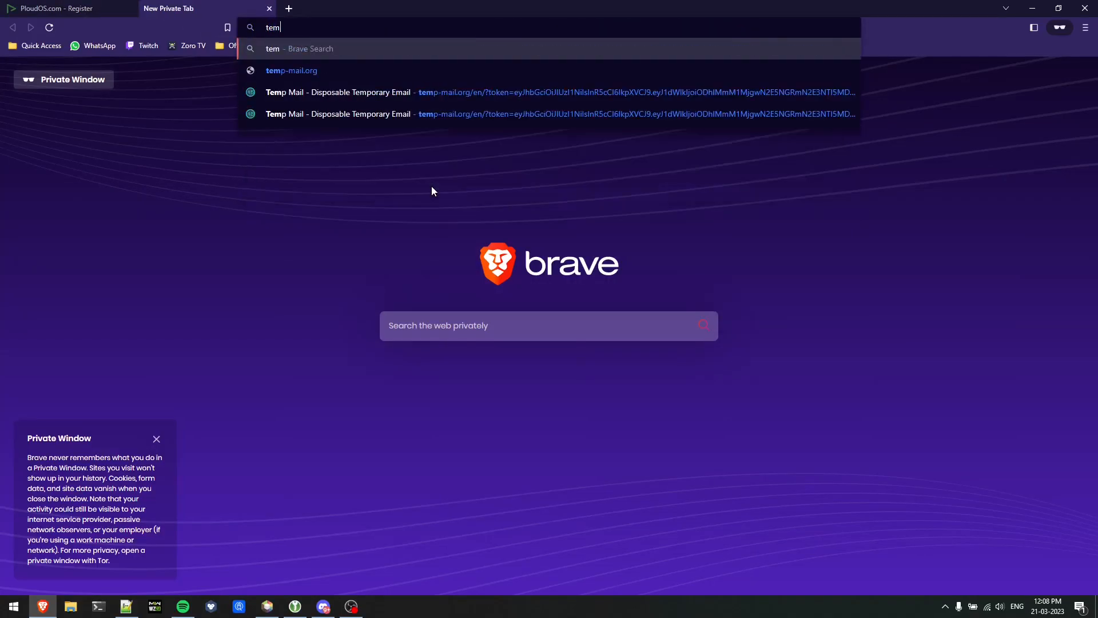
Step: Generate a disposable address on temp-mail.org in a private tab and copy it
key("Return")
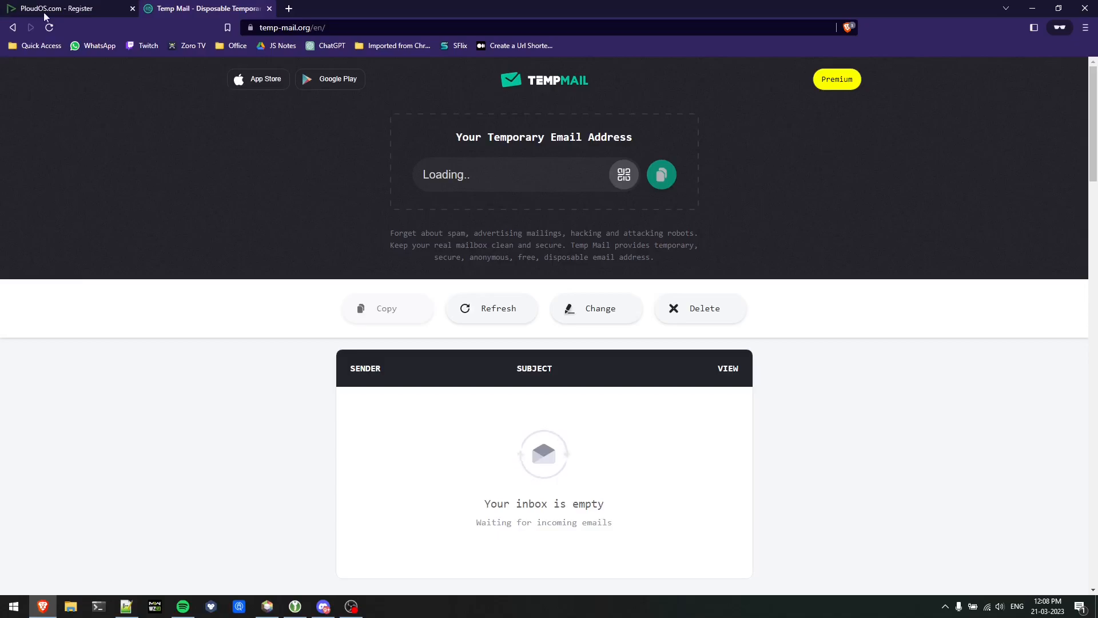
left_click(56, 8)
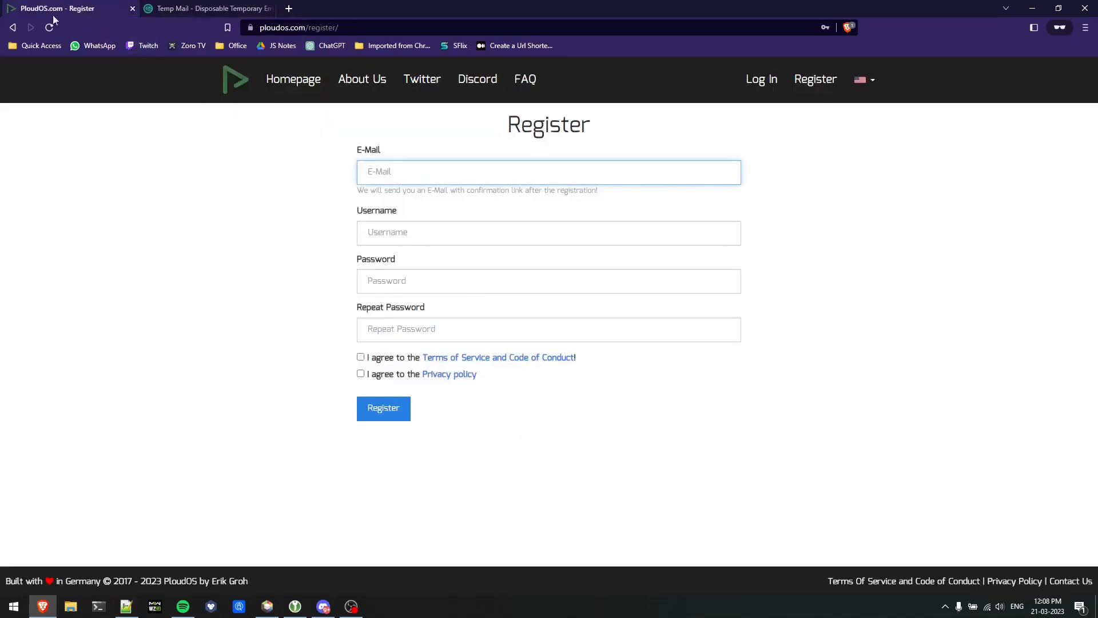
left_click(203, 7)
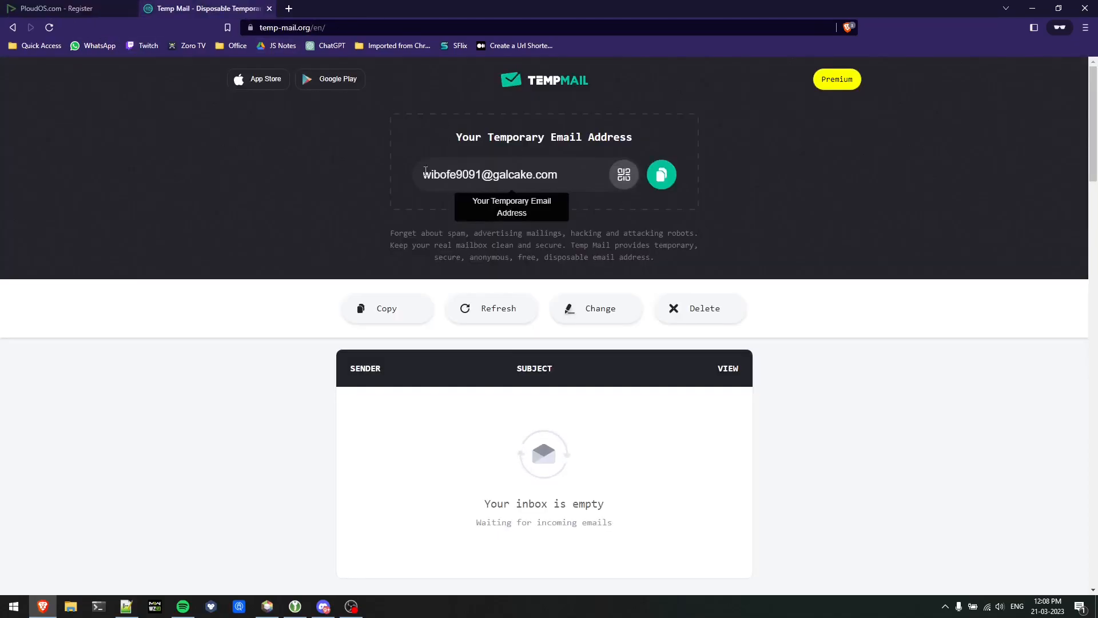
left_click(59, 8)
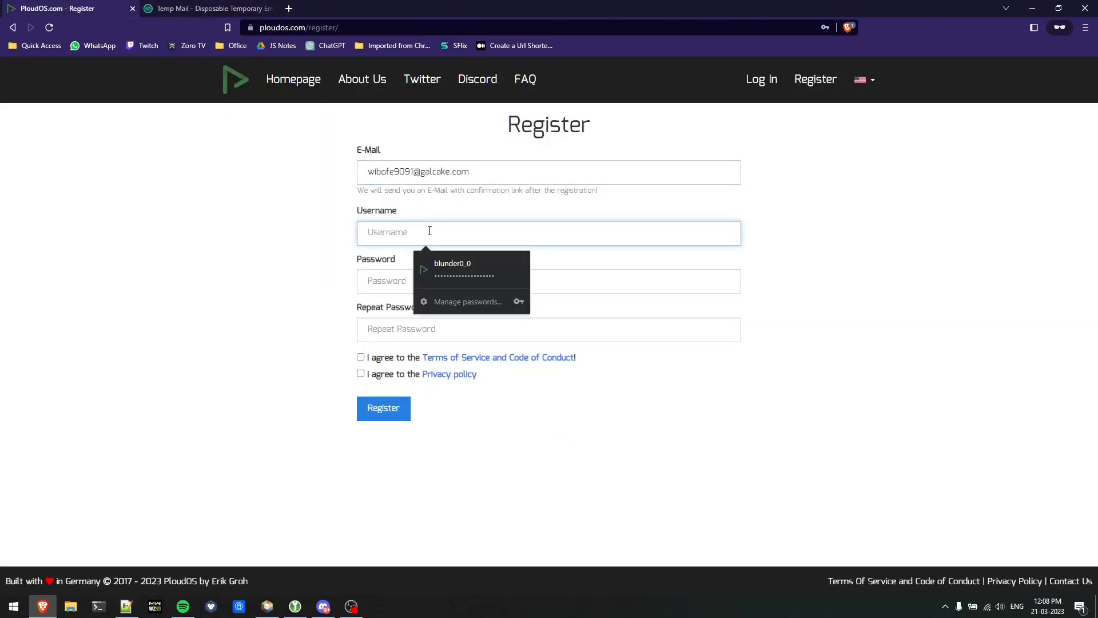
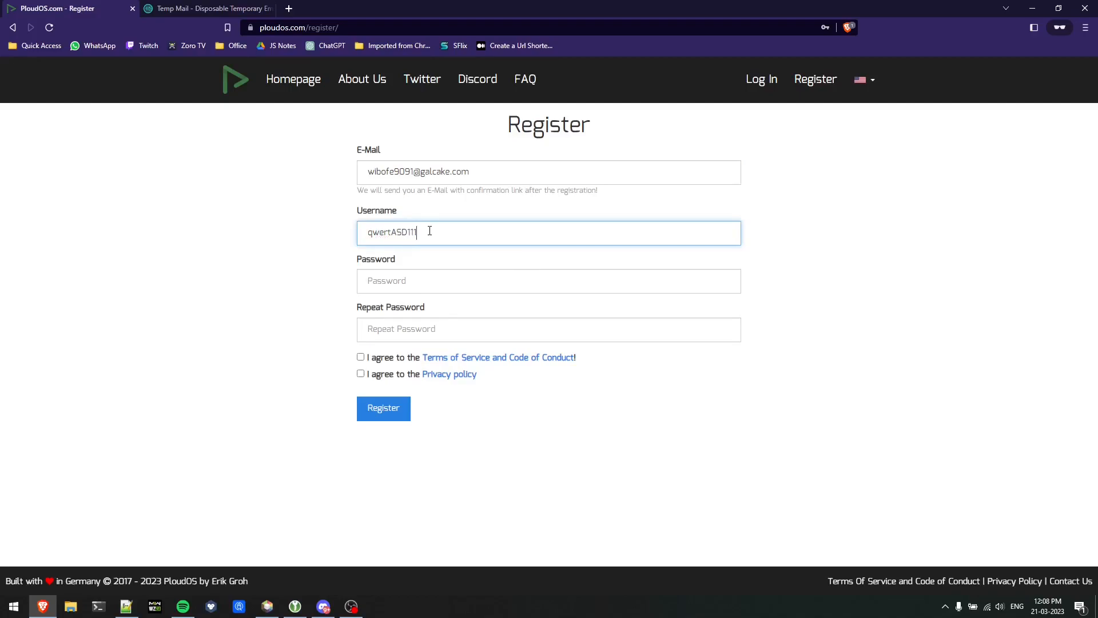
Step: Fill in email, username and repeated password, accept the terms, and submit registration
left_click(549, 280)
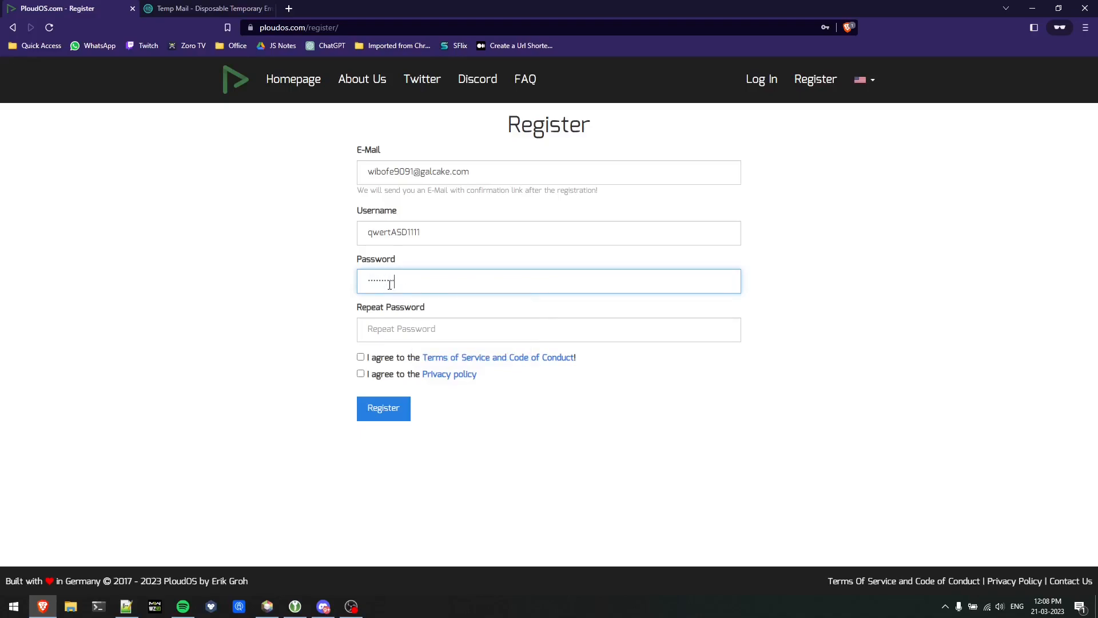
key("backspace")
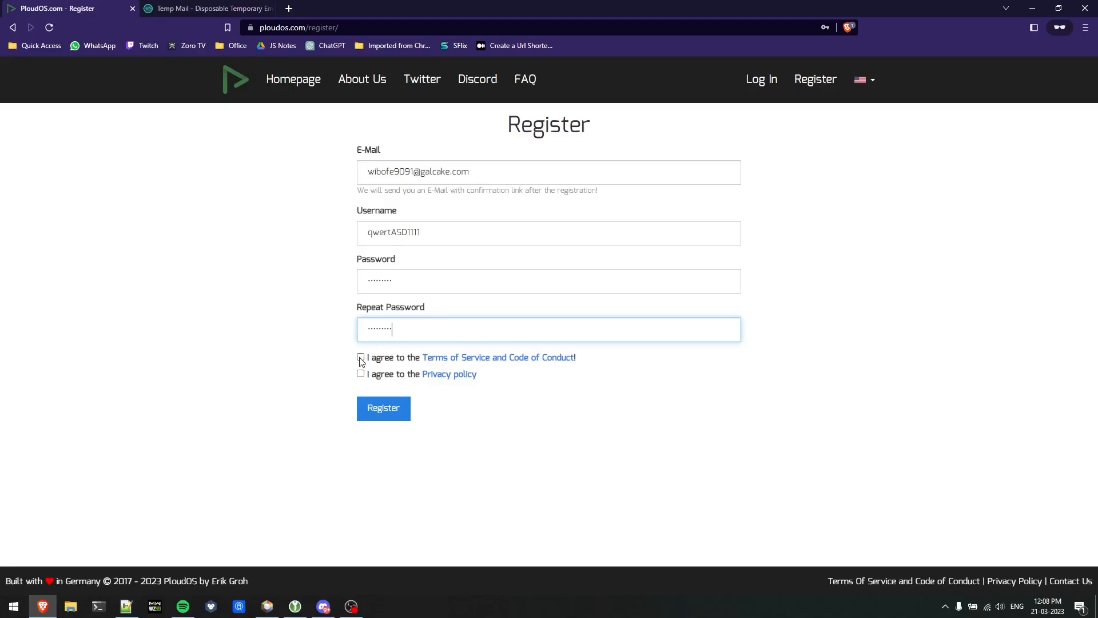
left_click(361, 357)
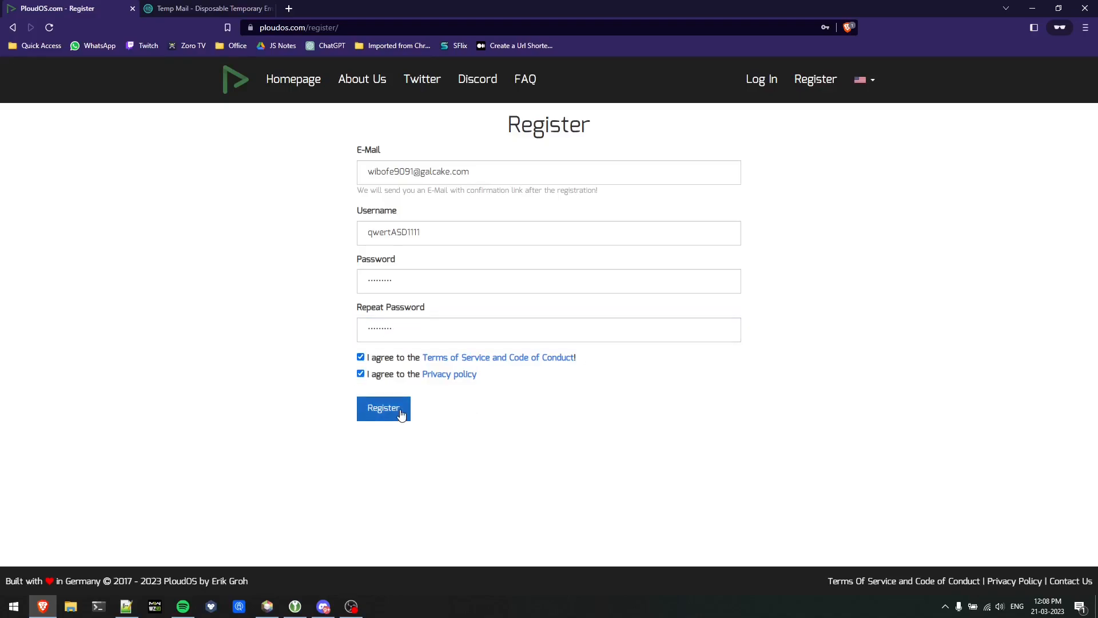
left_click(383, 408)
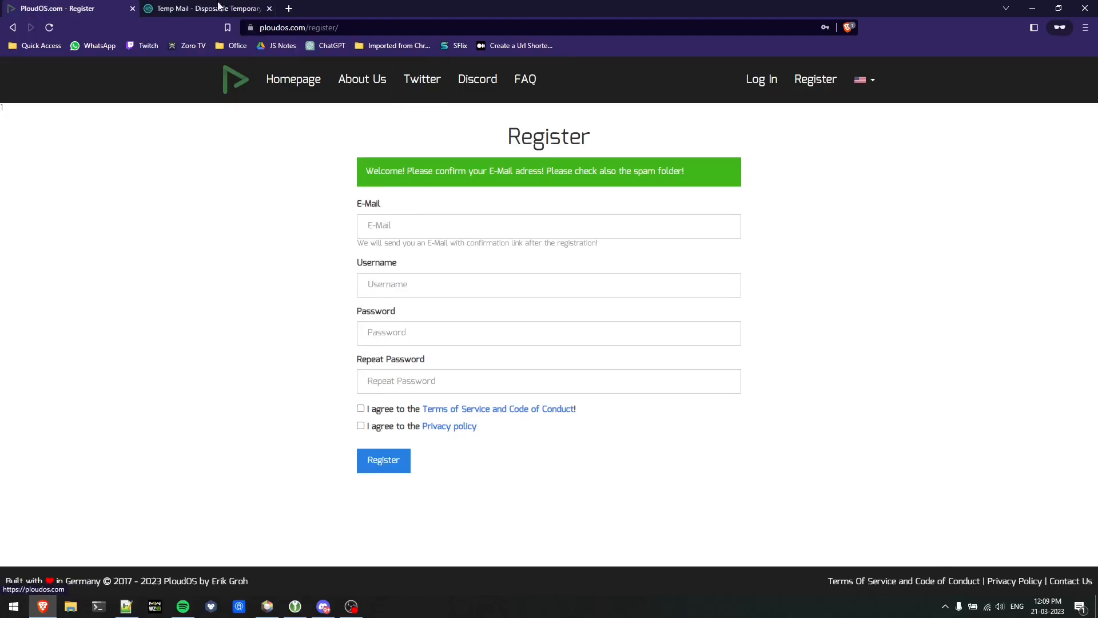
Step: Open the PloudOS E-Mail Confirmation message in Temp Mail and follow Confirm Account
left_click(203, 8)
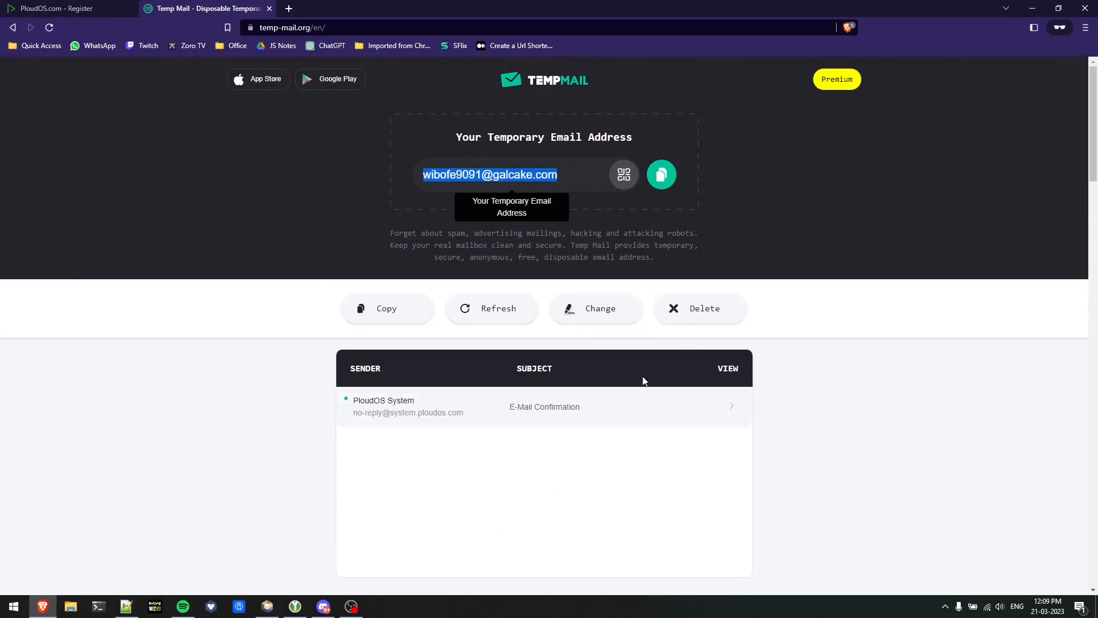
left_click(731, 406)
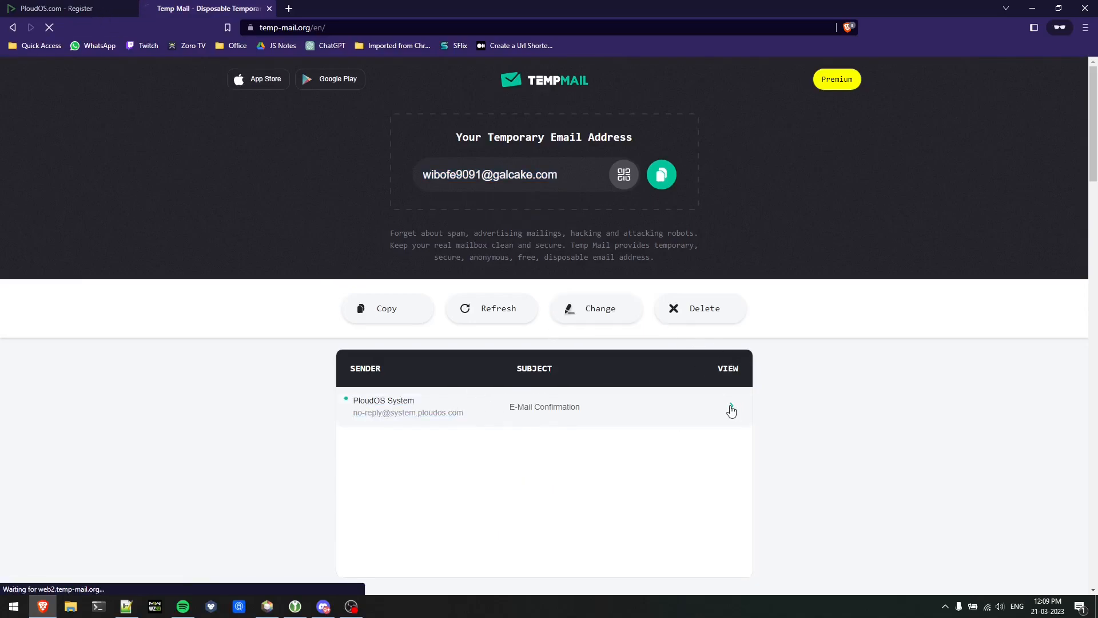
left_click(731, 409)
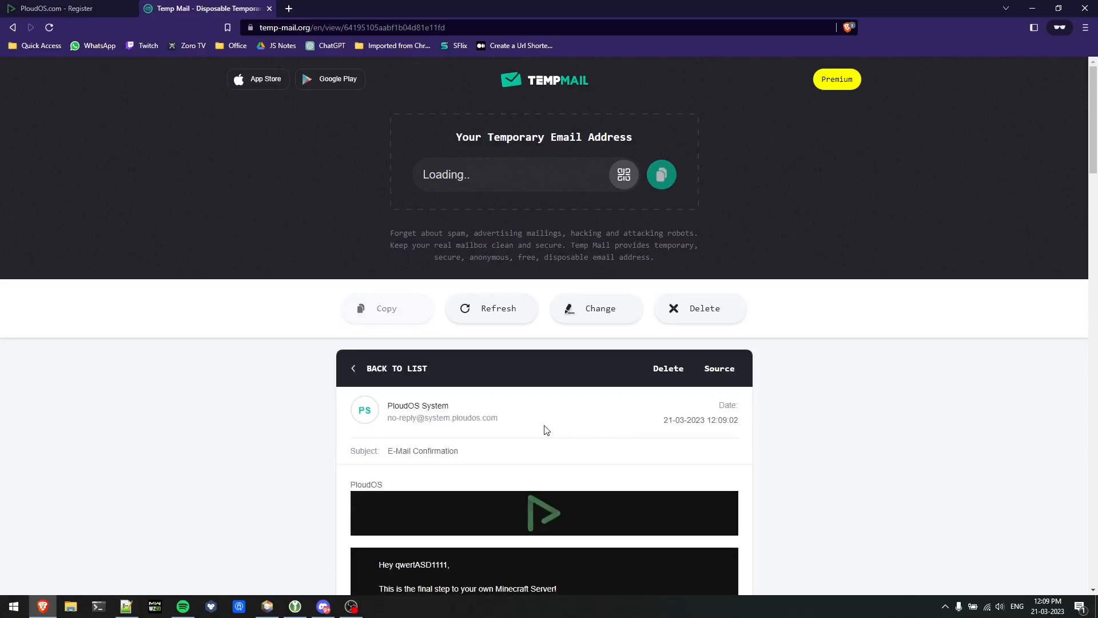
left_click(544, 552)
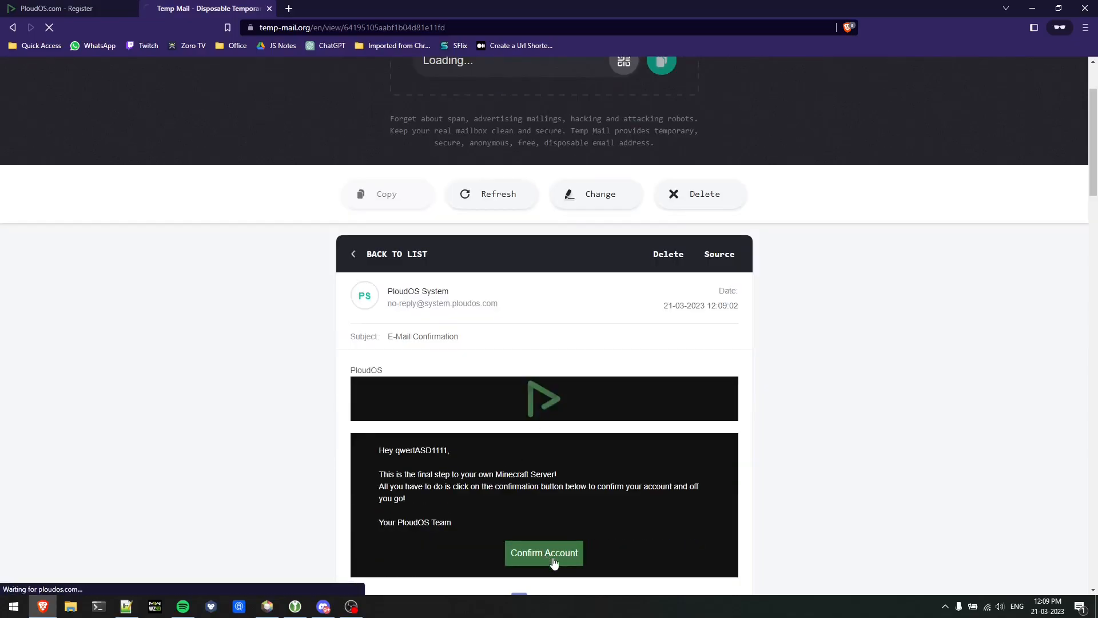
left_click(544, 552)
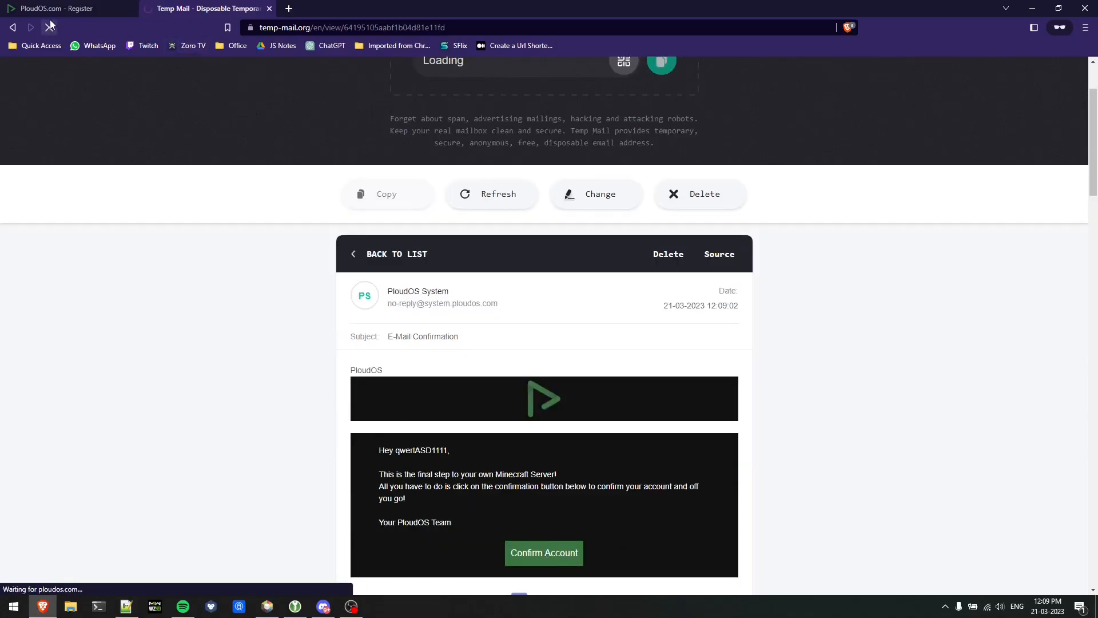
left_click(543, 553)
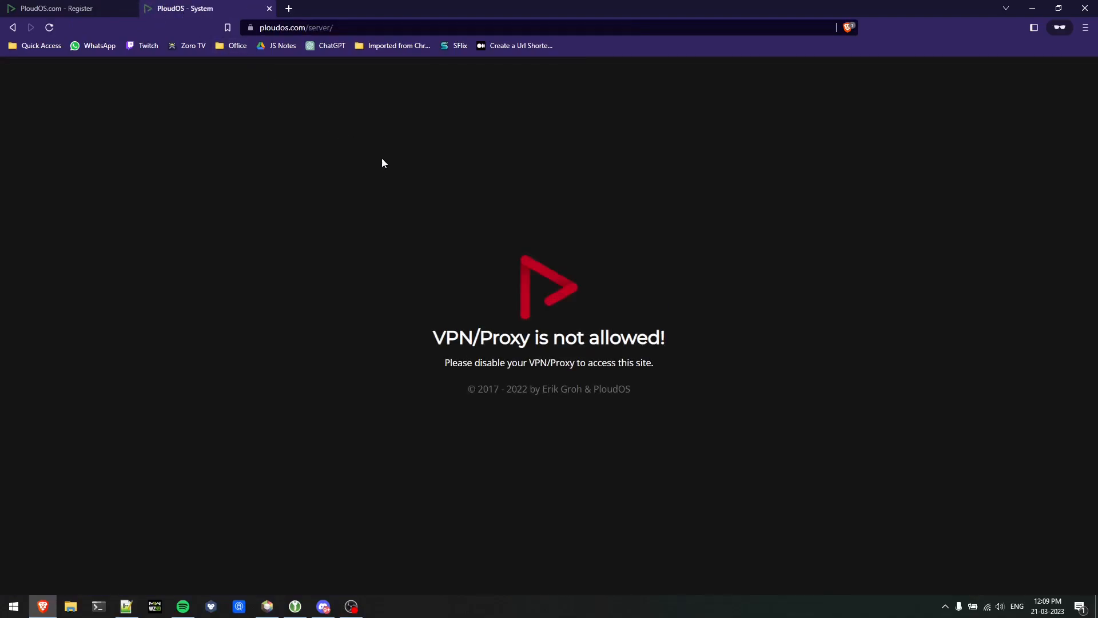
Step: Disable the VPN, reload the blocked page, and go to Manage Servers
left_click(944, 606)
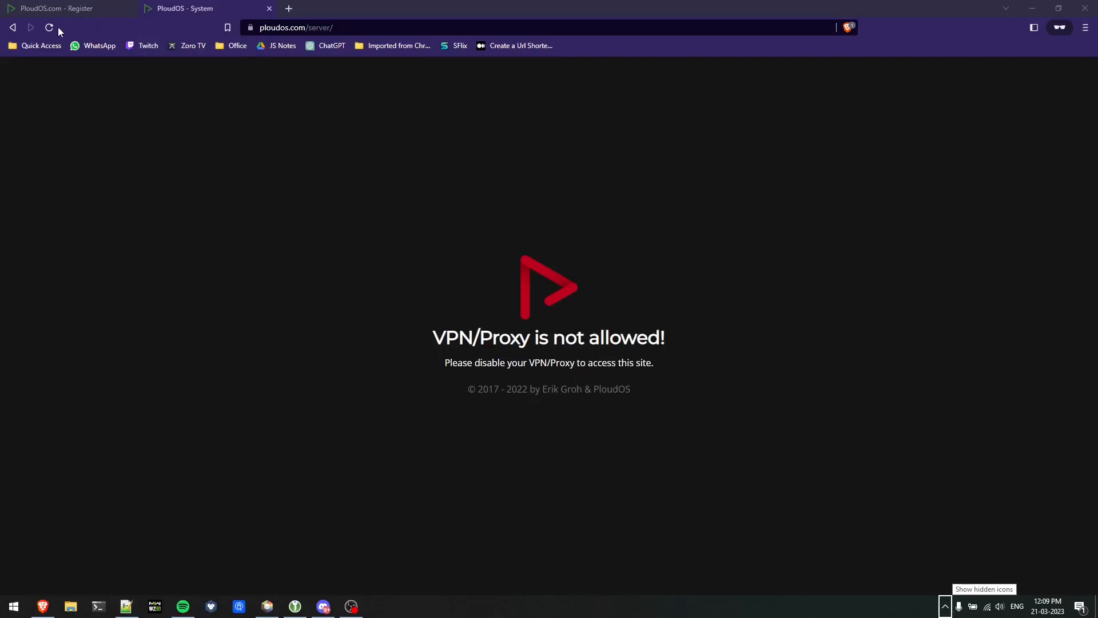
left_click(49, 28)
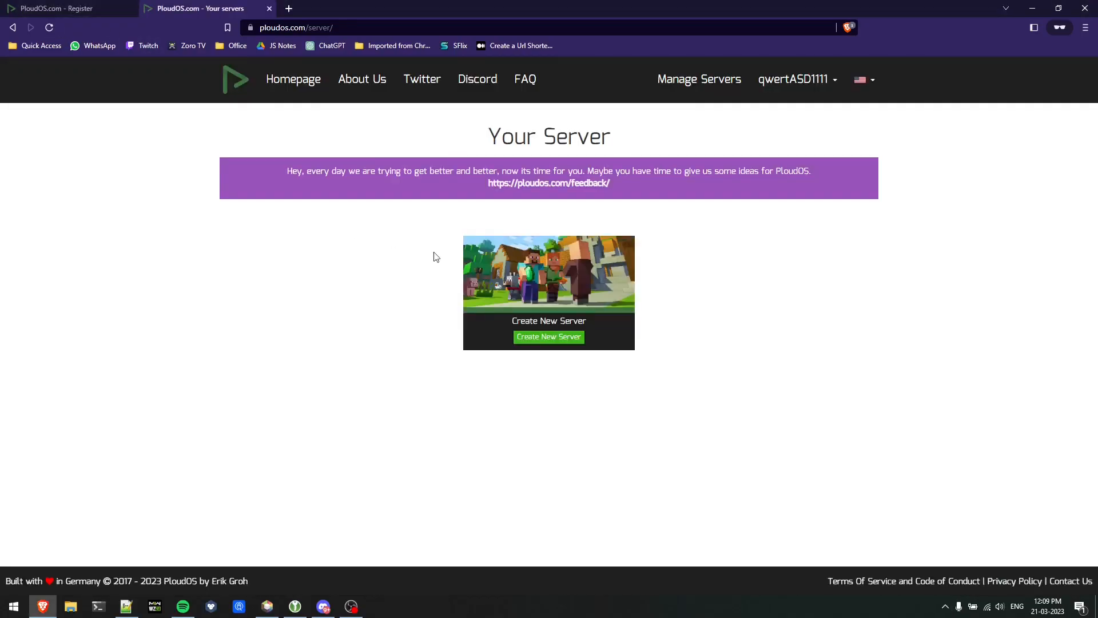
left_click(793, 79)
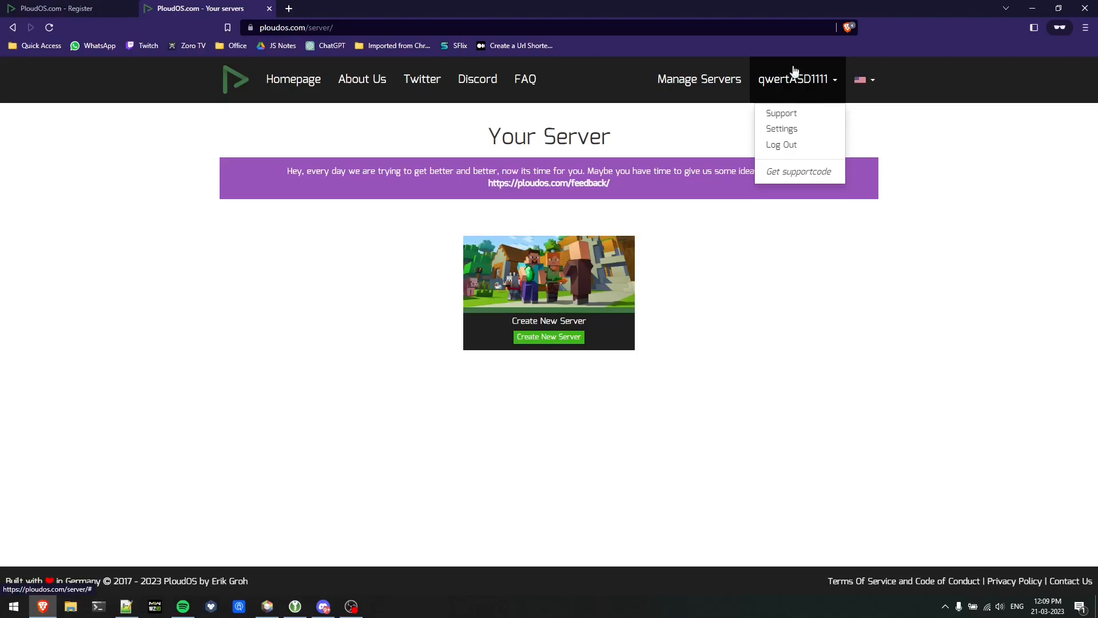
left_click(768, 300)
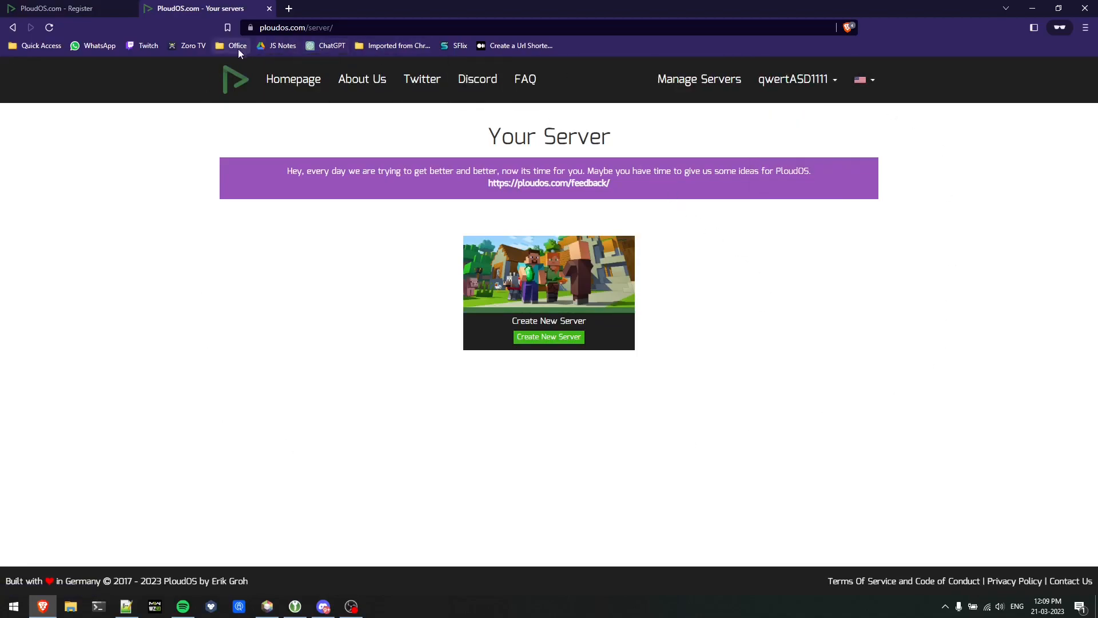
left_click(698, 79)
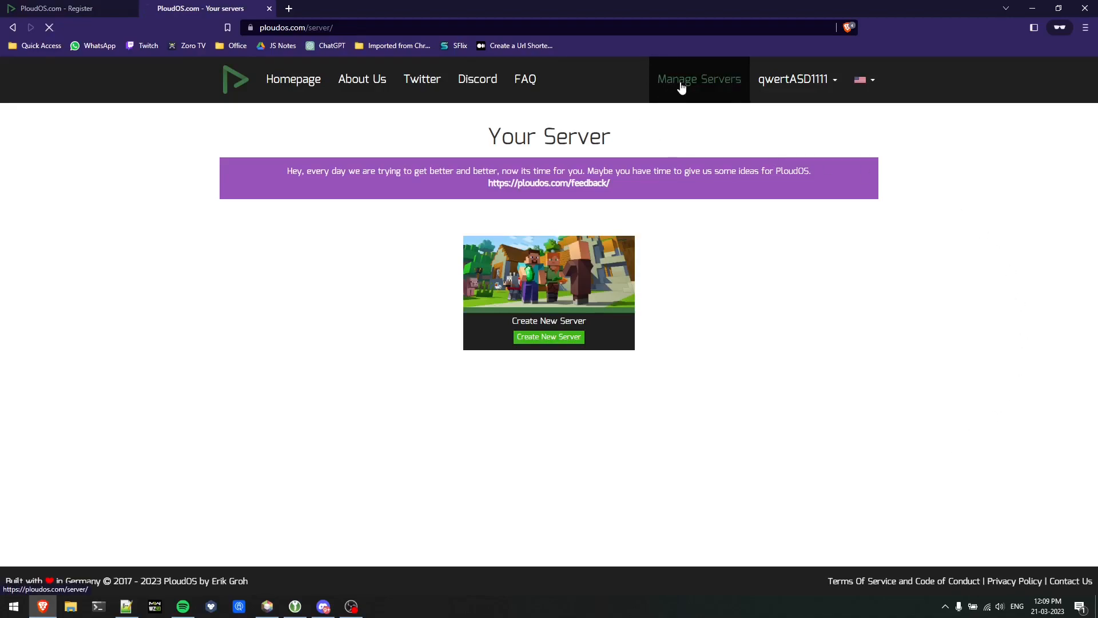
mouse_move(736, 111)
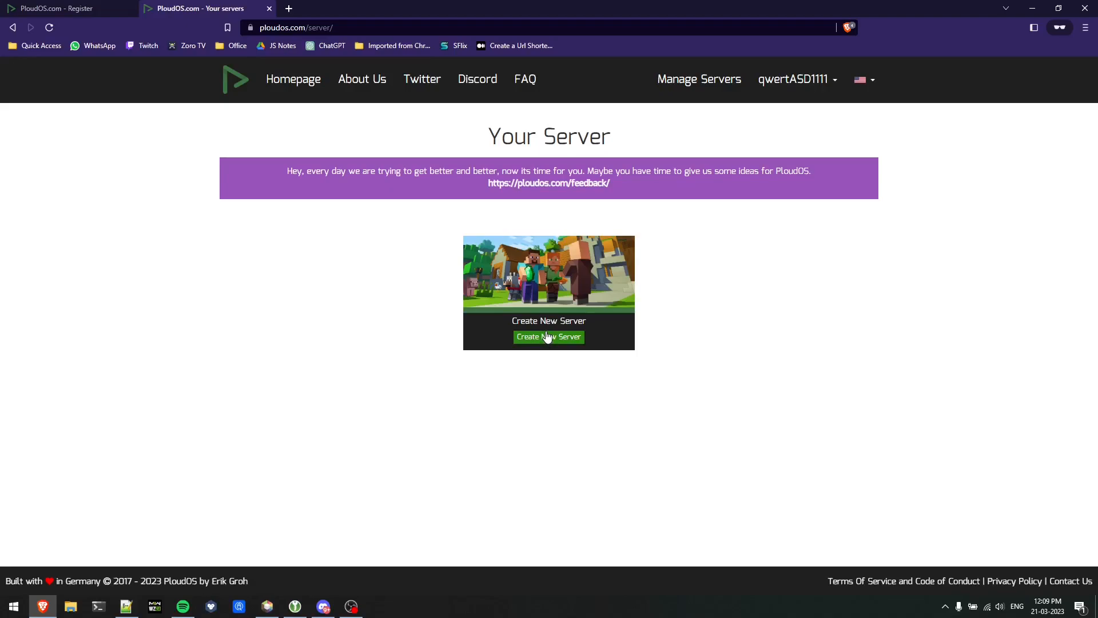
Step: Start a new server and name it TestServer
left_click(549, 337)
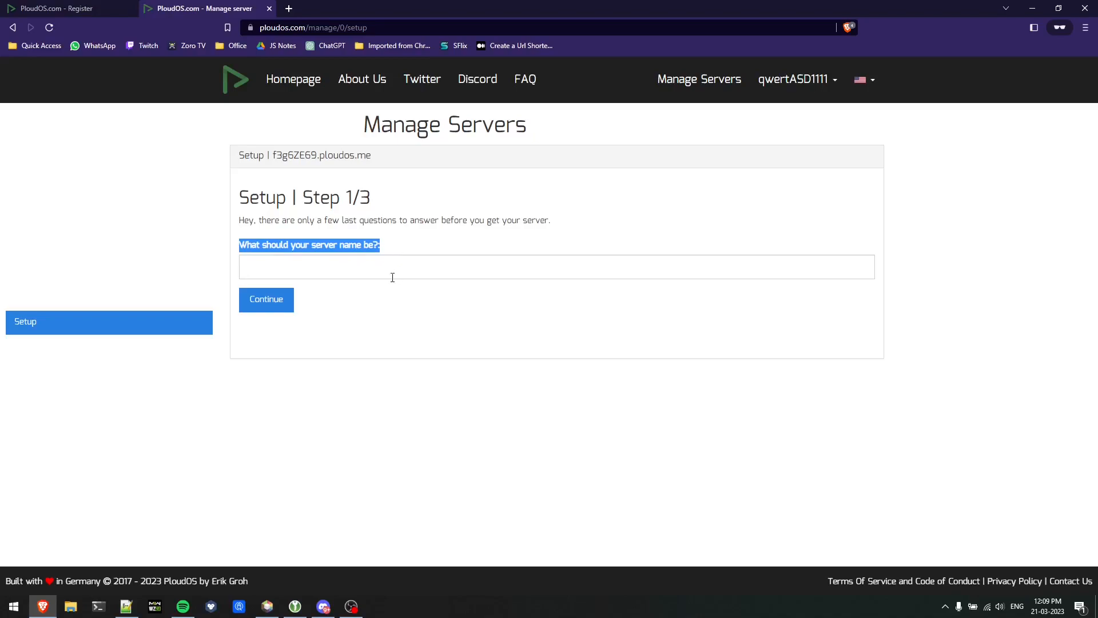
type("T")
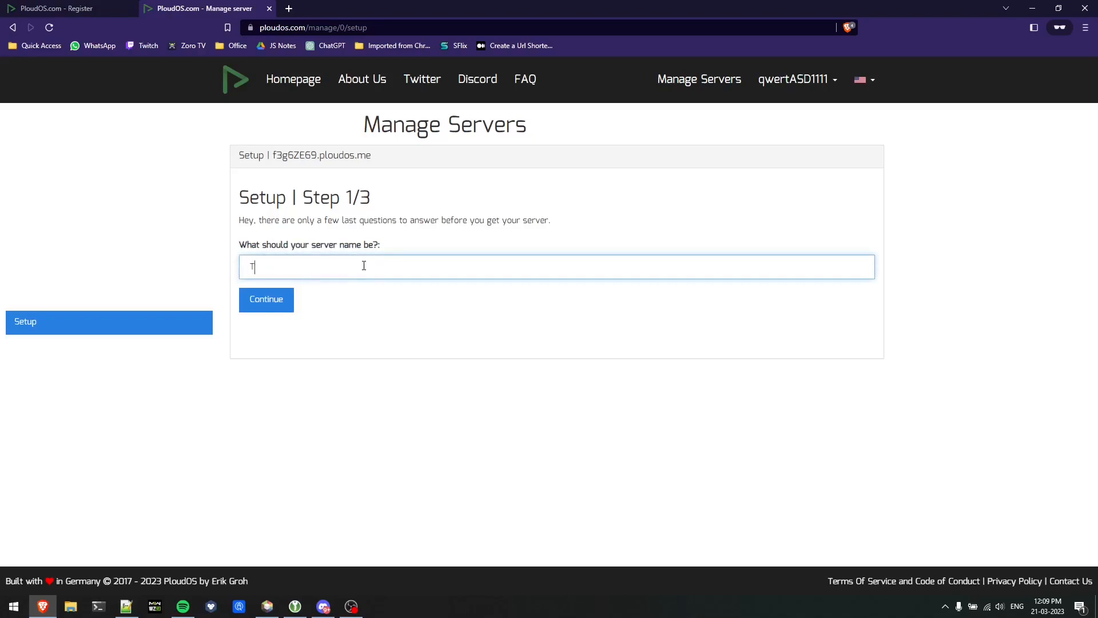
type("estServer")
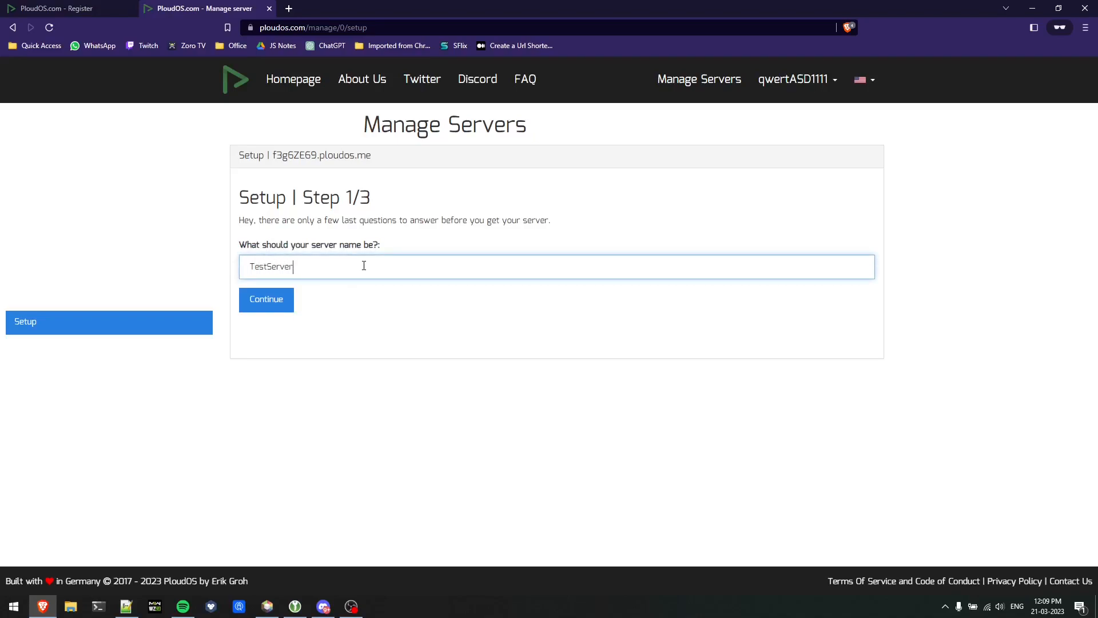
Step: Accept the name and set the server address to testJoinServer
left_click(265, 299)
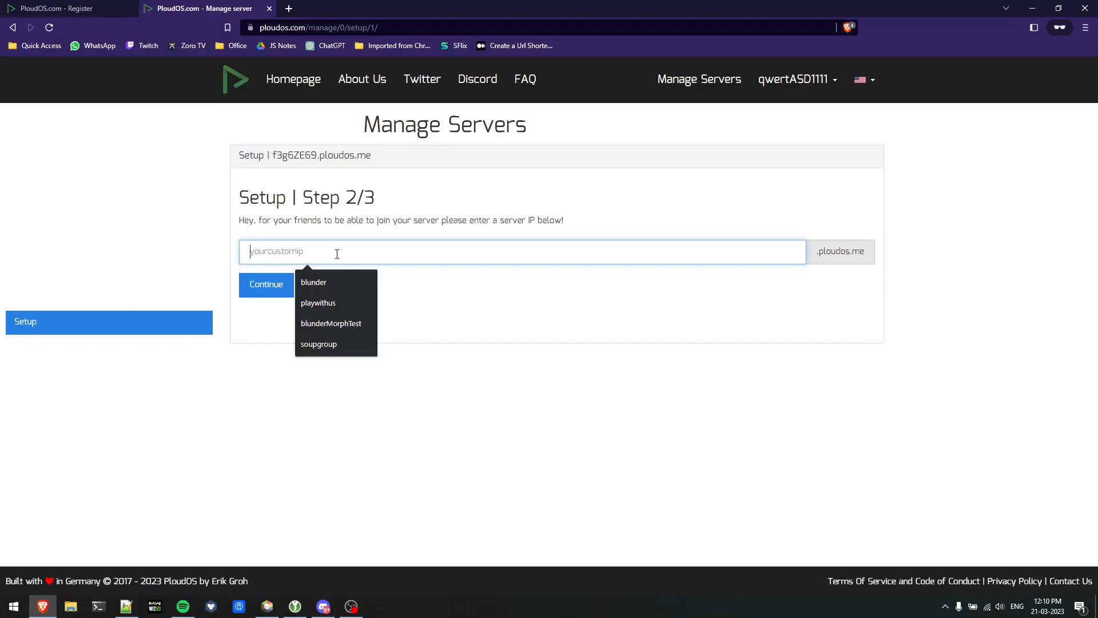
mouse_move(426, 246)
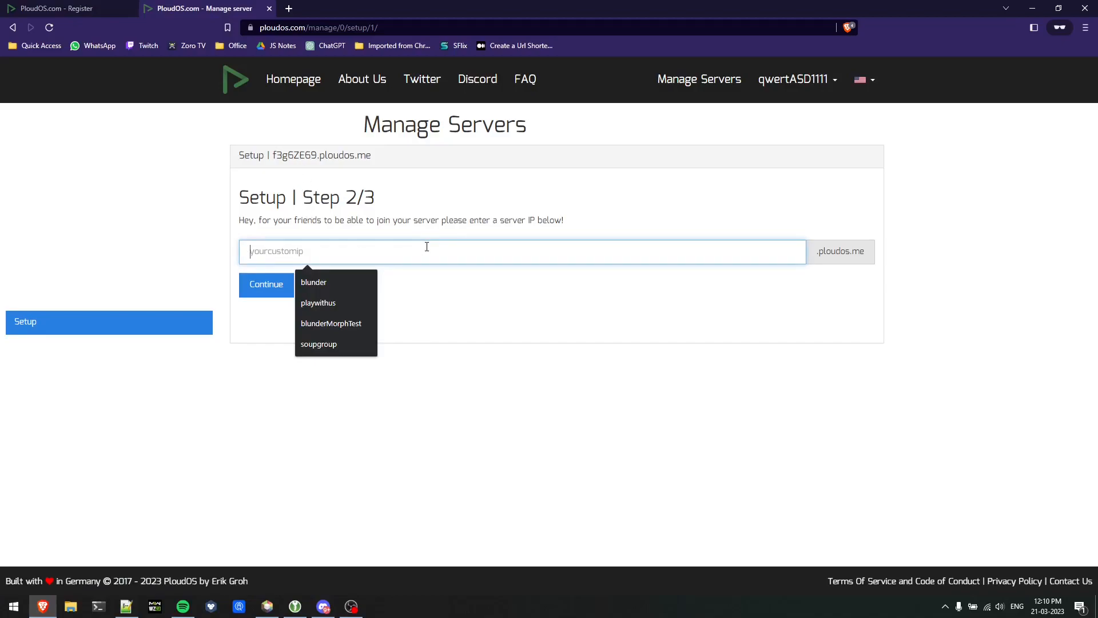
type("testJoinSer")
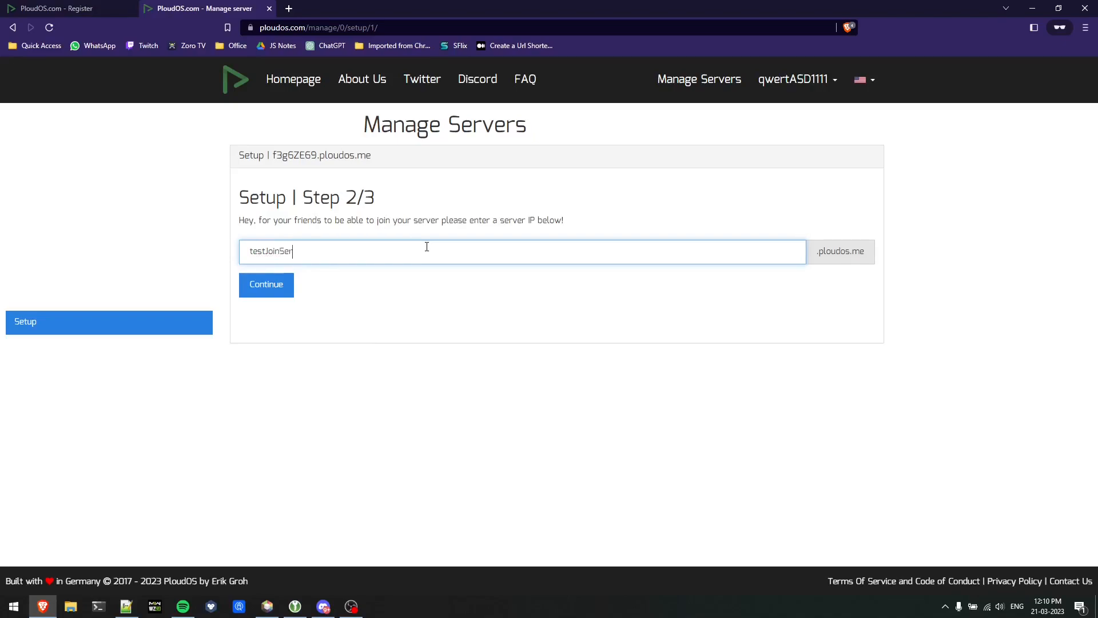
type("ver")
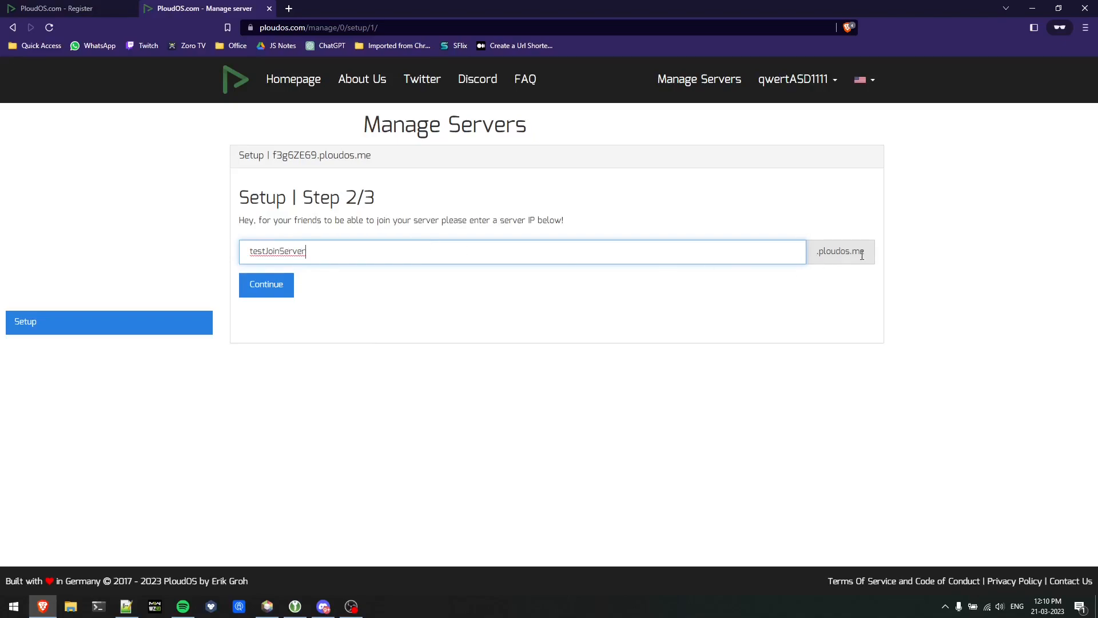
left_click(265, 284)
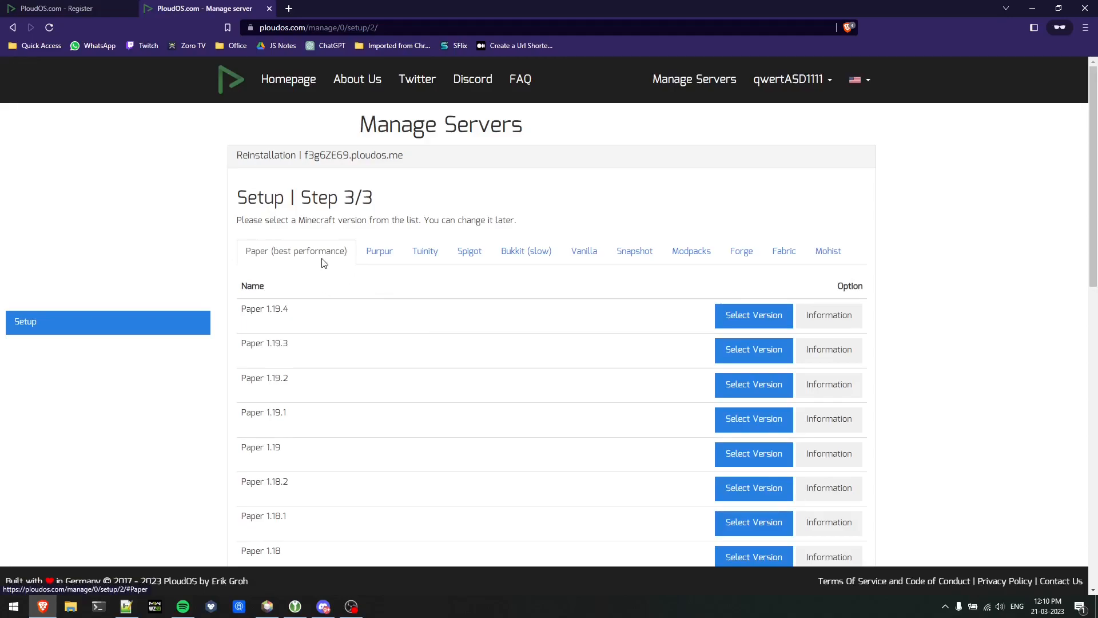
Step: Filter Fabric versions by 1.19.3 and mark the 0.14.17 loader version
scroll("down", 3)
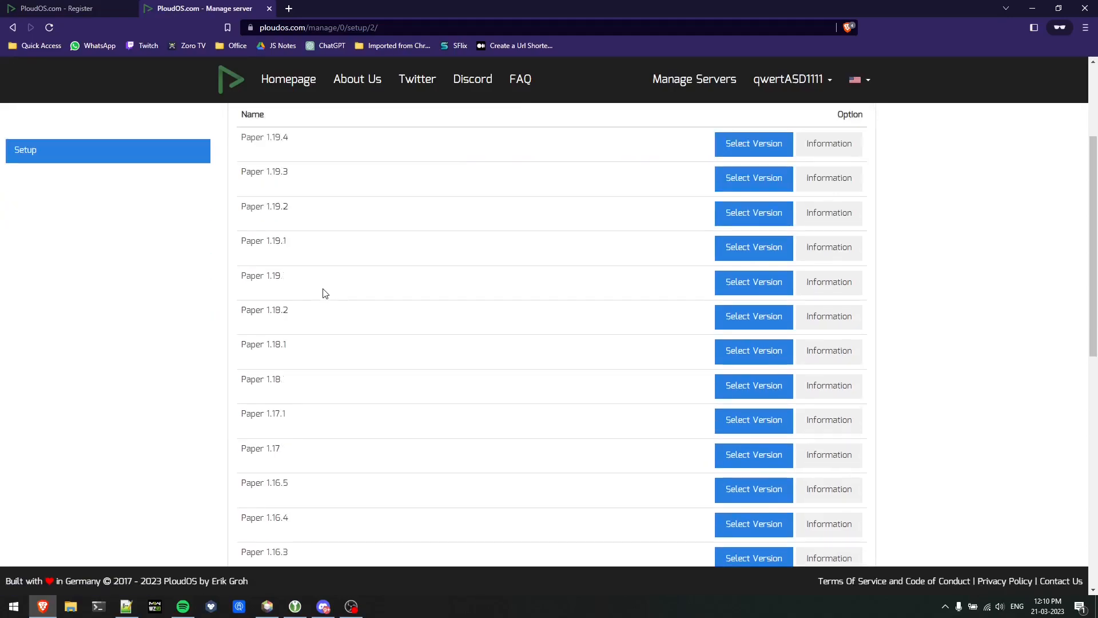
scroll("up", 3)
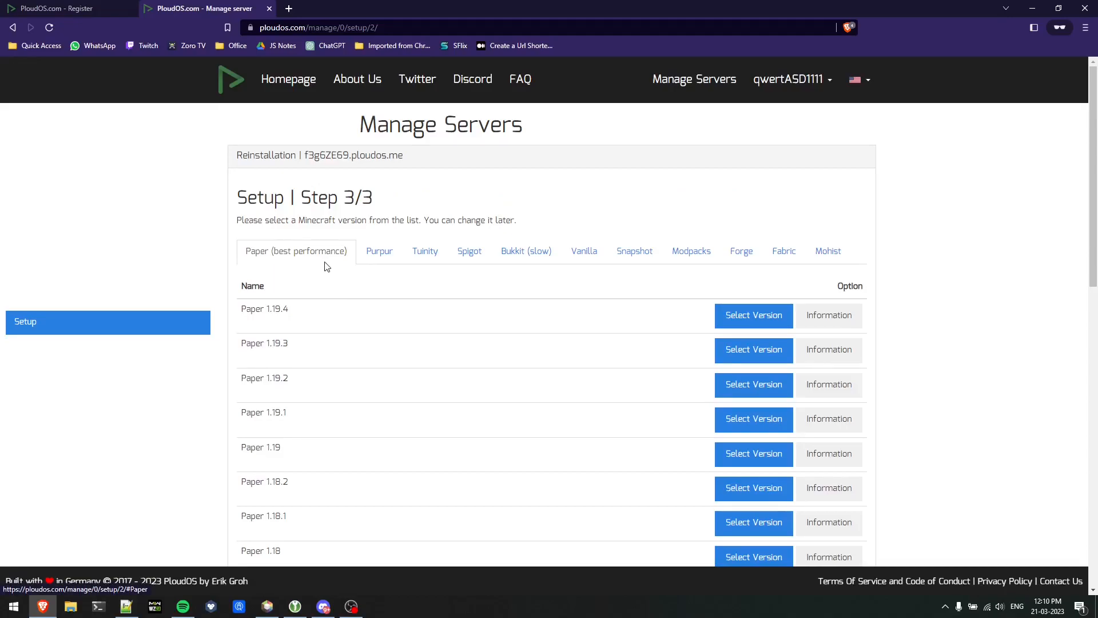
mouse_move(397, 284)
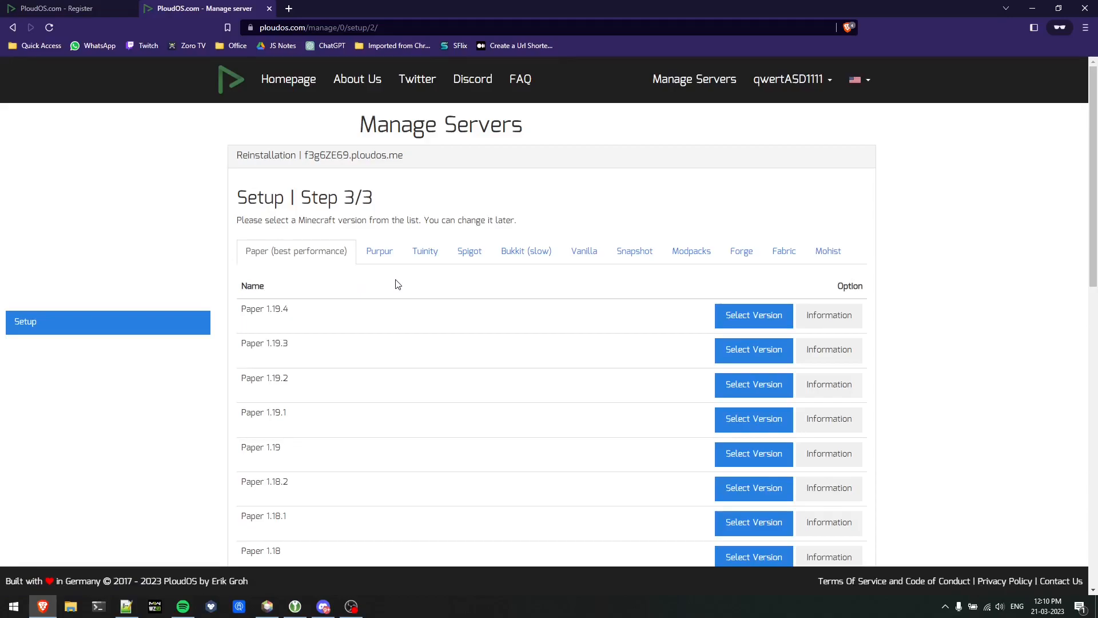
mouse_move(272, 311)
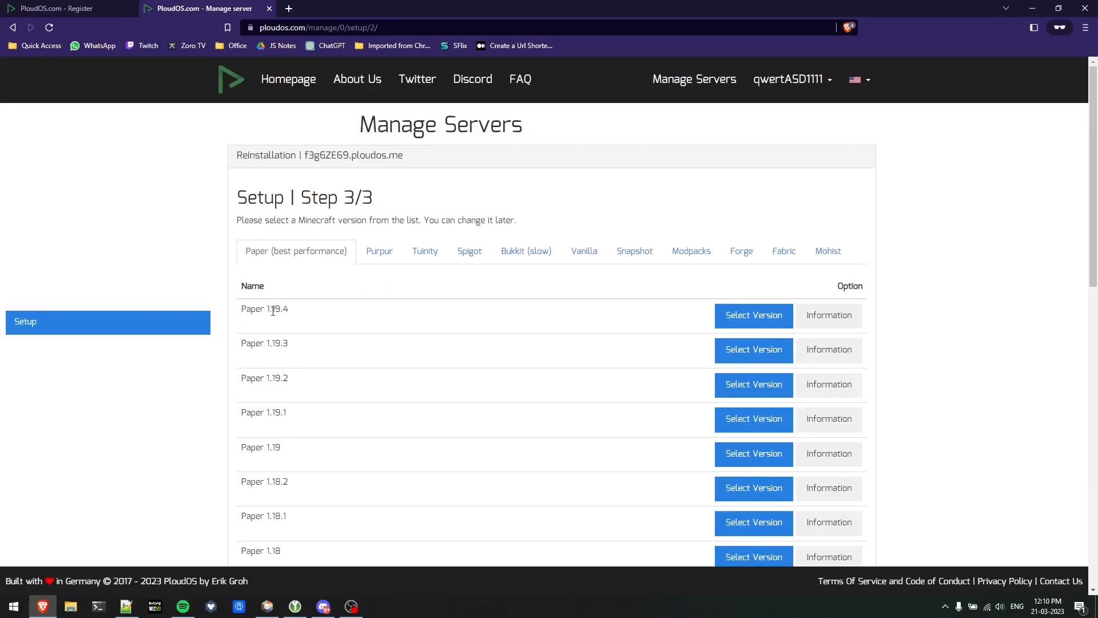
mouse_move(783, 251)
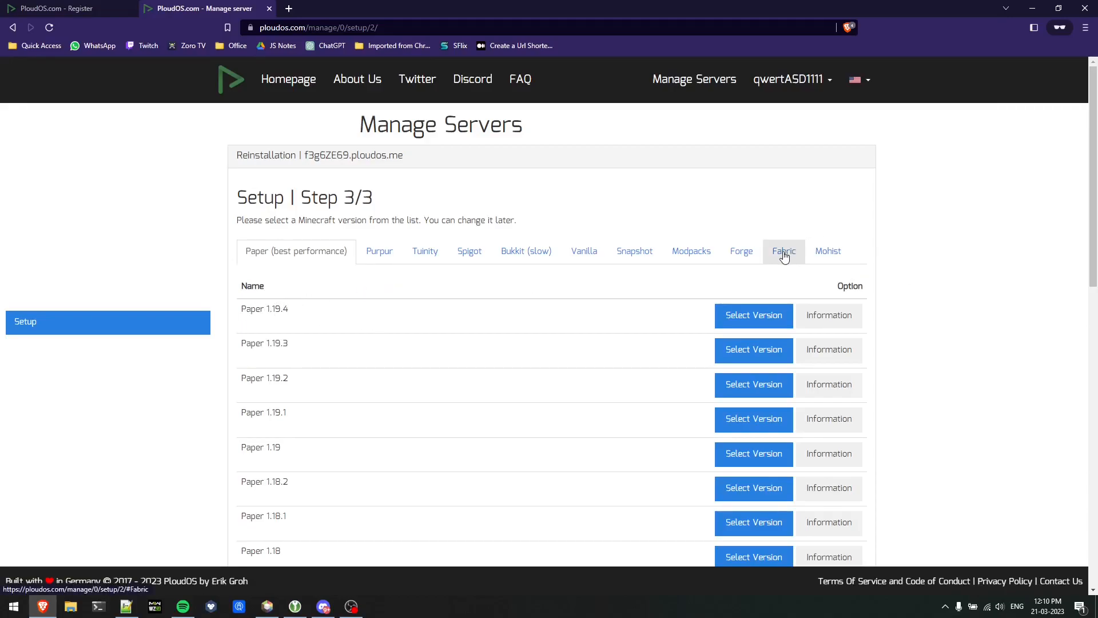
mouse_move(788, 253)
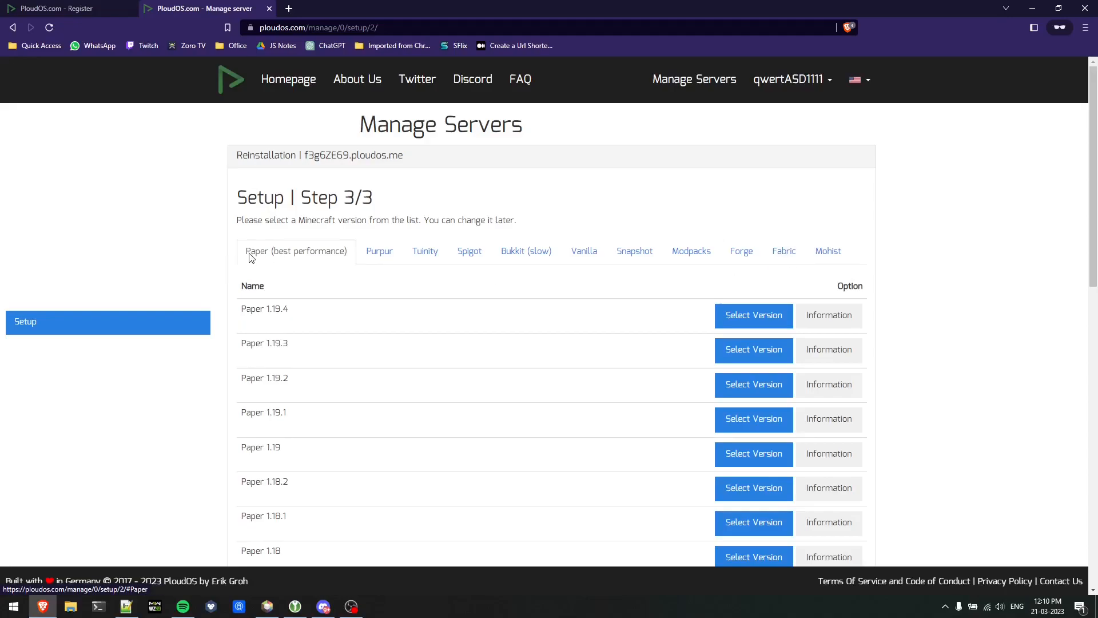
mouse_move(378, 344)
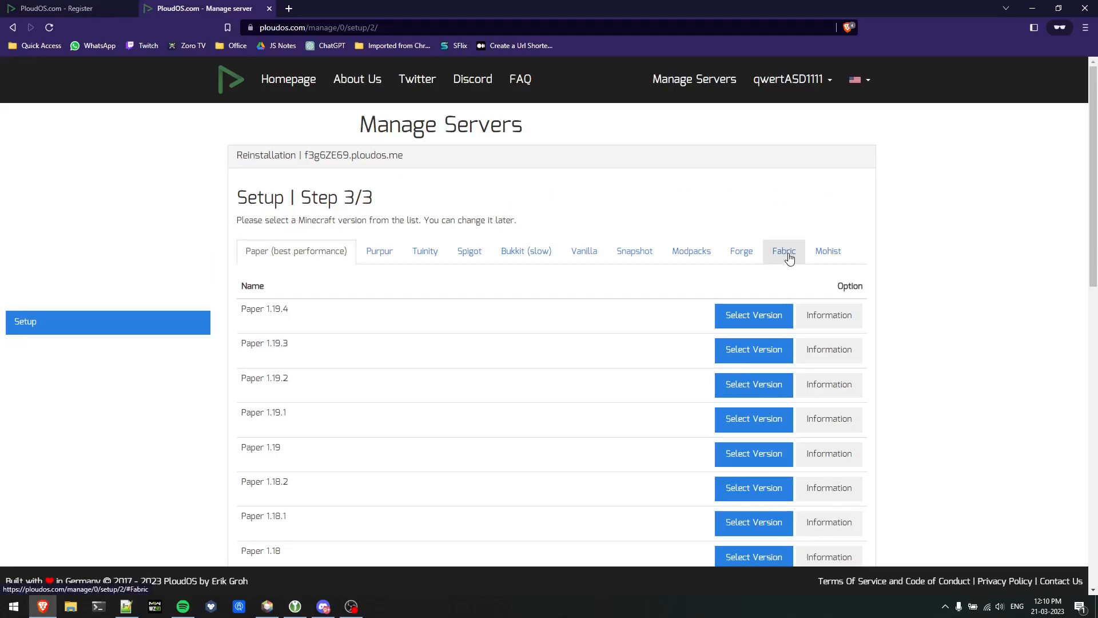
mouse_move(570, 273)
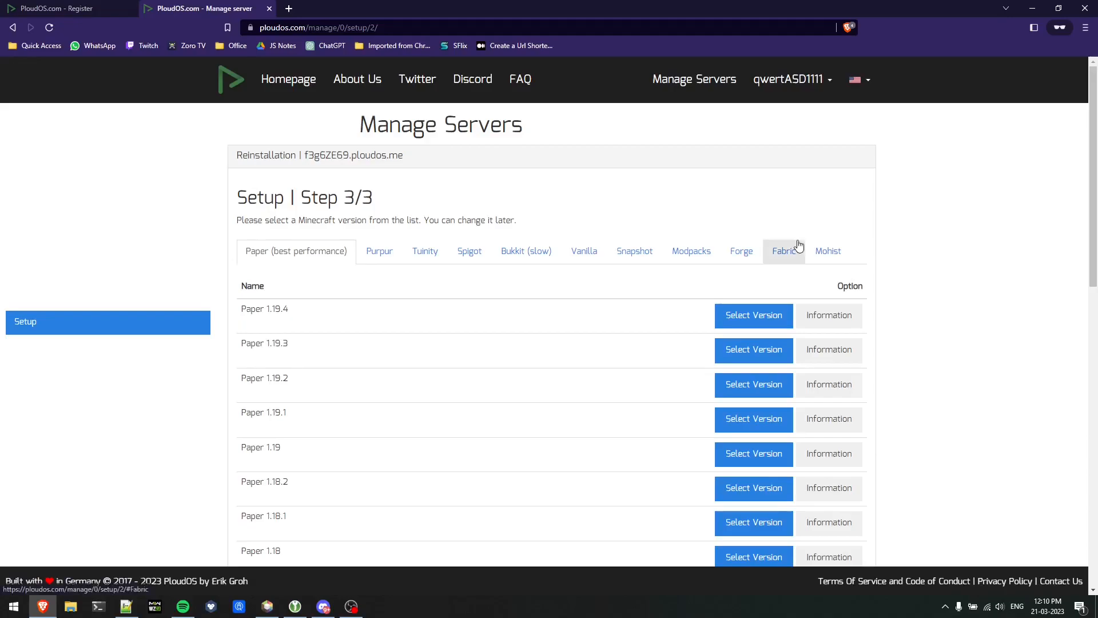
mouse_move(331, 275)
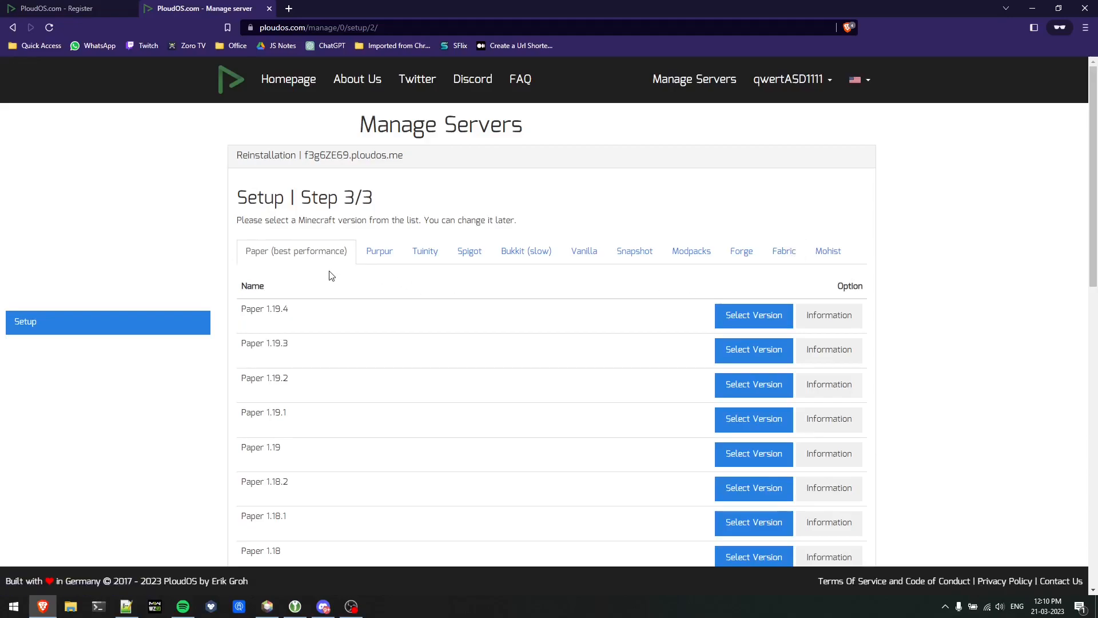
left_click(783, 251)
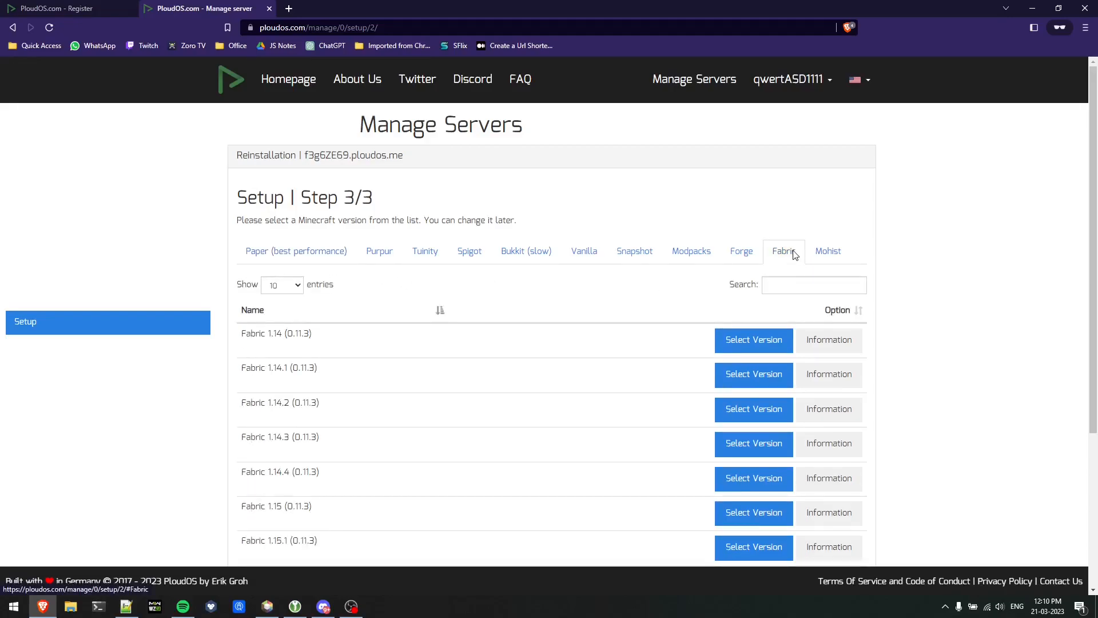
left_click(814, 284)
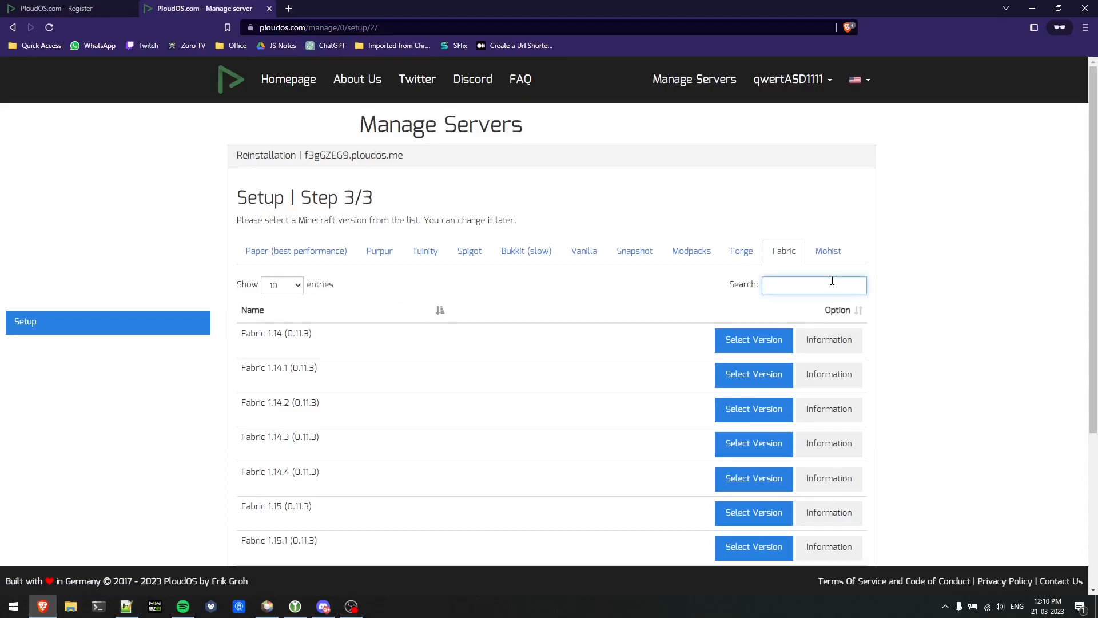
left_click(813, 284)
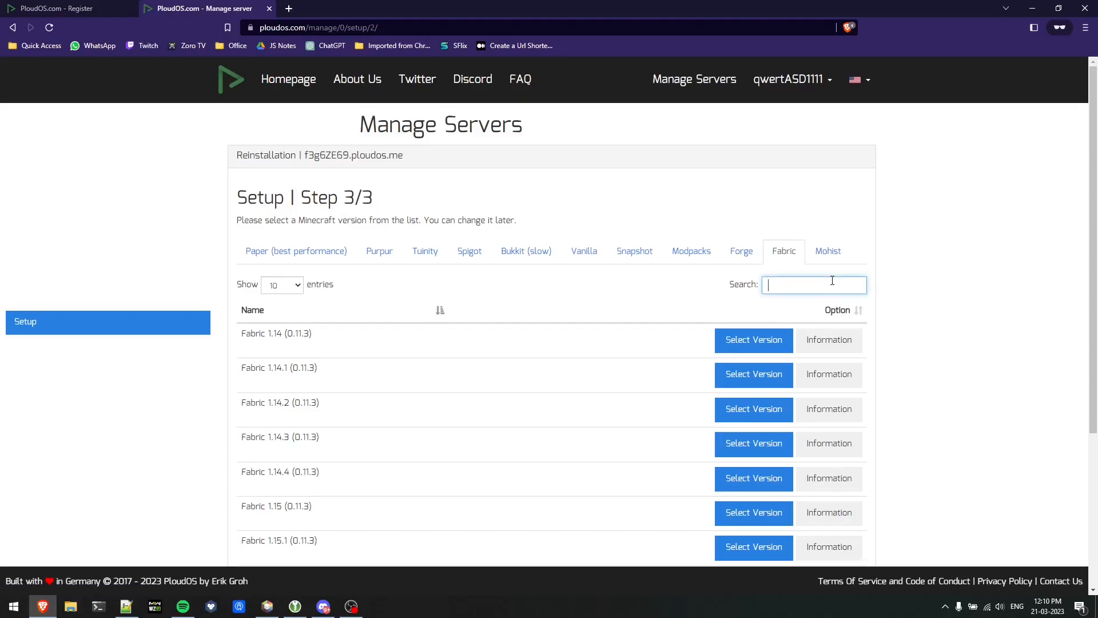
type("1.19")
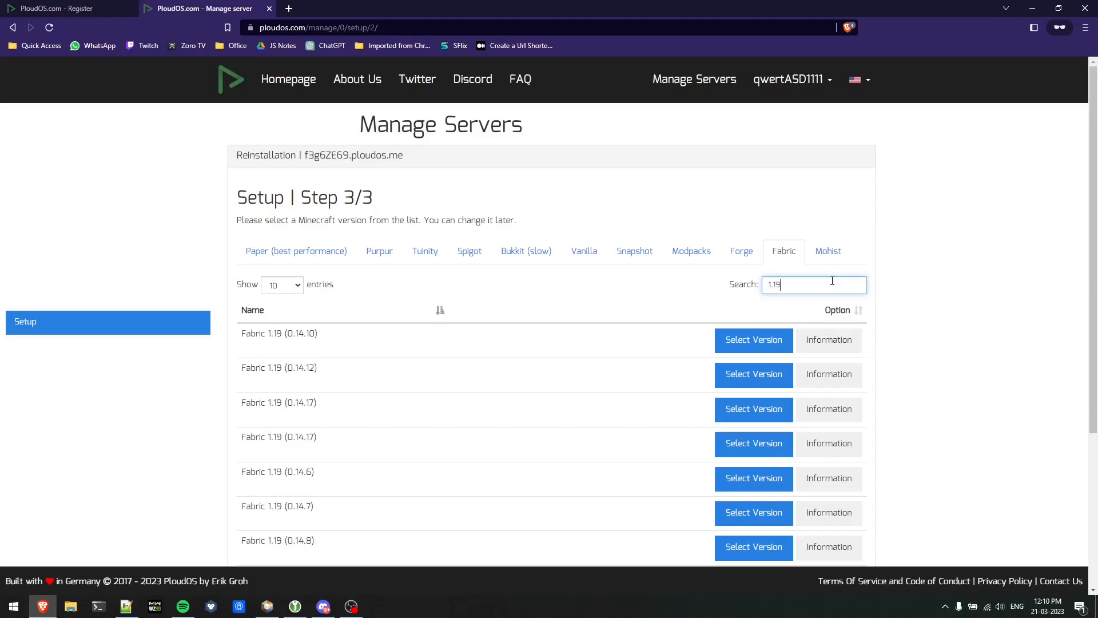
type(".3")
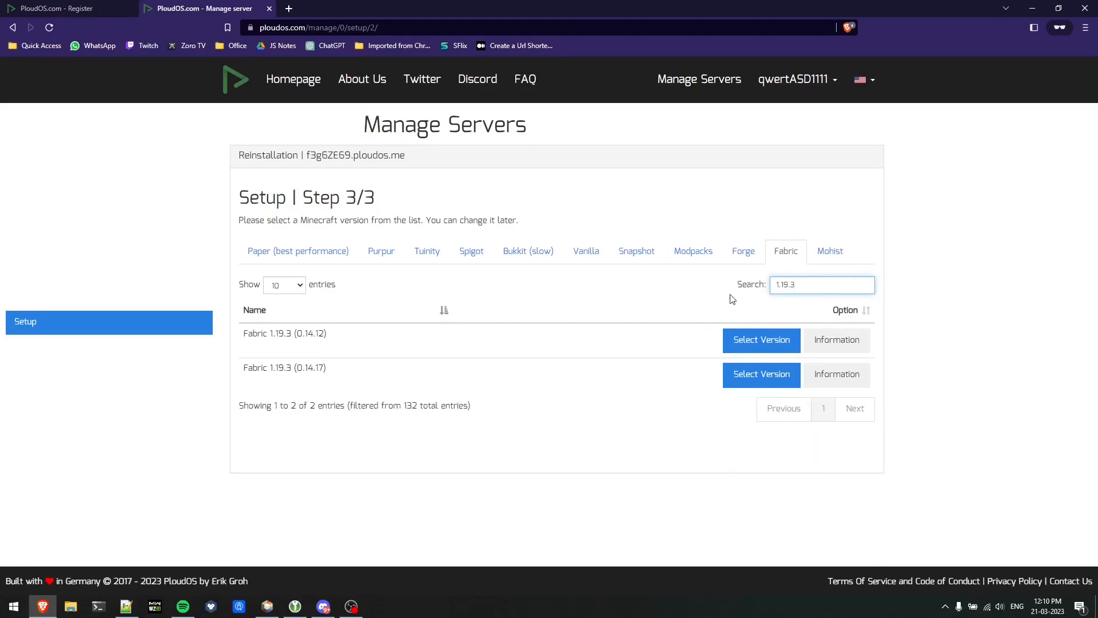
mouse_move(361, 316)
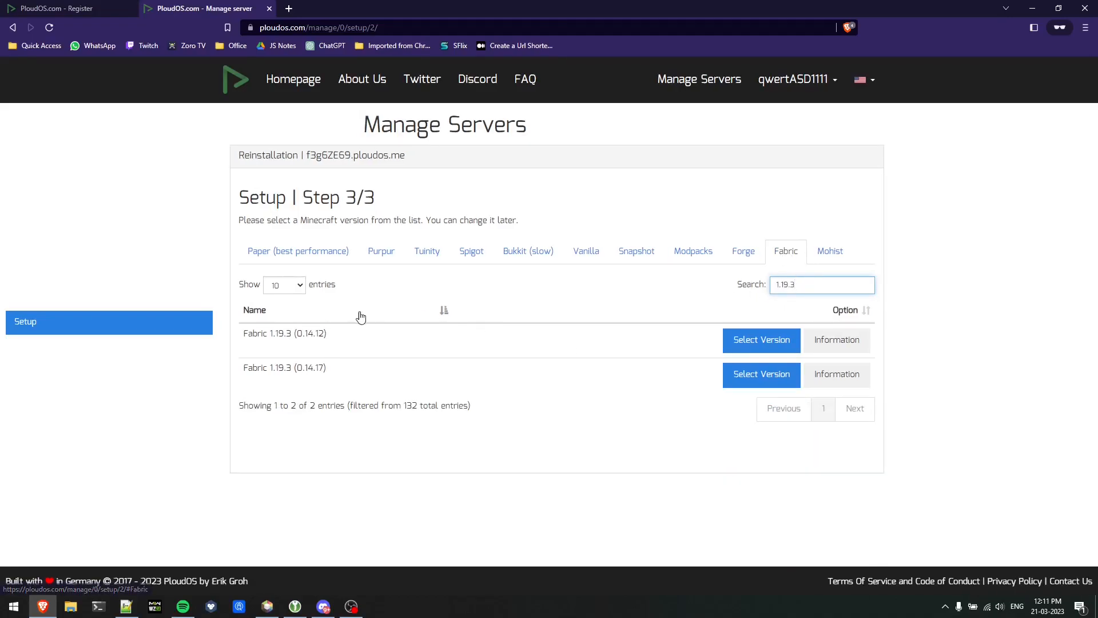
double_click(314, 368)
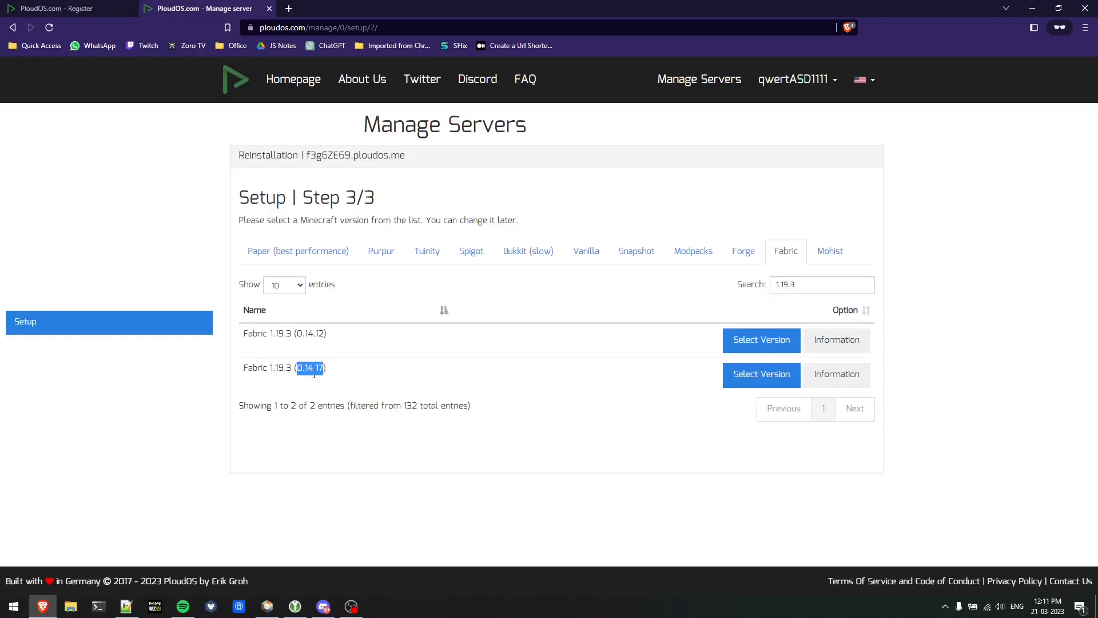
mouse_move(785, 251)
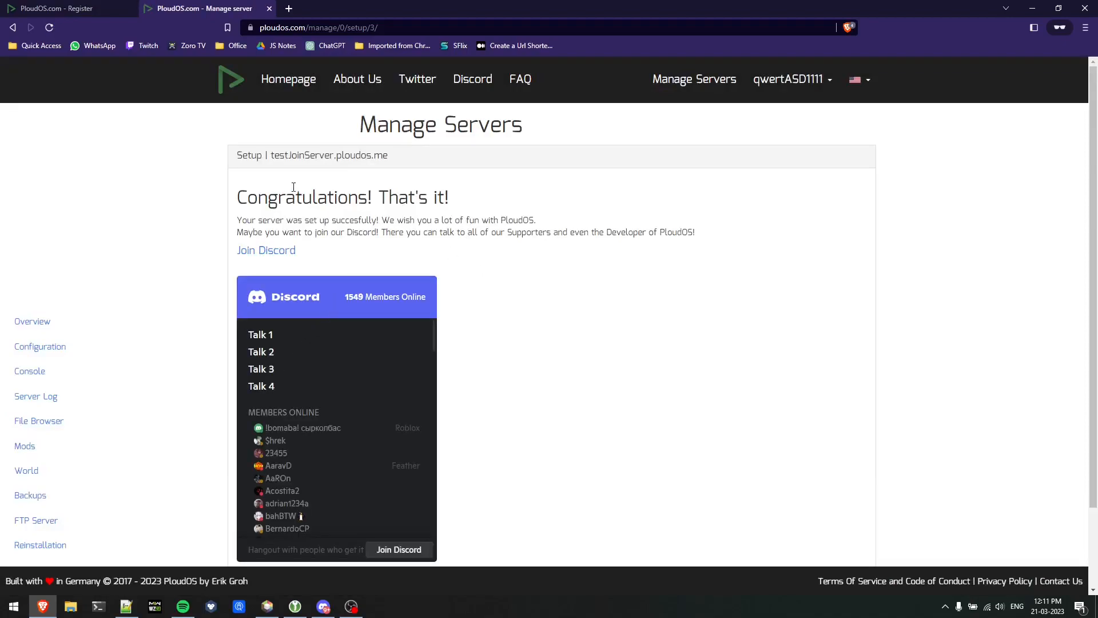
mouse_move(272, 155)
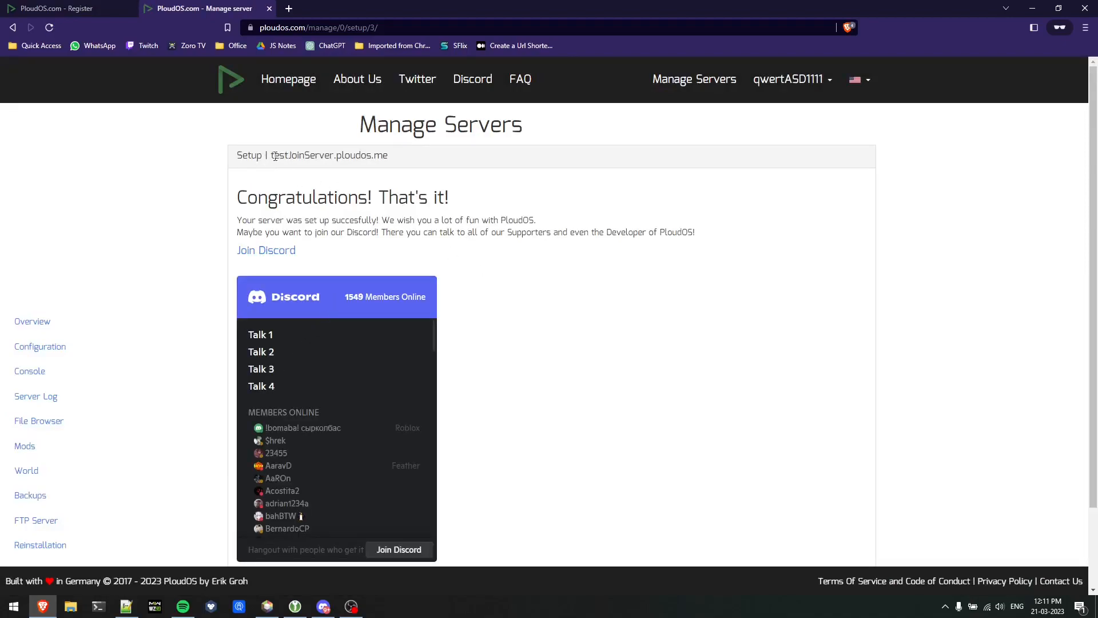
Step: Select the testJoinServer.ploudos.me address, then show the server's Configuration page
double_click(328, 155)
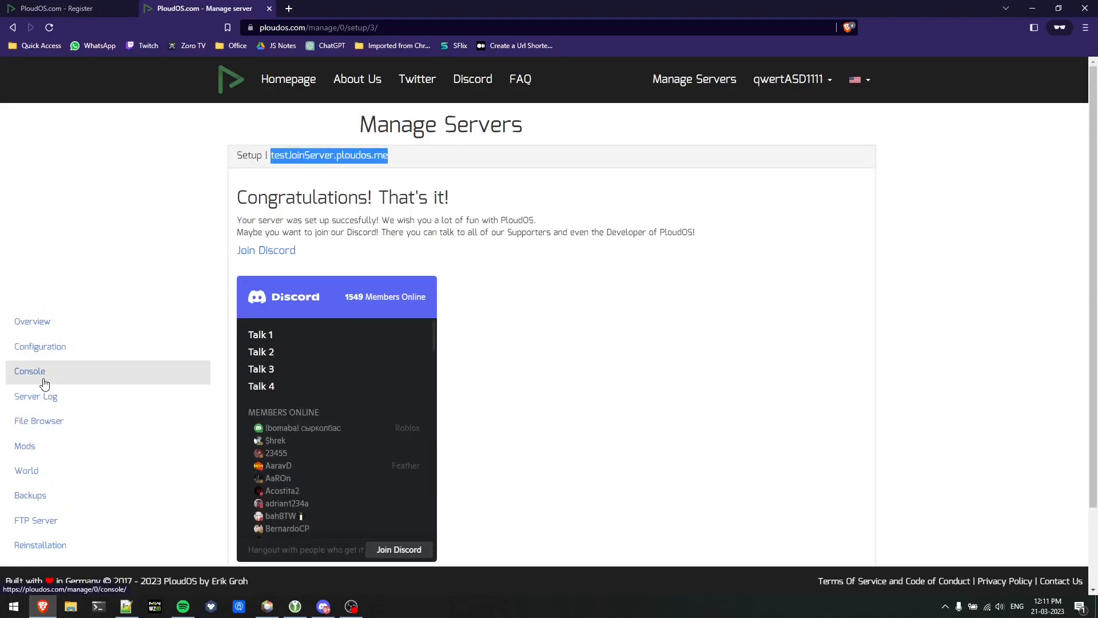
mouse_move(56, 377)
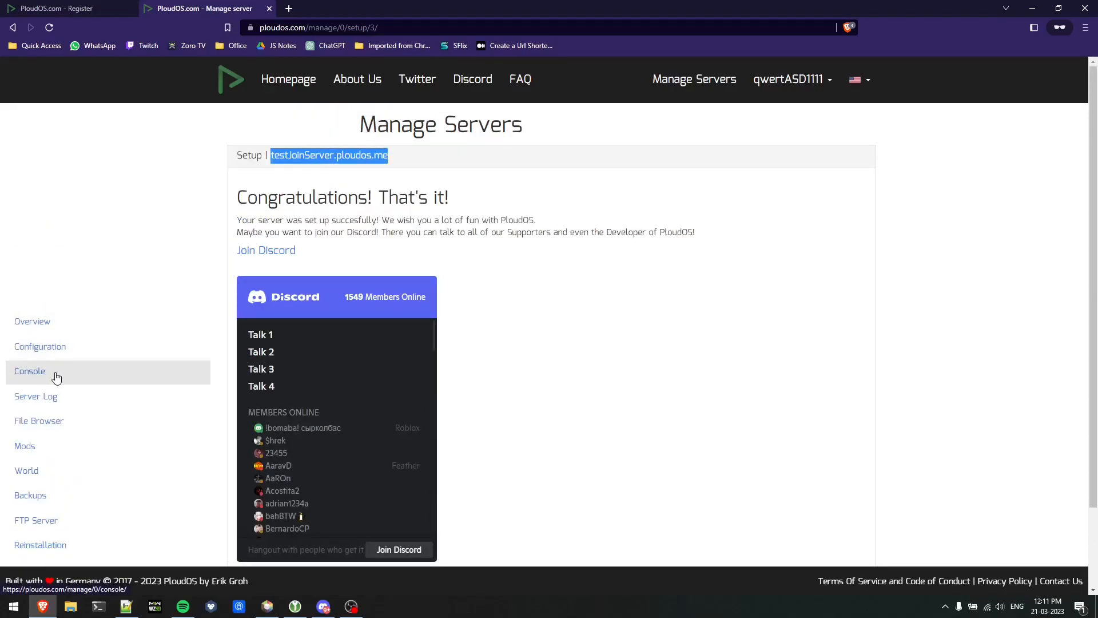
mouse_move(63, 374)
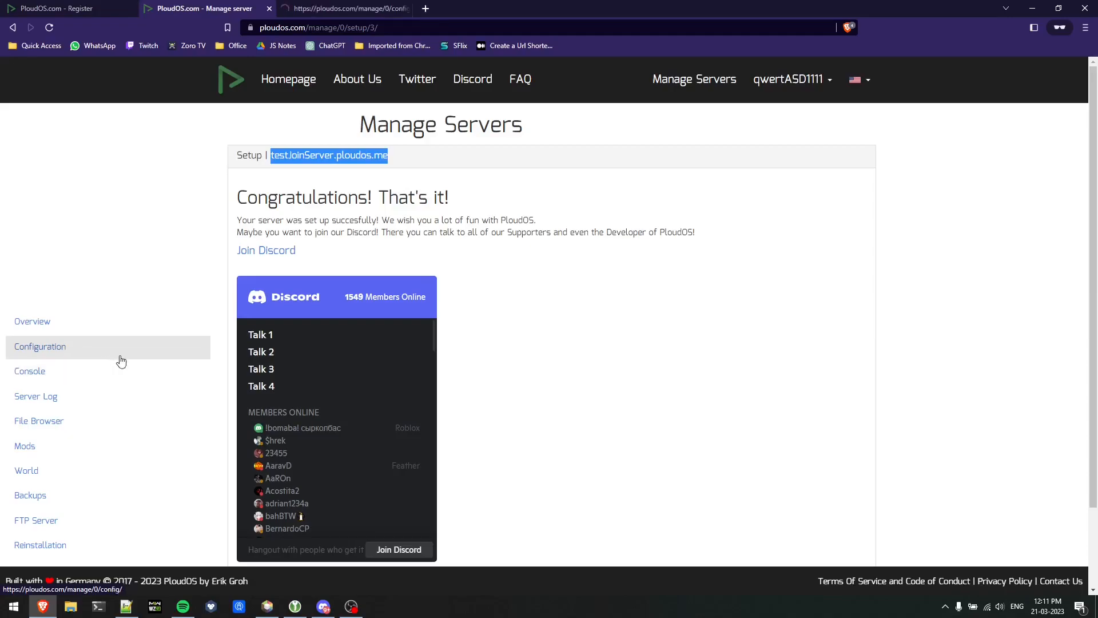
left_click(40, 346)
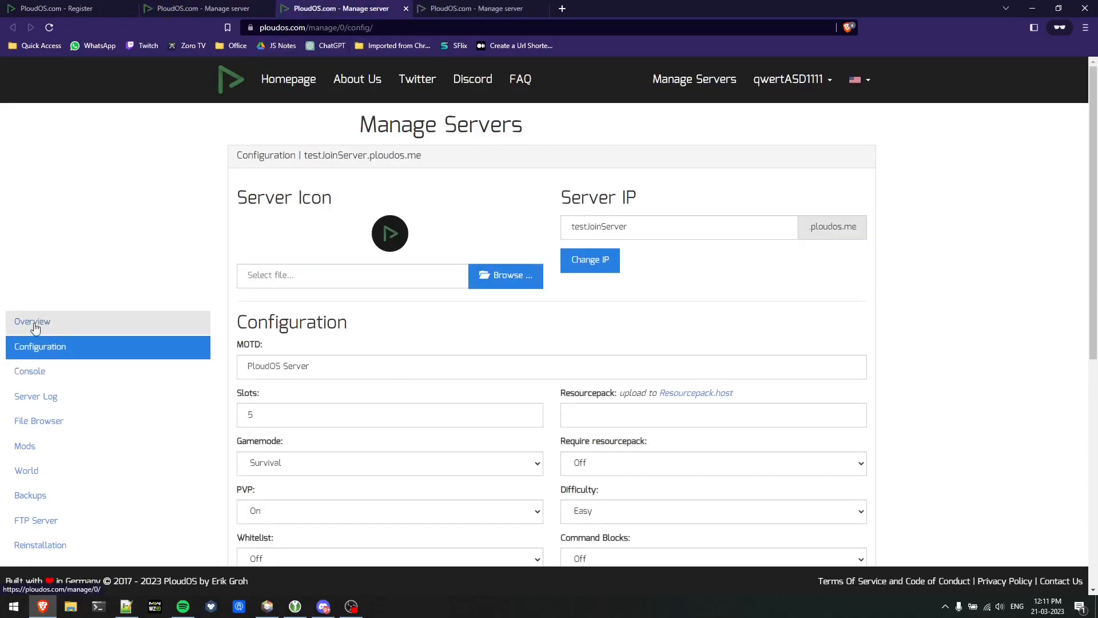
Step: View the overview of offline Fabric 1.19.3 (0.14.17) server, then return to Configuration
left_click(32, 321)
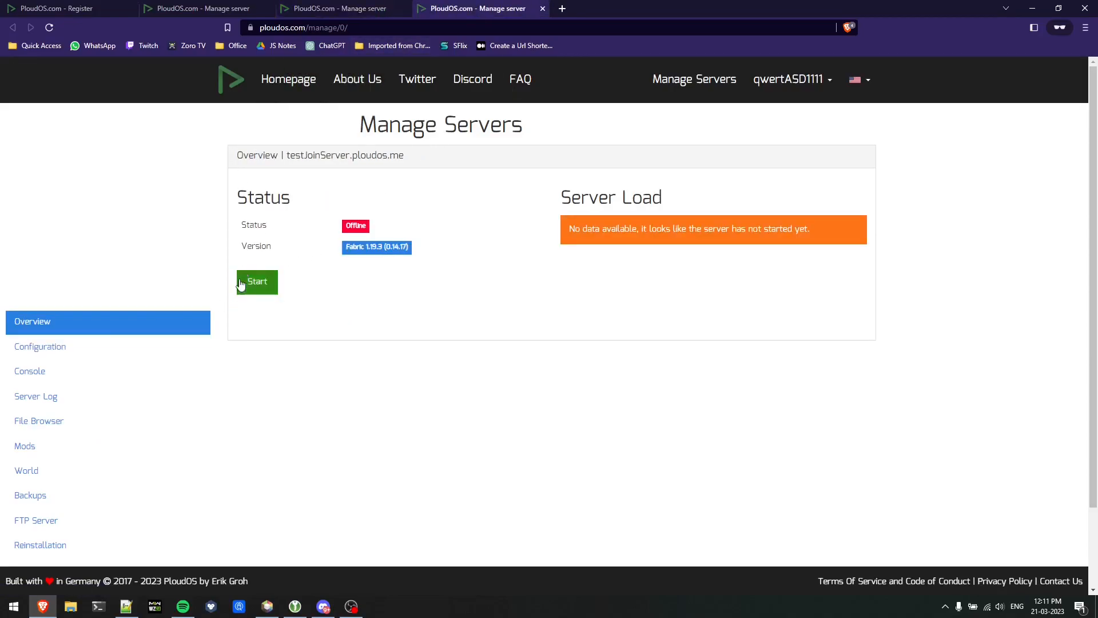
mouse_move(40, 346)
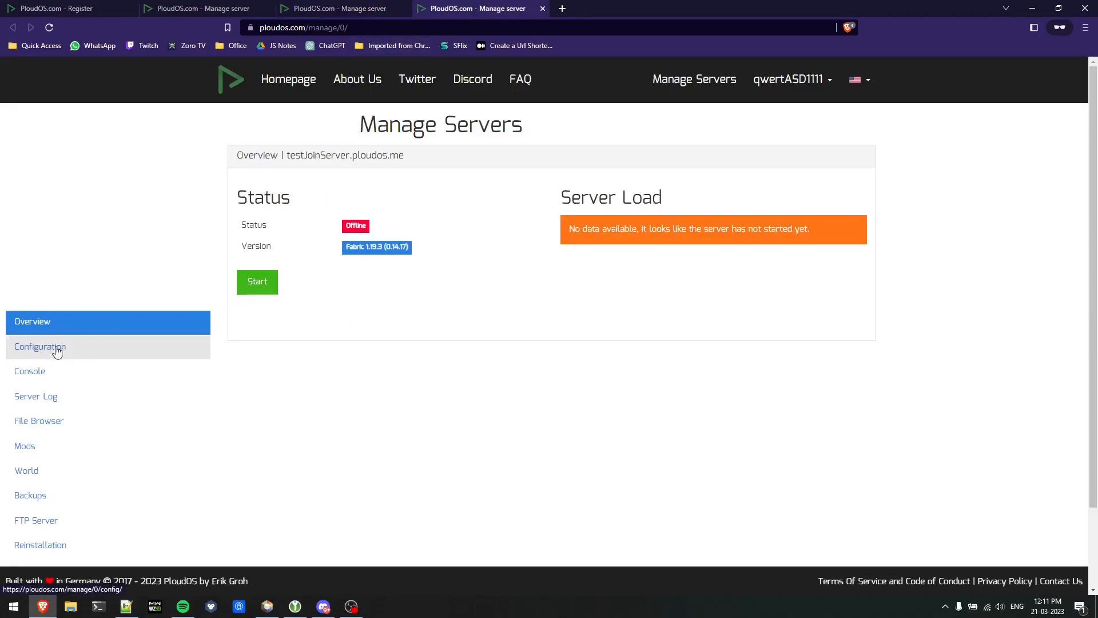
mouse_move(343, 9)
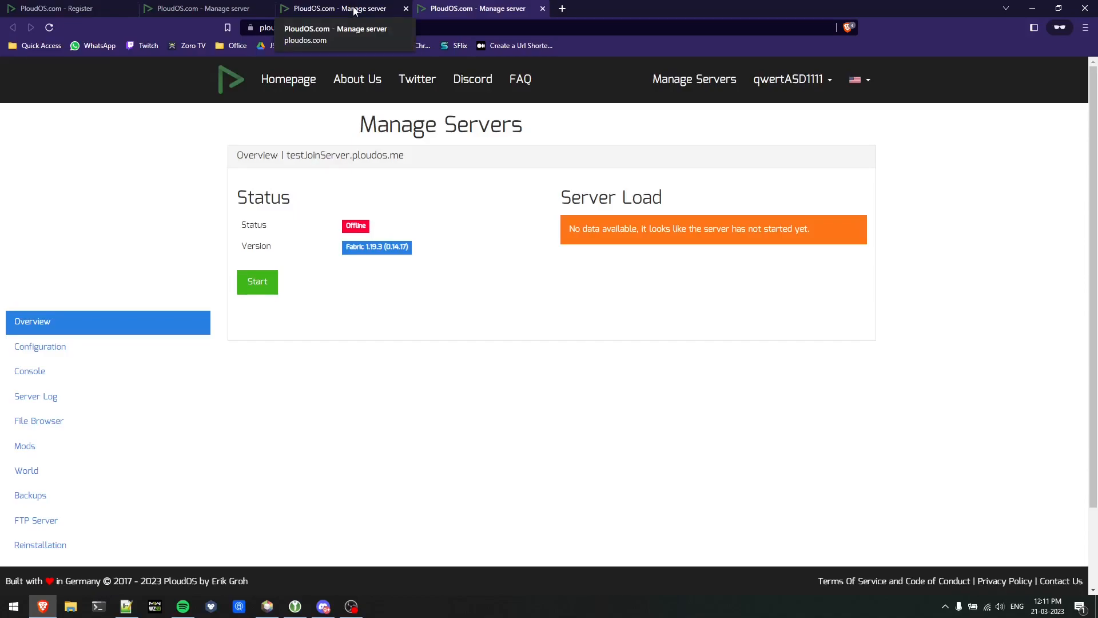
left_click(40, 346)
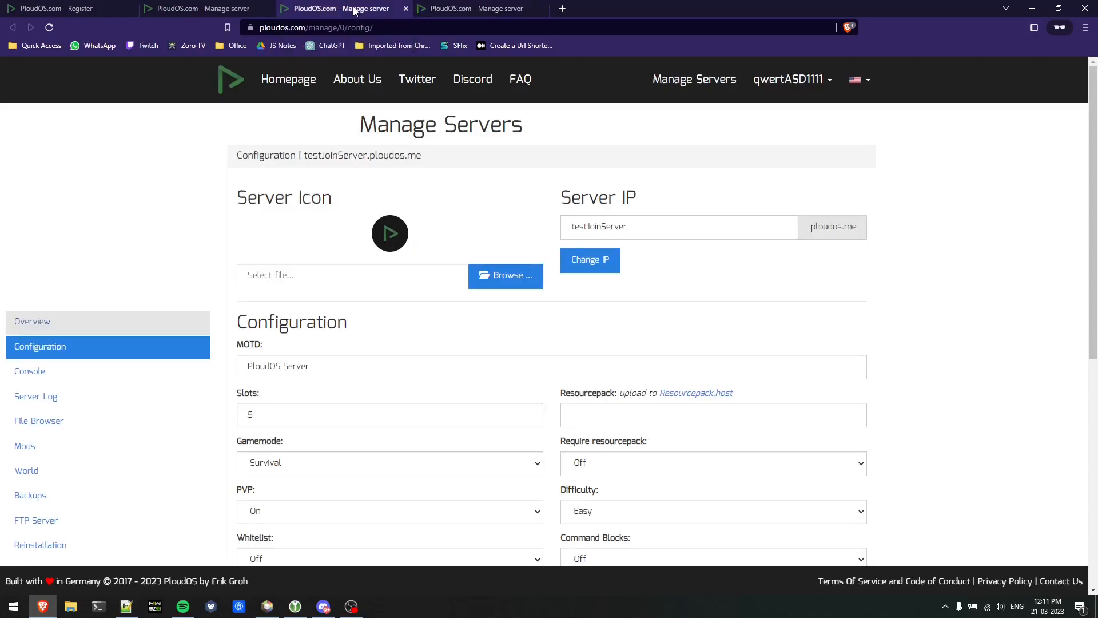
Step: Set Online Mode to Cracked, Difficulty to Hard and Allow flight to On
scroll("down", 3)
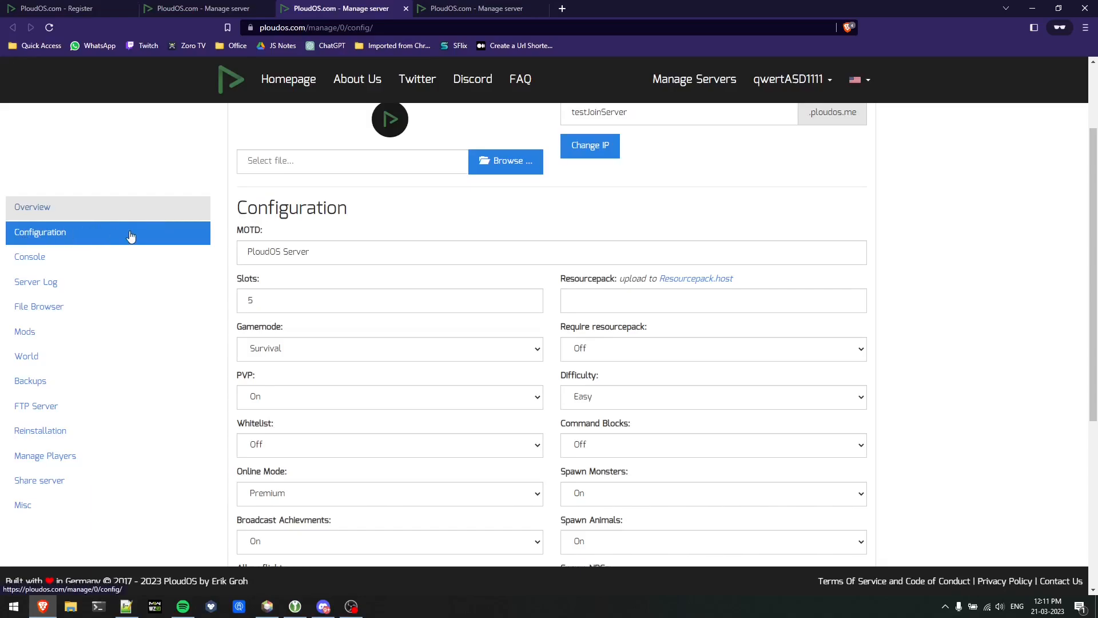
scroll("down", 3)
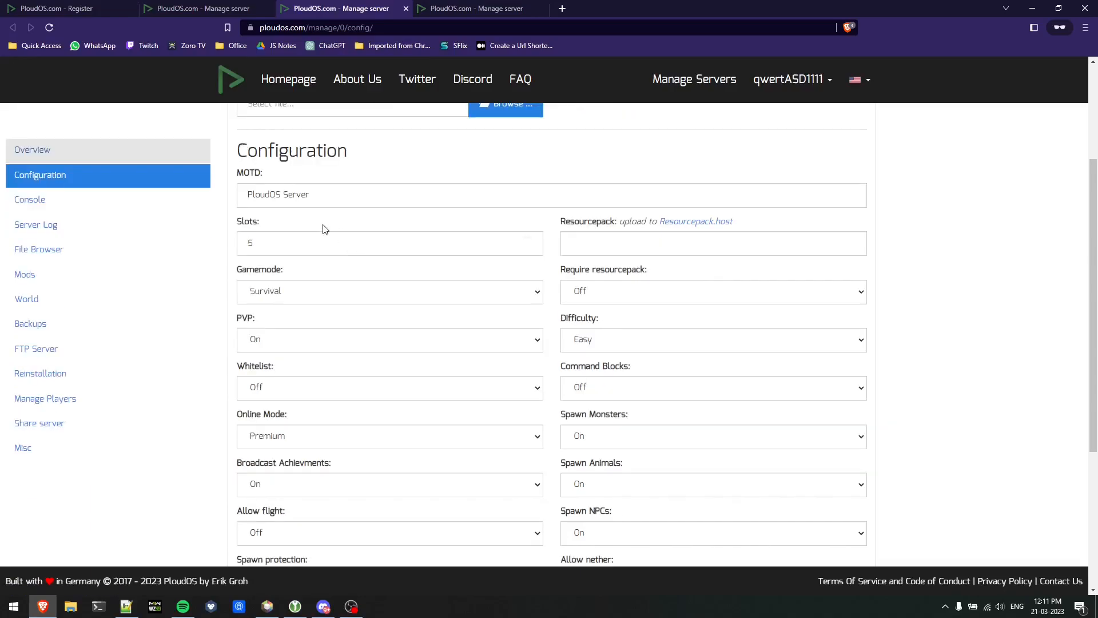
scroll("down", 3)
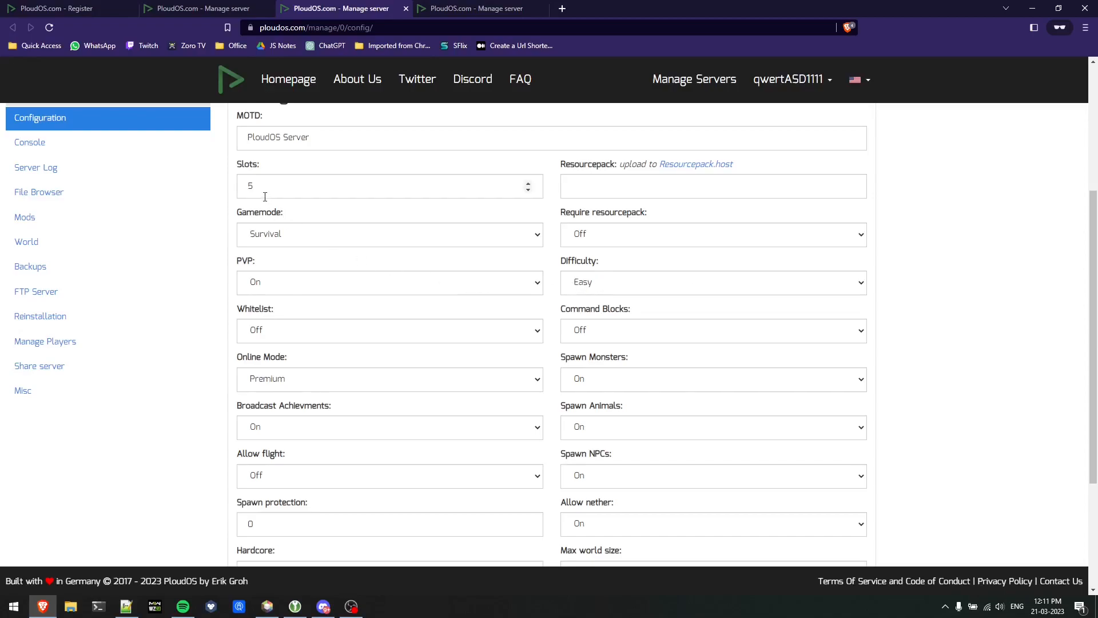
mouse_move(242, 360)
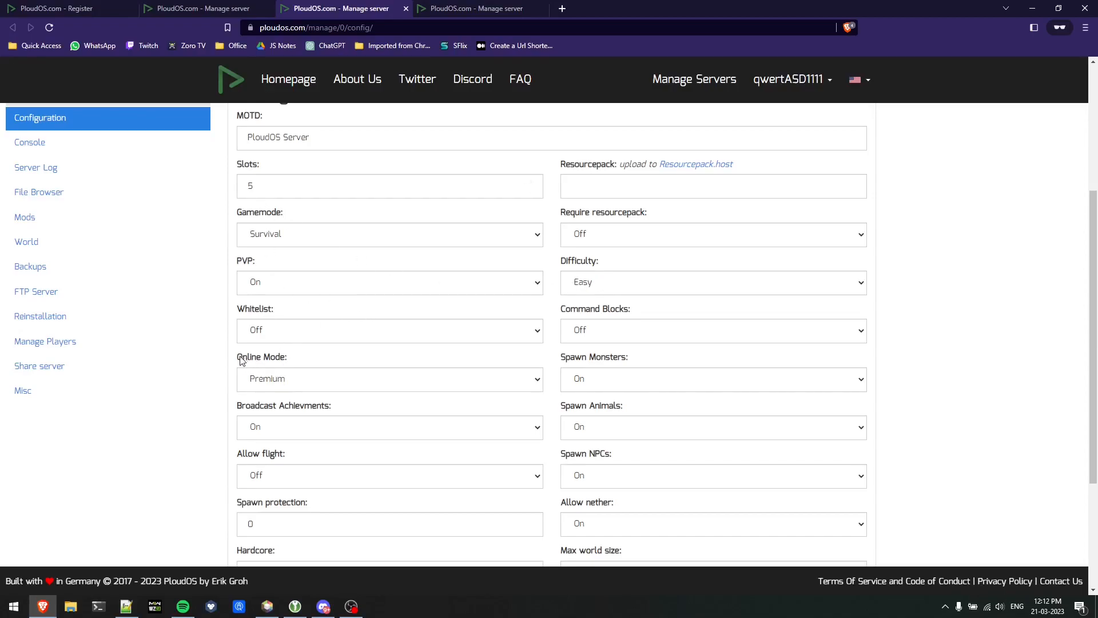
double_click(261, 356)
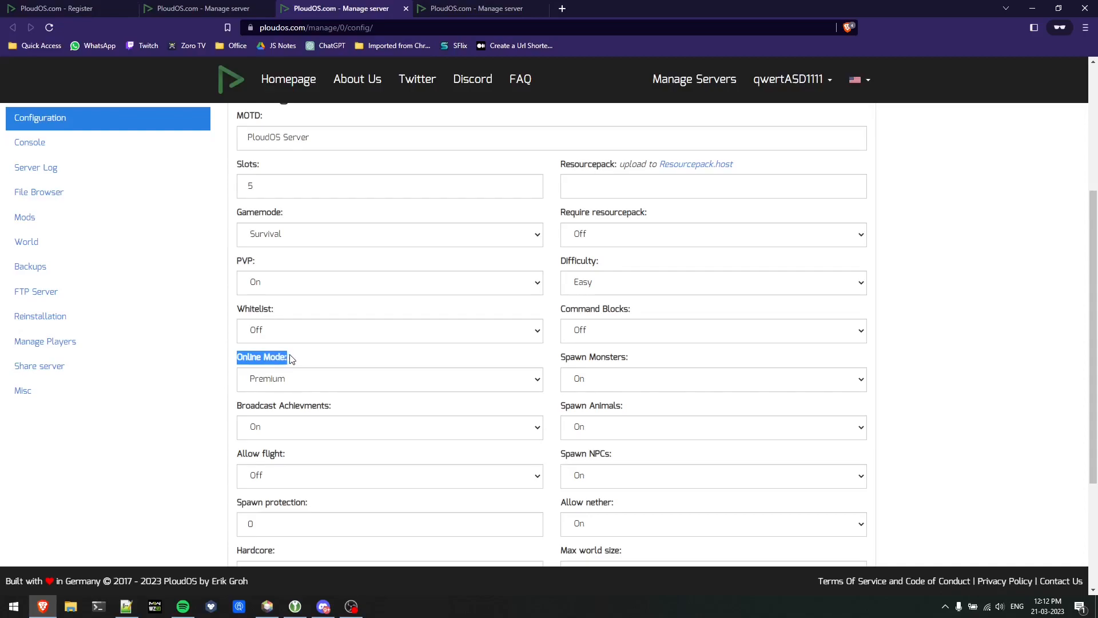
left_click(389, 378)
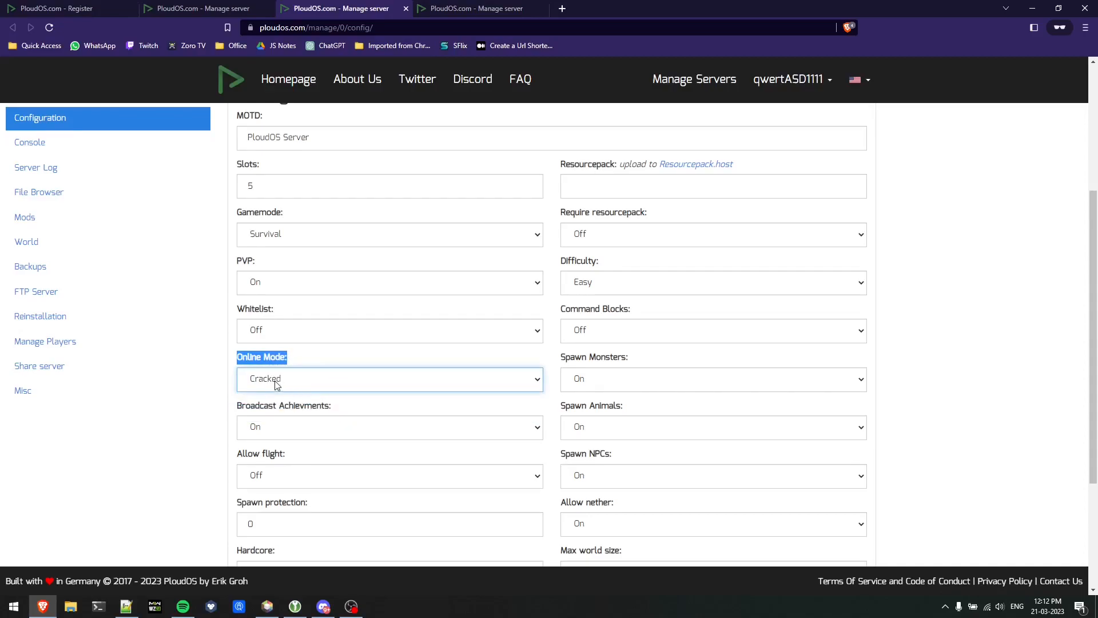
left_click(712, 281)
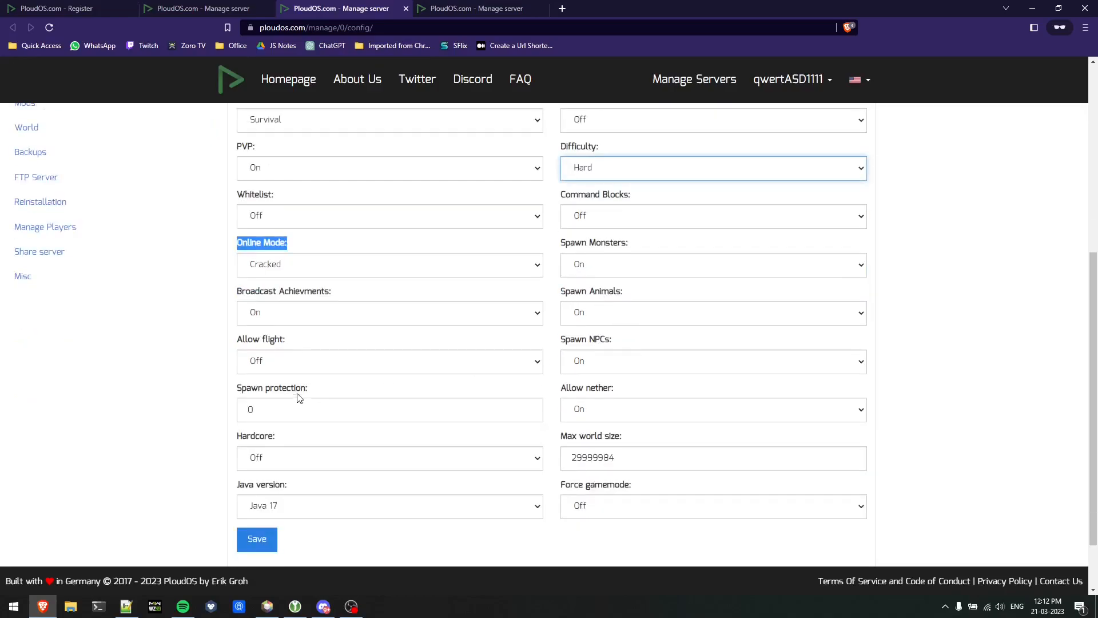
left_click(389, 361)
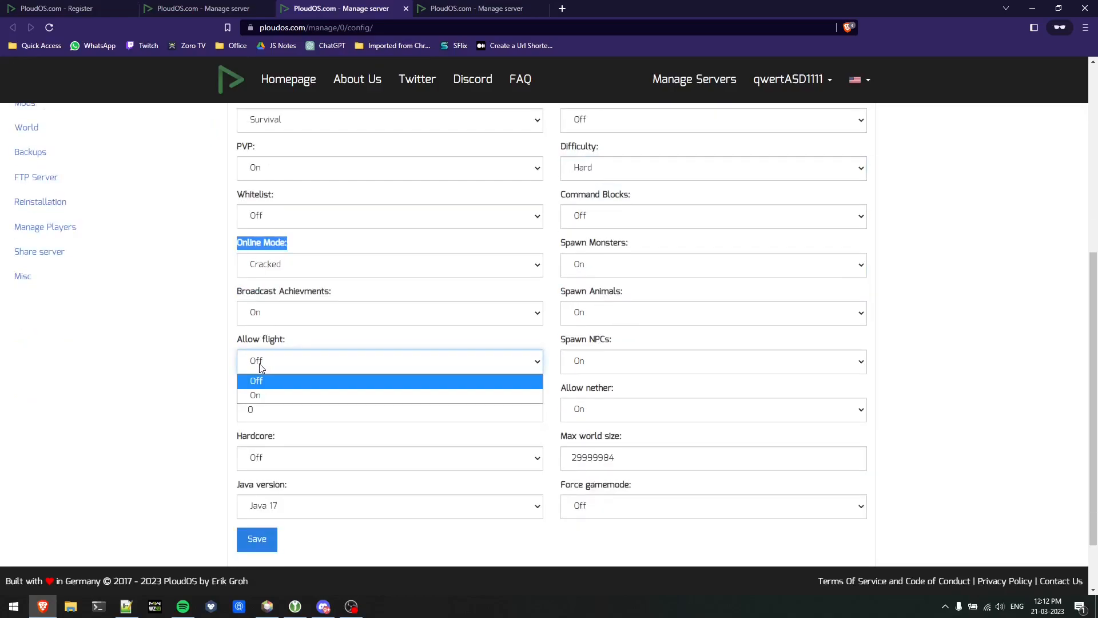
mouse_move(275, 364)
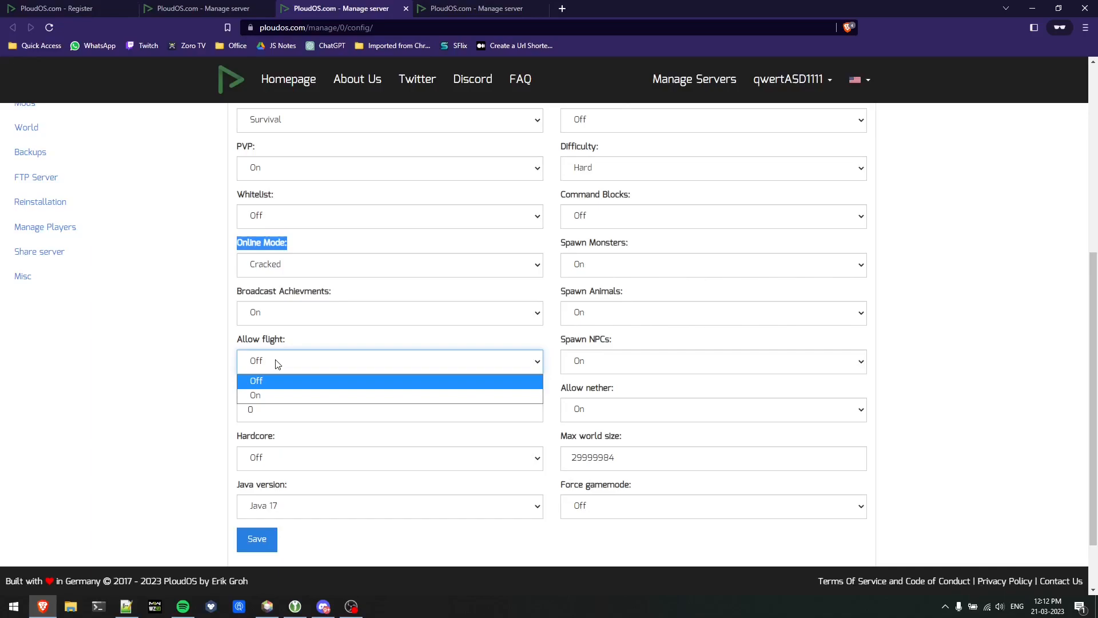
mouse_move(269, 395)
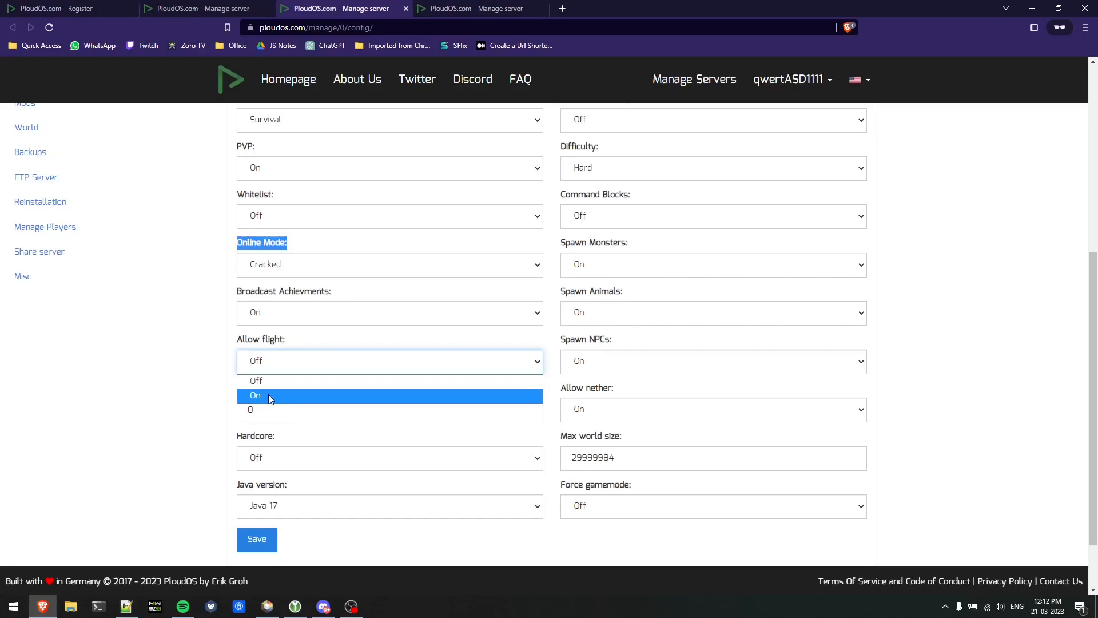
mouse_move(272, 380)
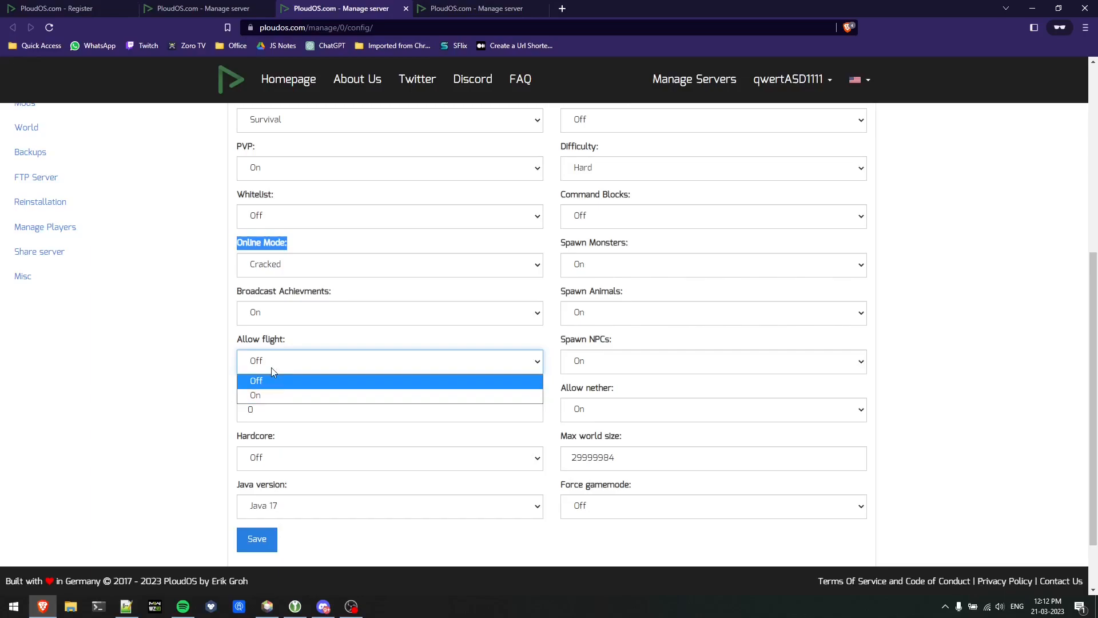
mouse_move(270, 395)
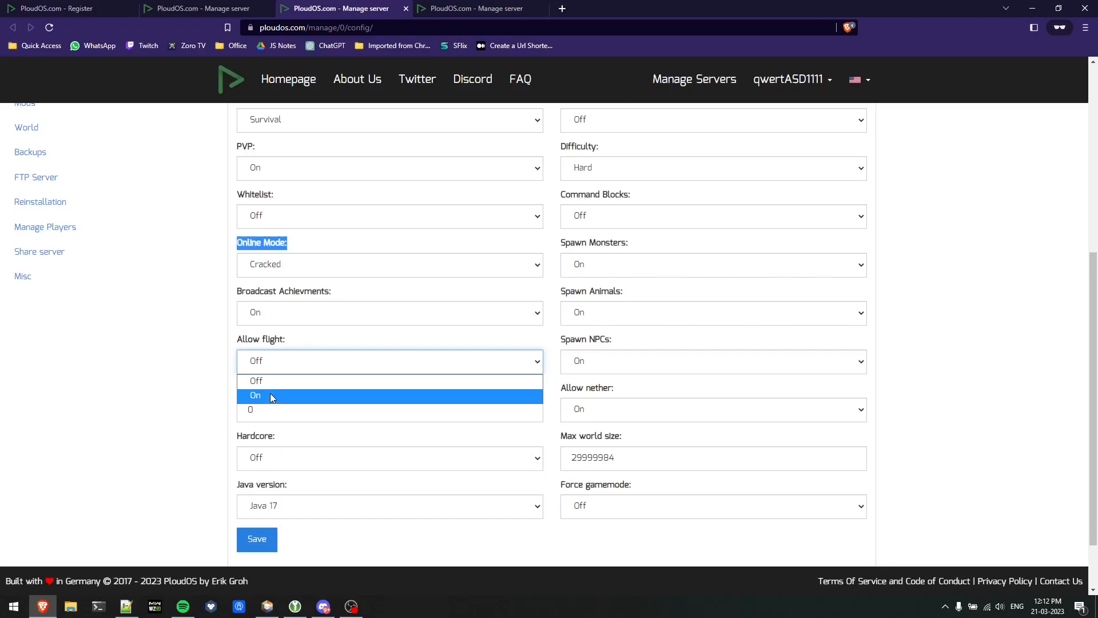
left_click(256, 395)
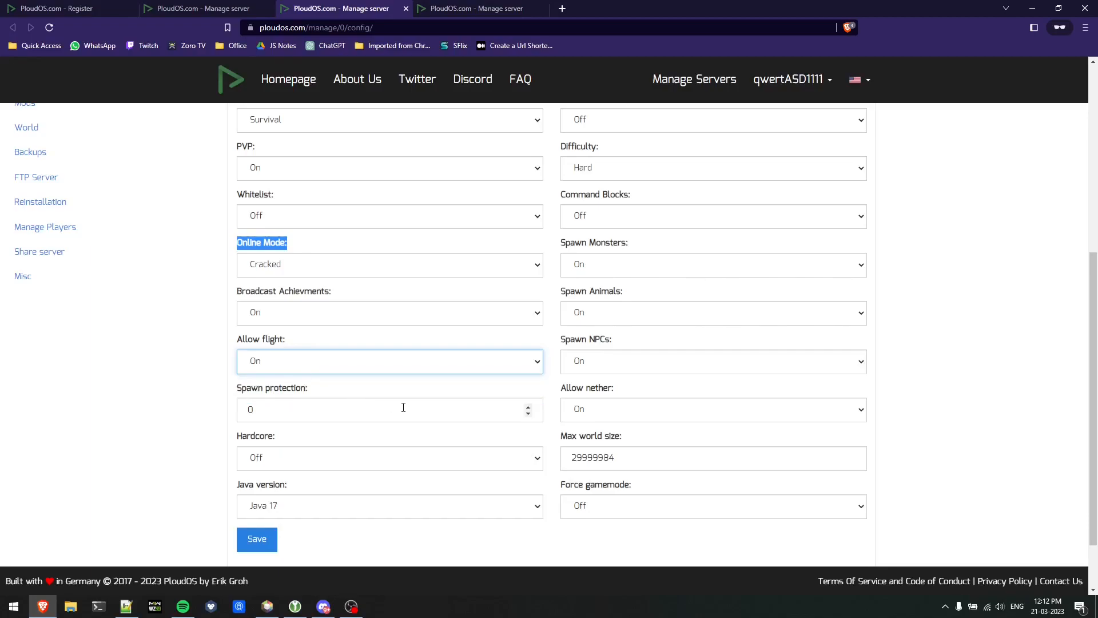
mouse_move(522, 356)
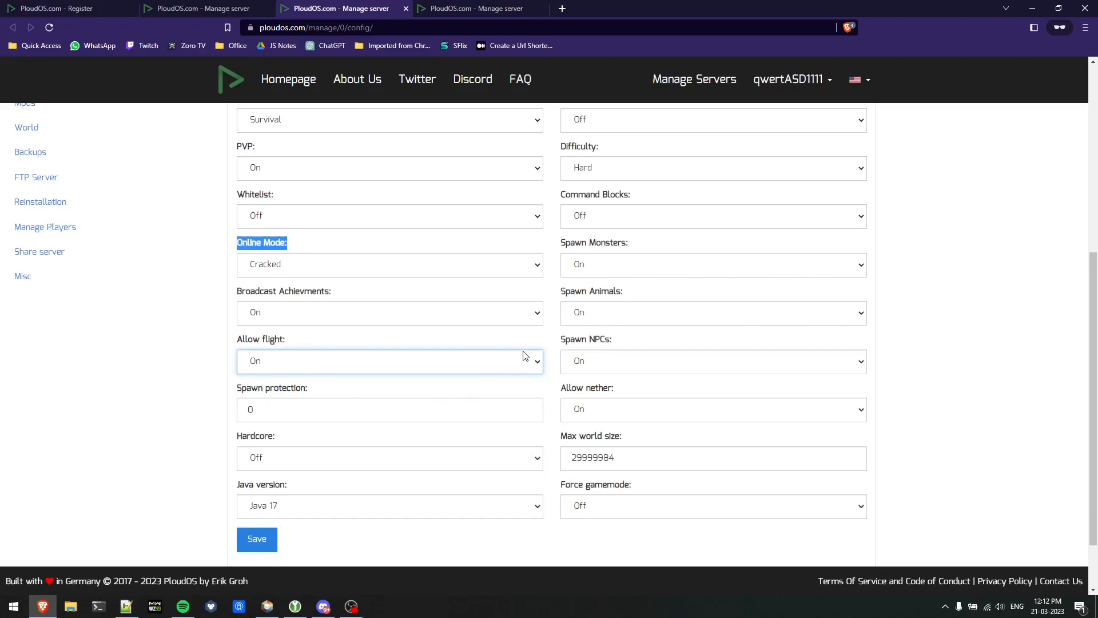
mouse_move(289, 388)
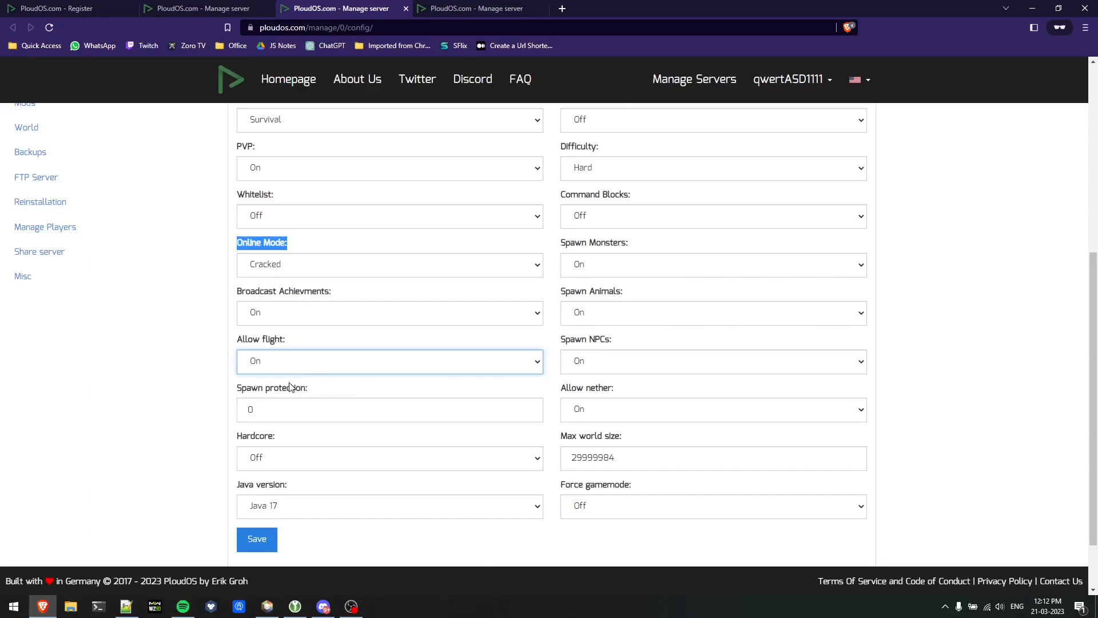
scroll("up", 3)
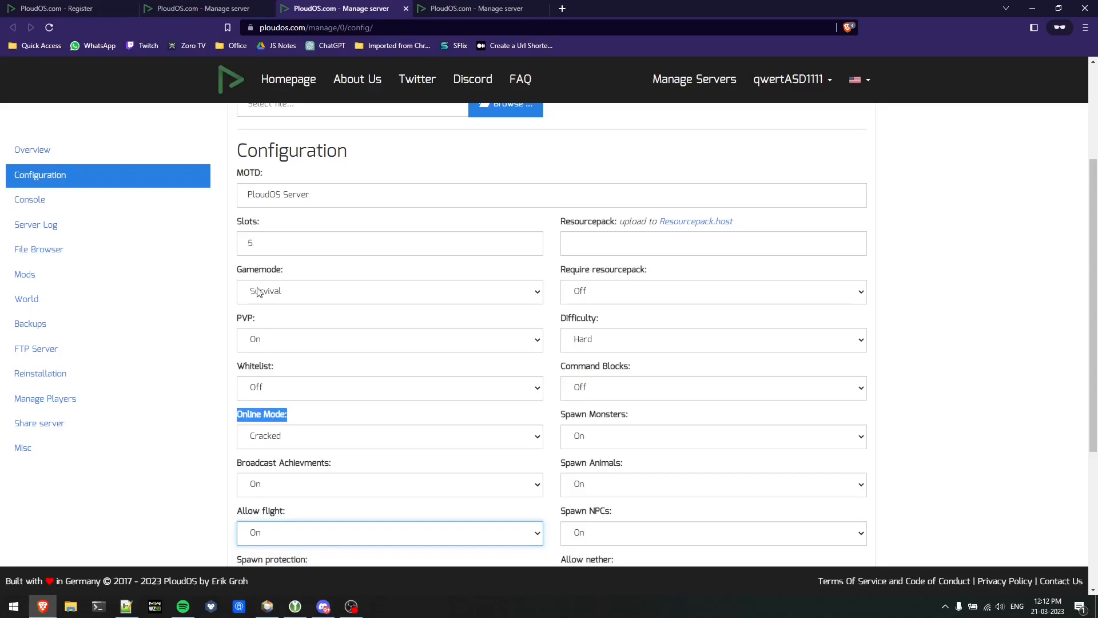
Step: Turn Force gamemode on and save the server configuration
left_click(712, 433)
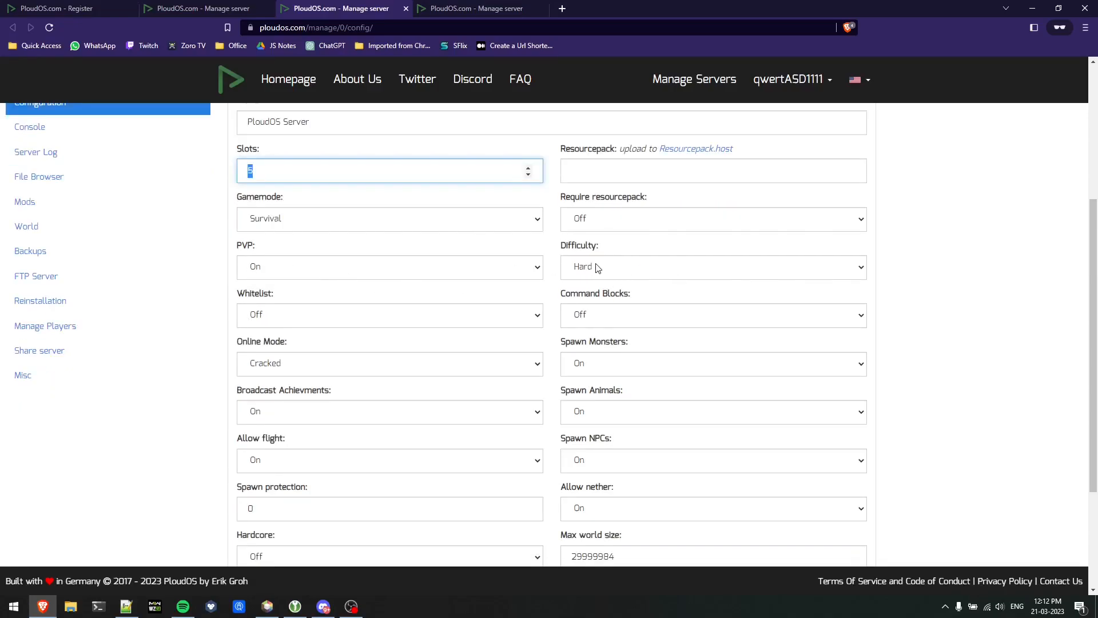
scroll("down", 3)
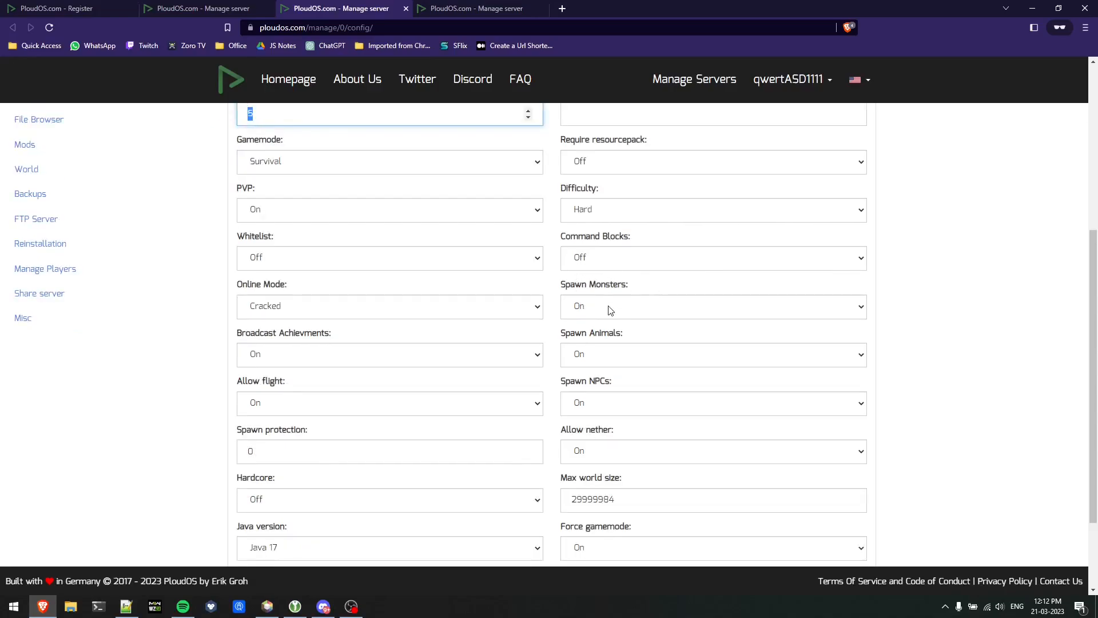
scroll("down", 3)
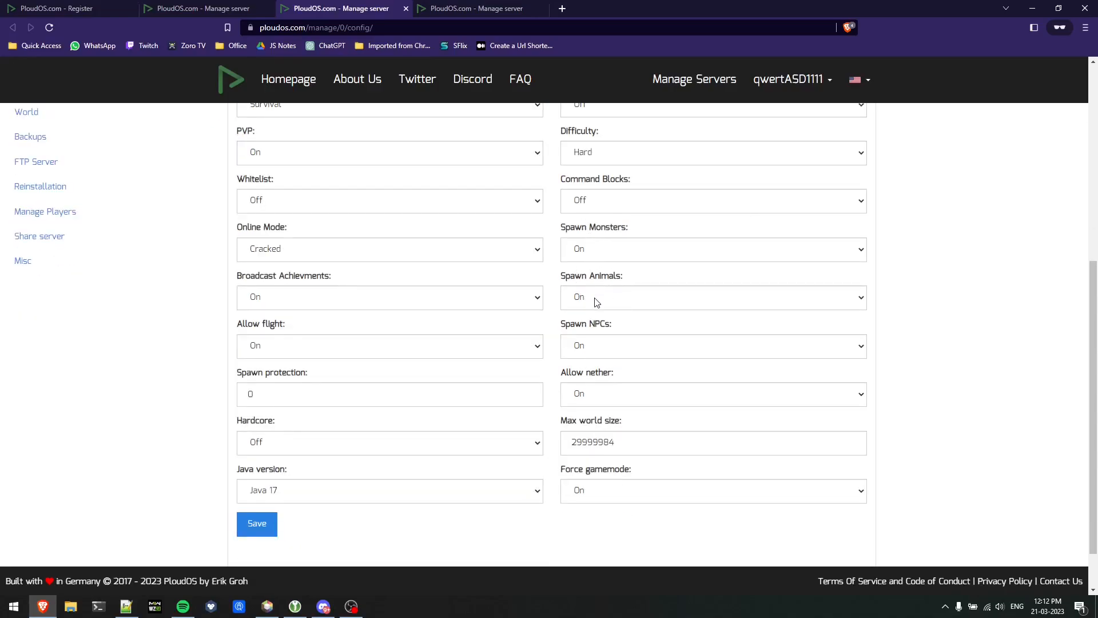
mouse_move(591, 353)
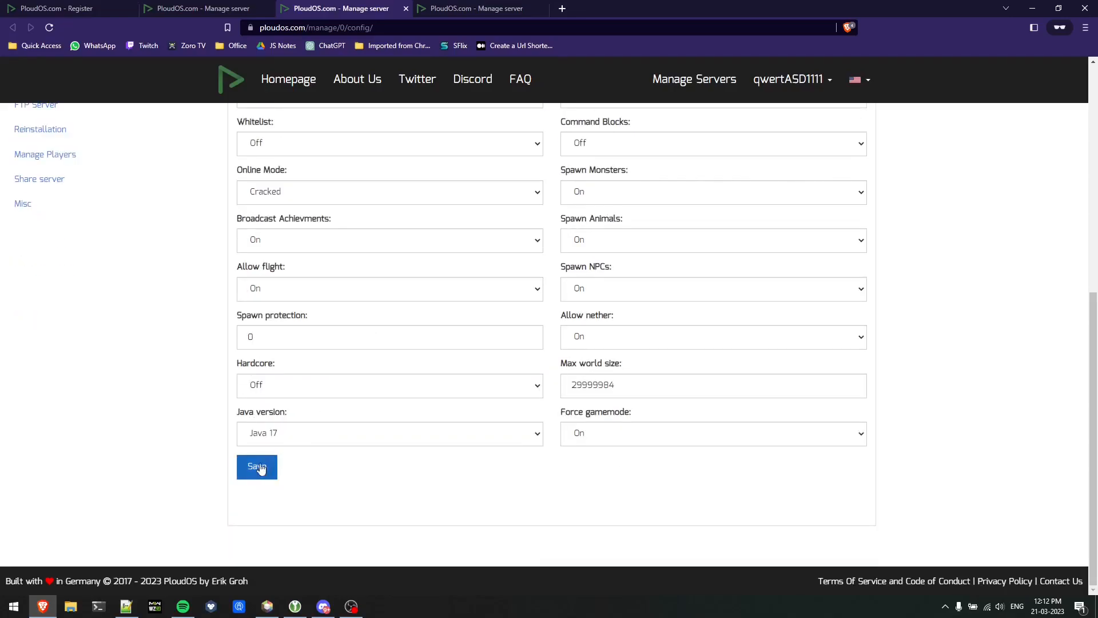
left_click(256, 467)
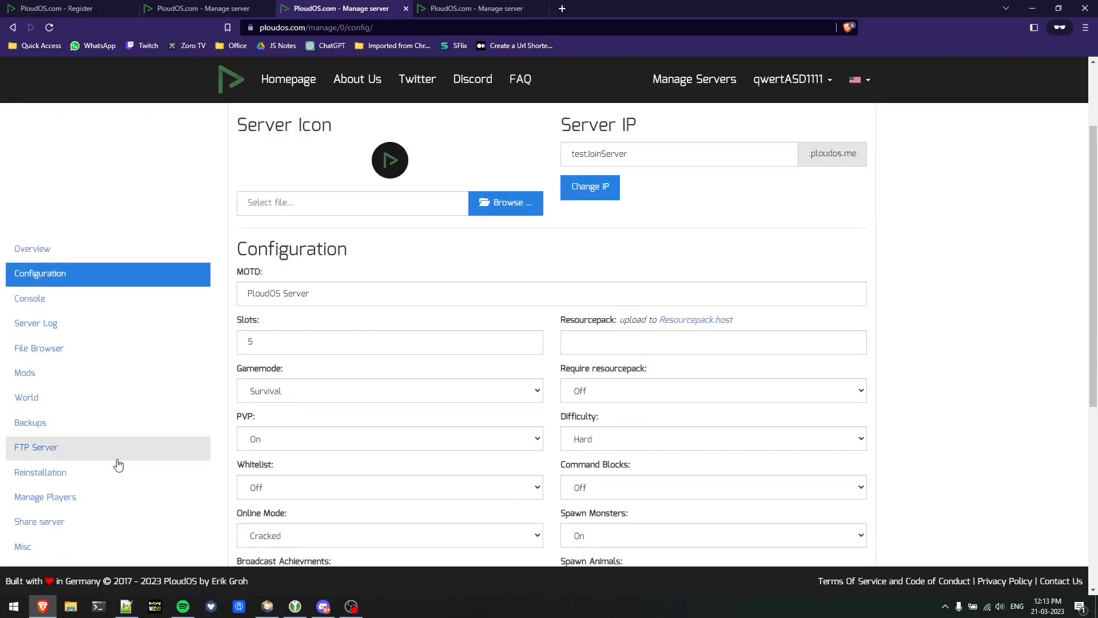
mouse_move(66, 247)
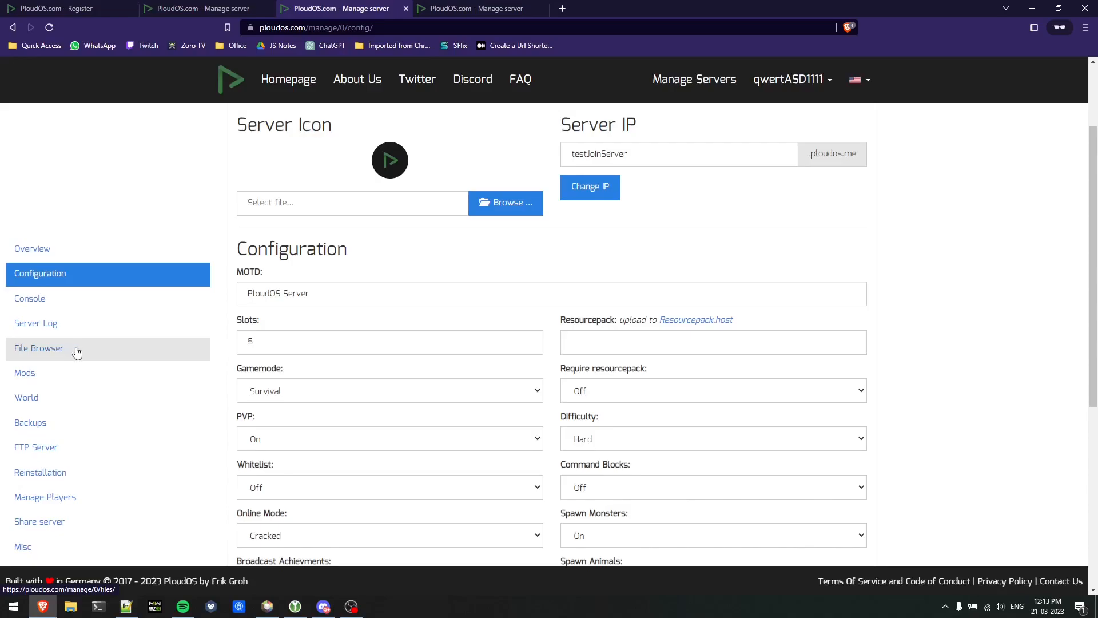
Step: Open File Browser in a new tab, view the Mods catalogue, then start a new tab
right_click(40, 349)
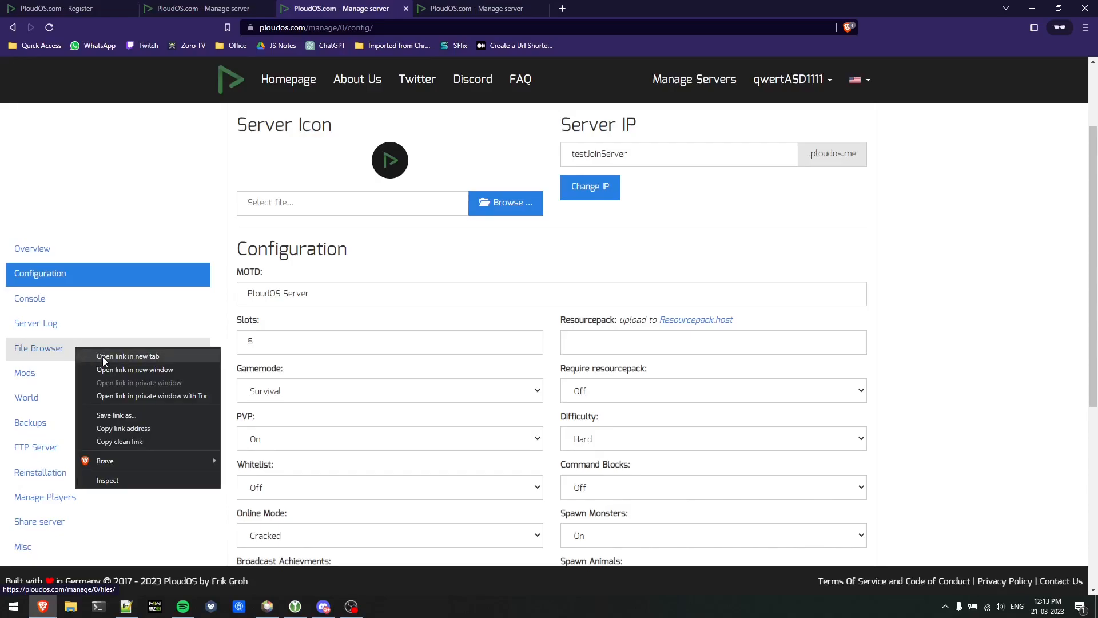
left_click(128, 356)
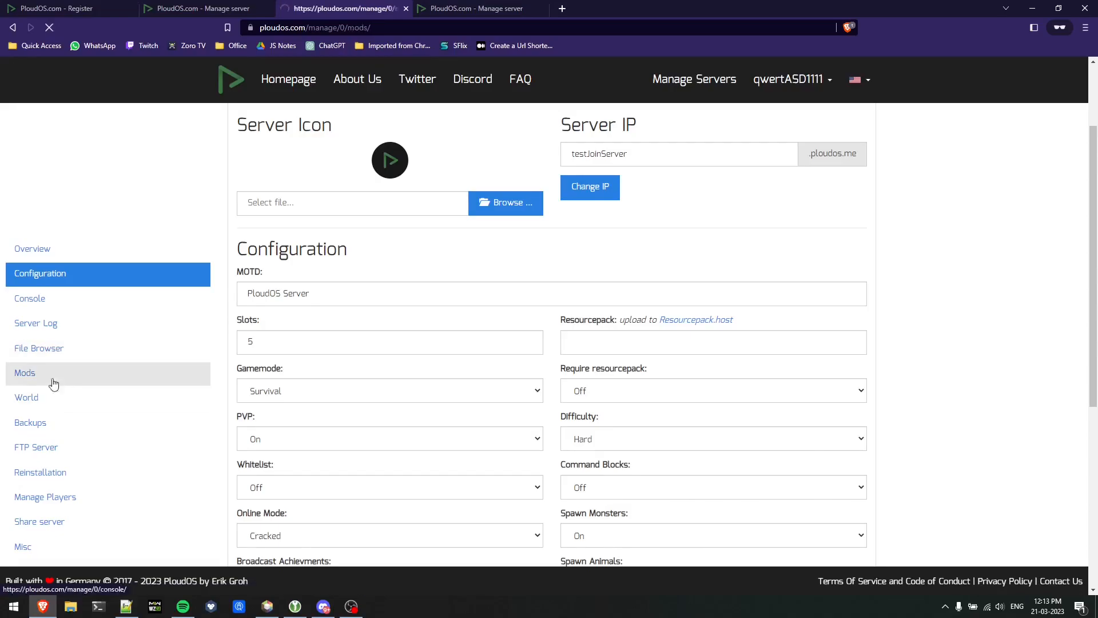
left_click(24, 372)
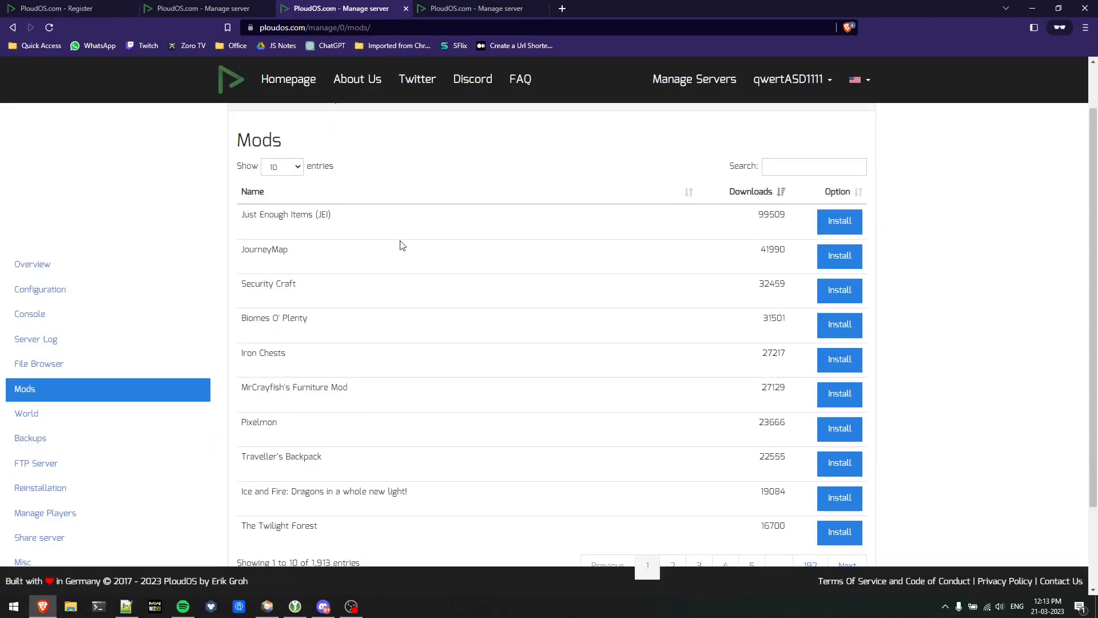
left_click(814, 166)
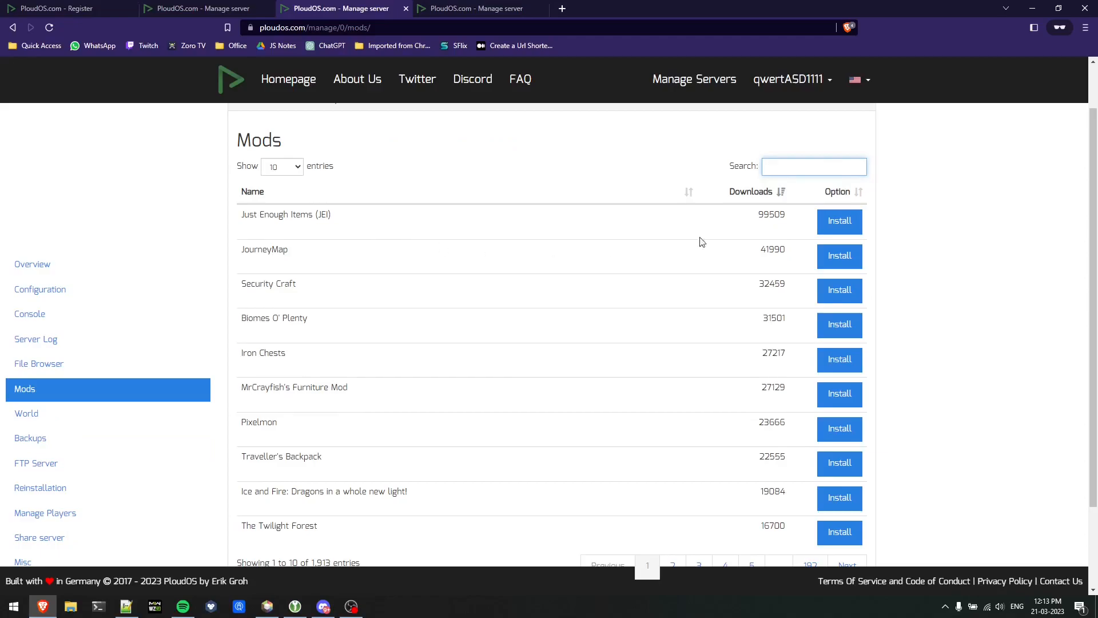
mouse_move(334, 371)
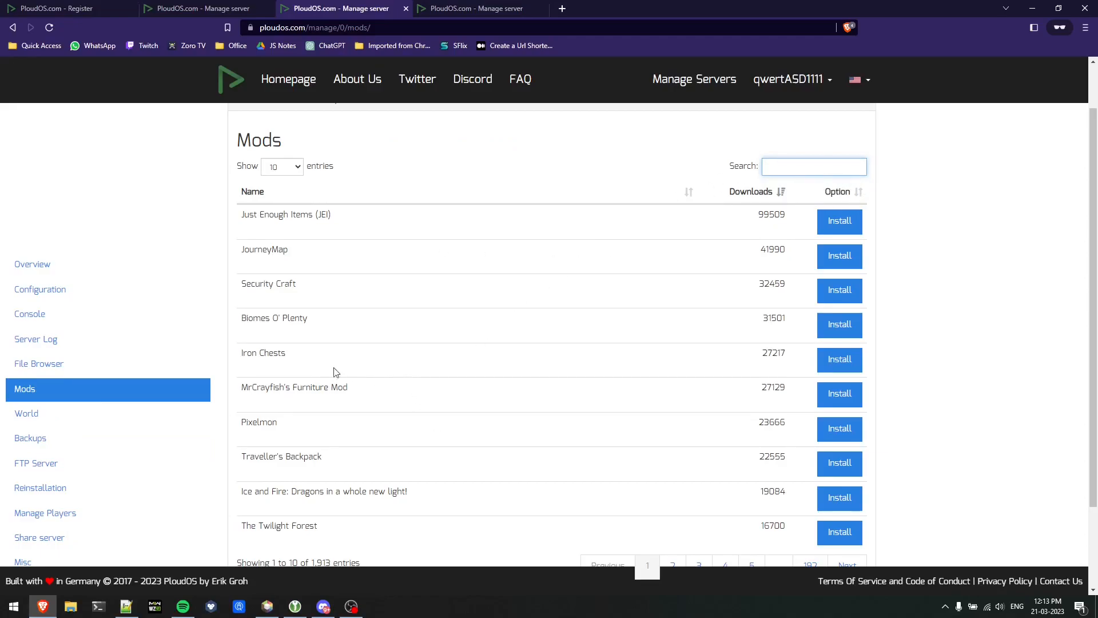
mouse_move(520, 78)
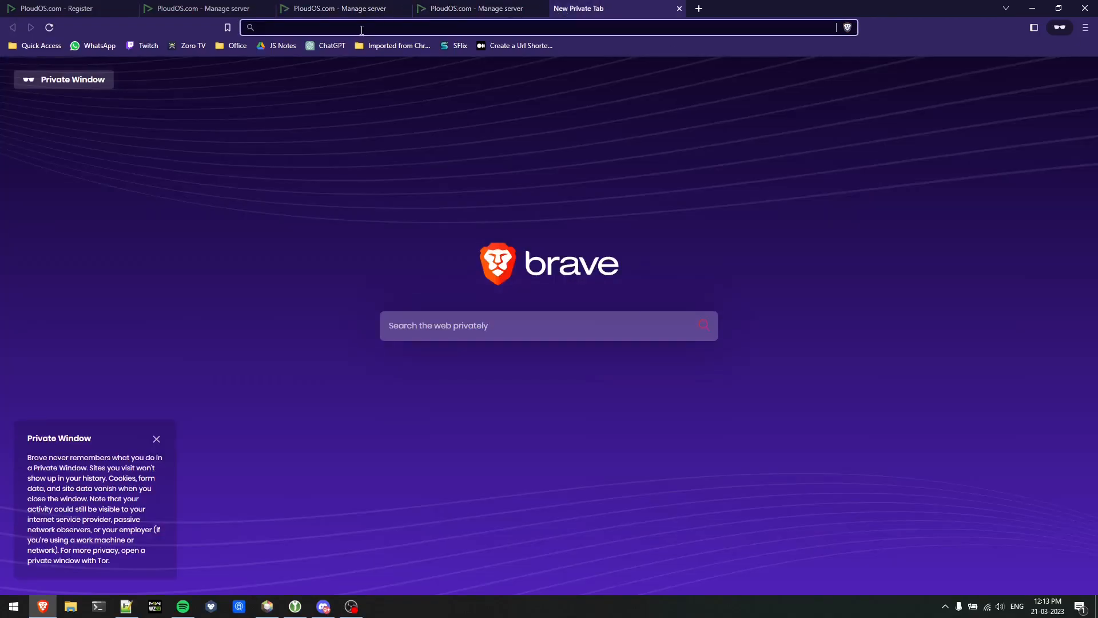
Step: Search 'simple' in the address bar and open Modrinth's SimpleChat page
type("simple")
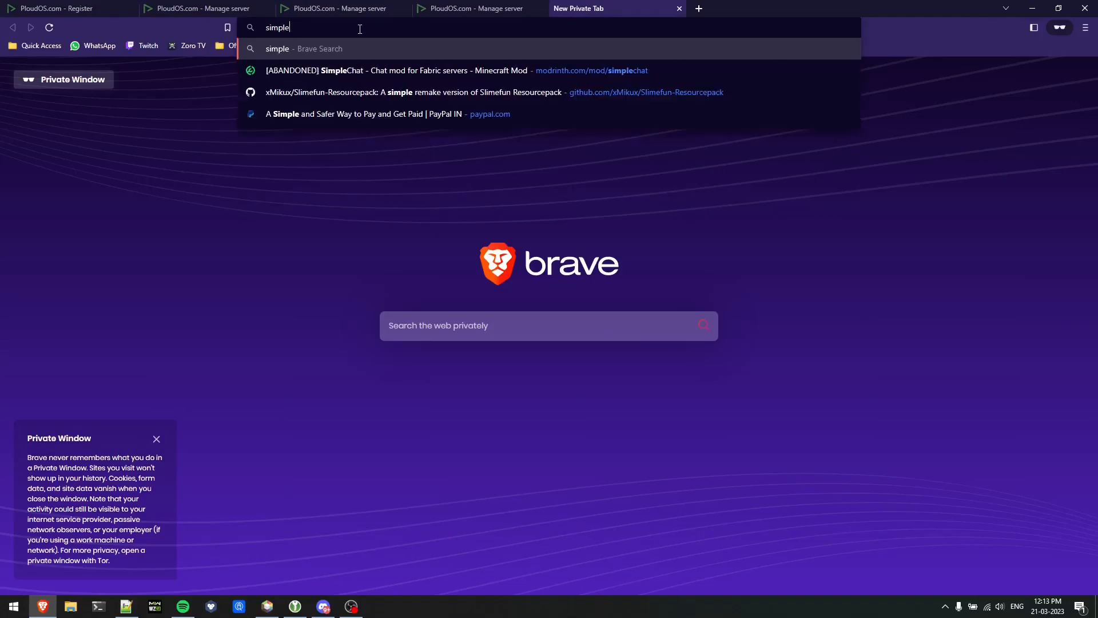
left_click(448, 70)
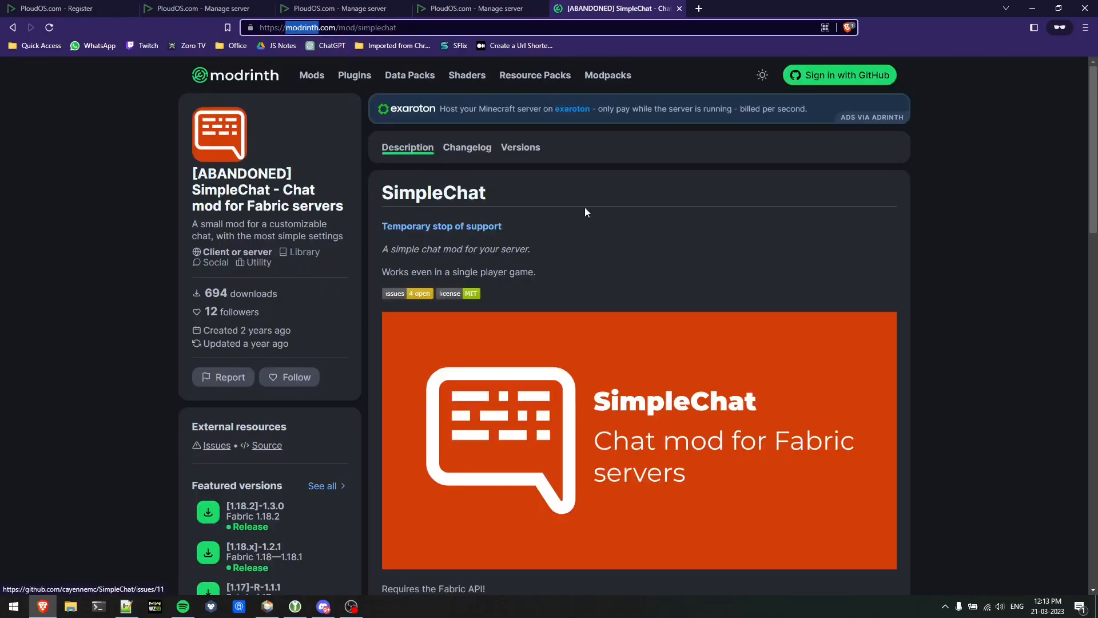
Step: Search Modrinth for 'simple voice' and show Simple Voice Chat's versions list
left_click(521, 147)
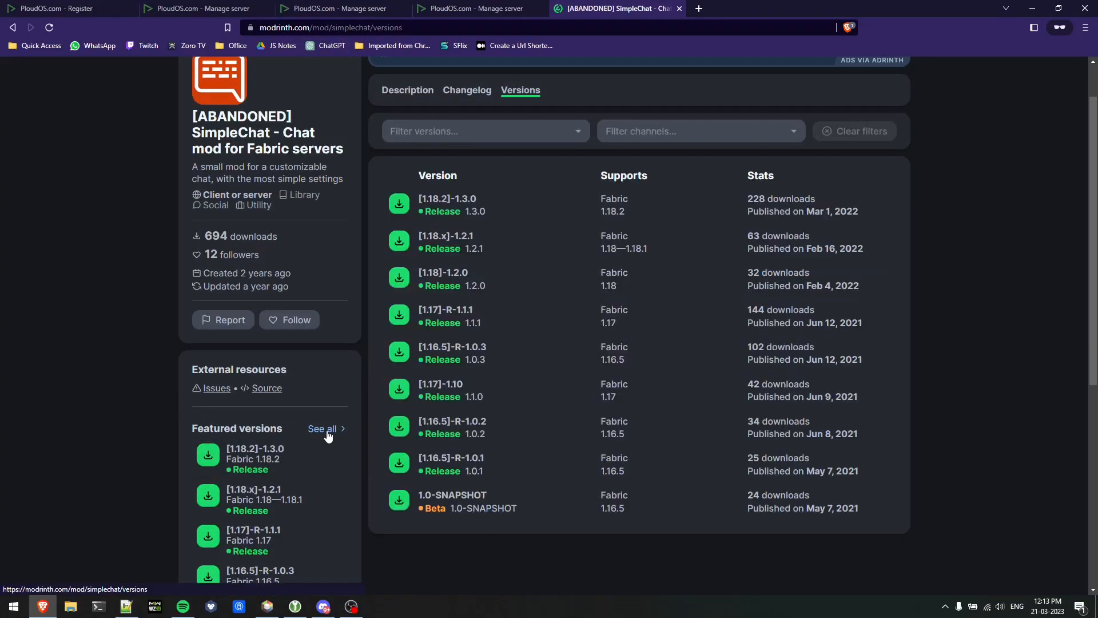
left_click(484, 131)
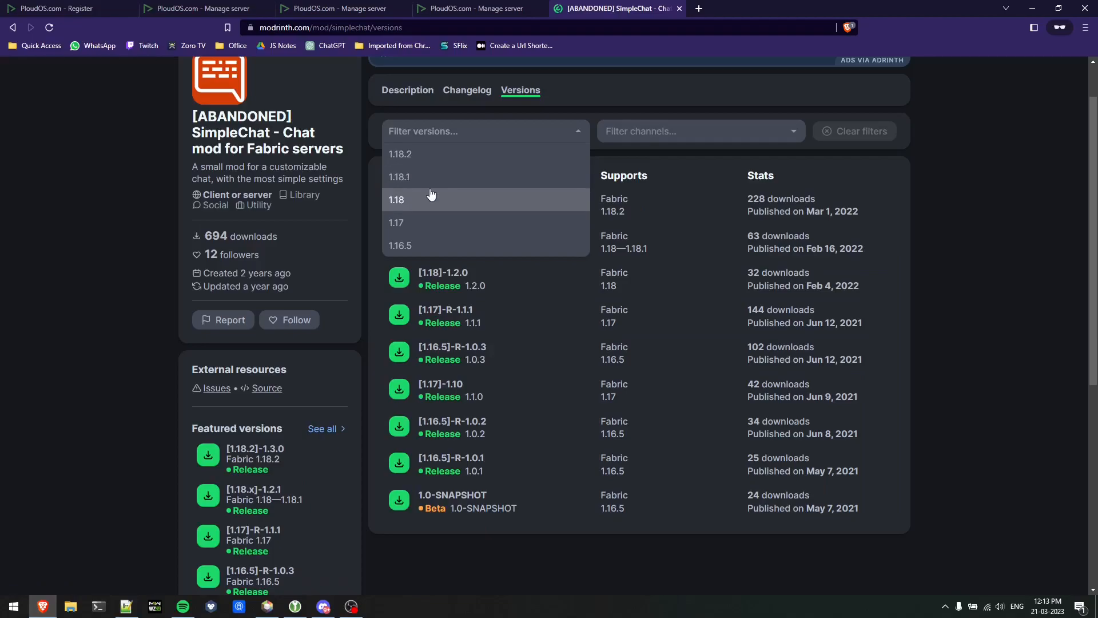
mouse_move(436, 246)
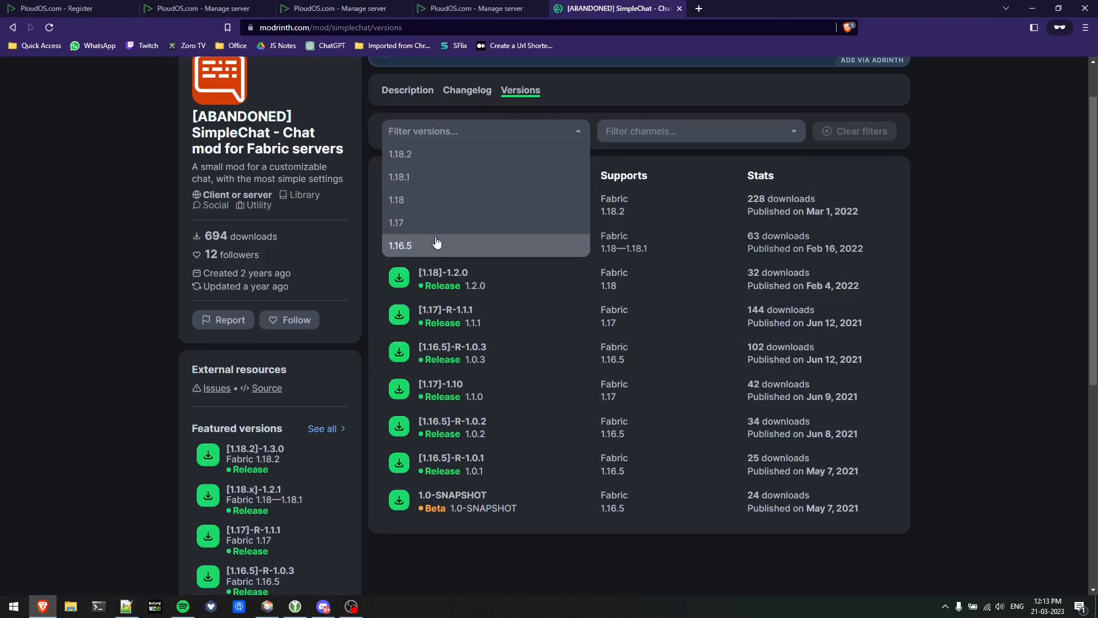
mouse_move(336, 180)
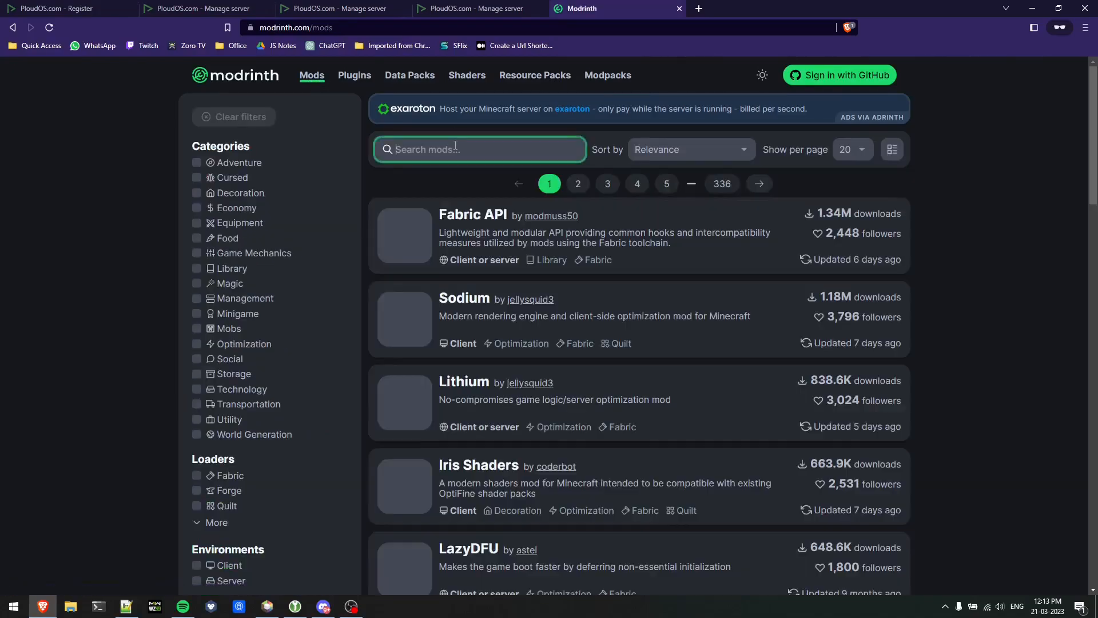
type("simple")
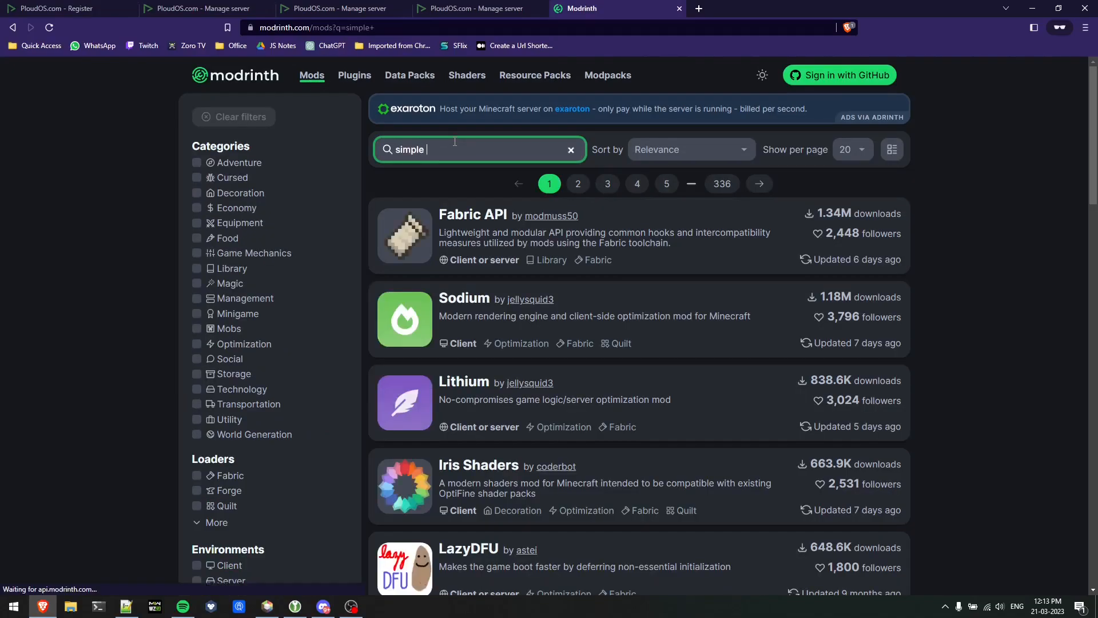
type("voice")
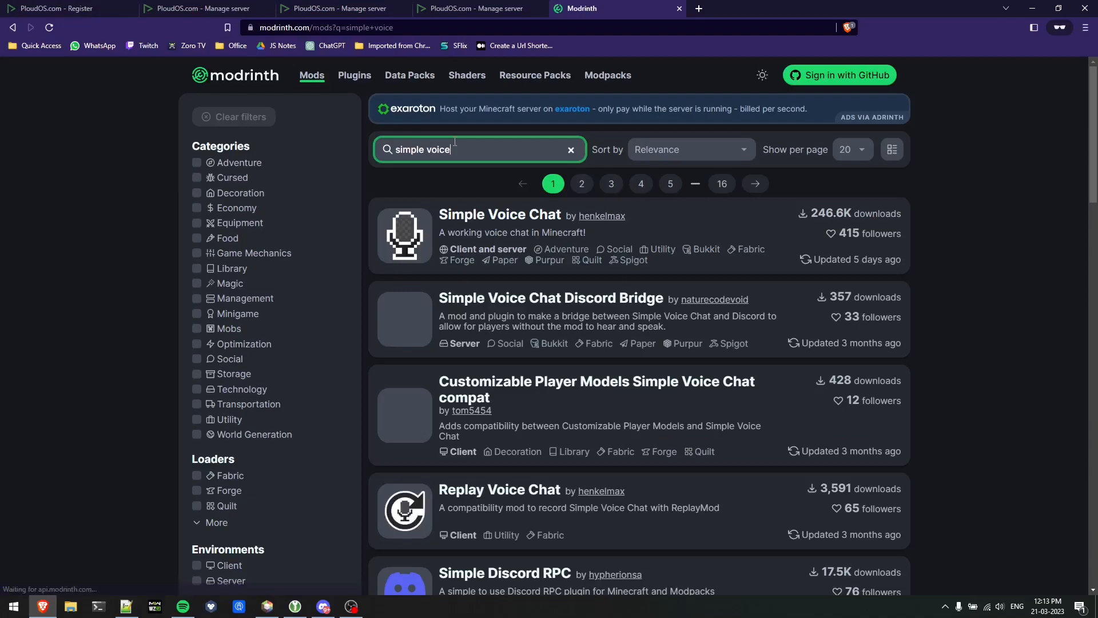
left_click(499, 215)
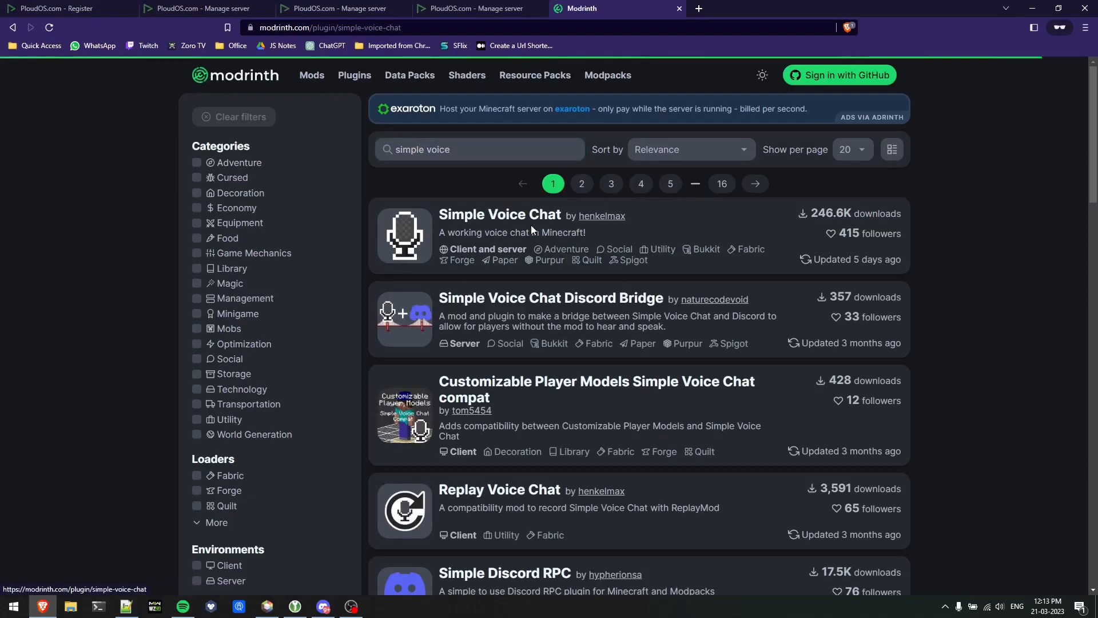
left_click(499, 214)
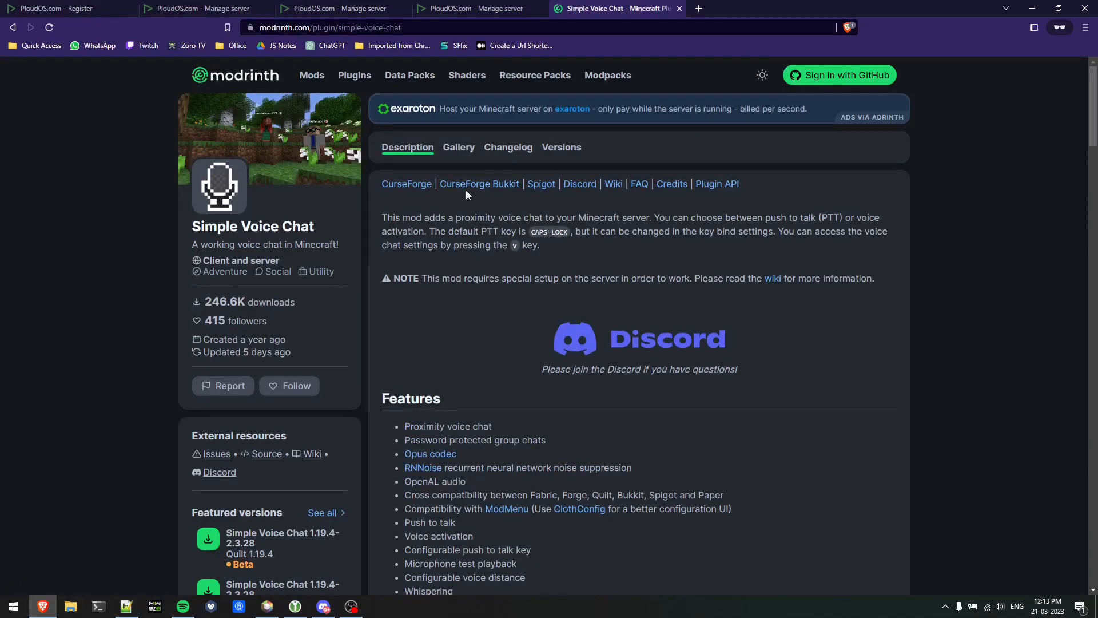
mouse_move(449, 343)
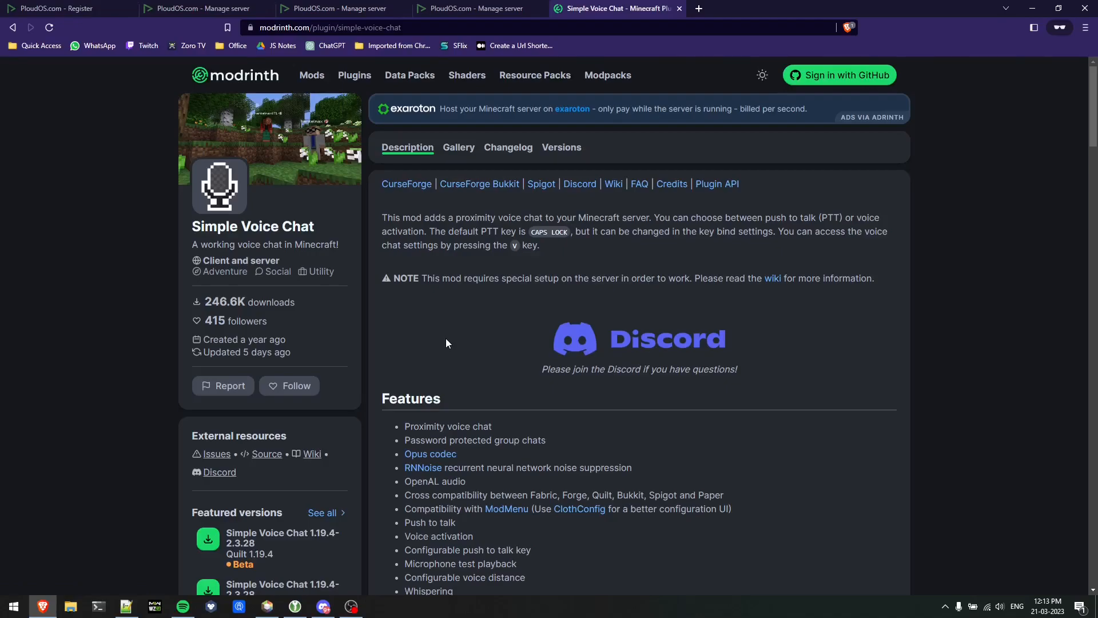
left_click(561, 147)
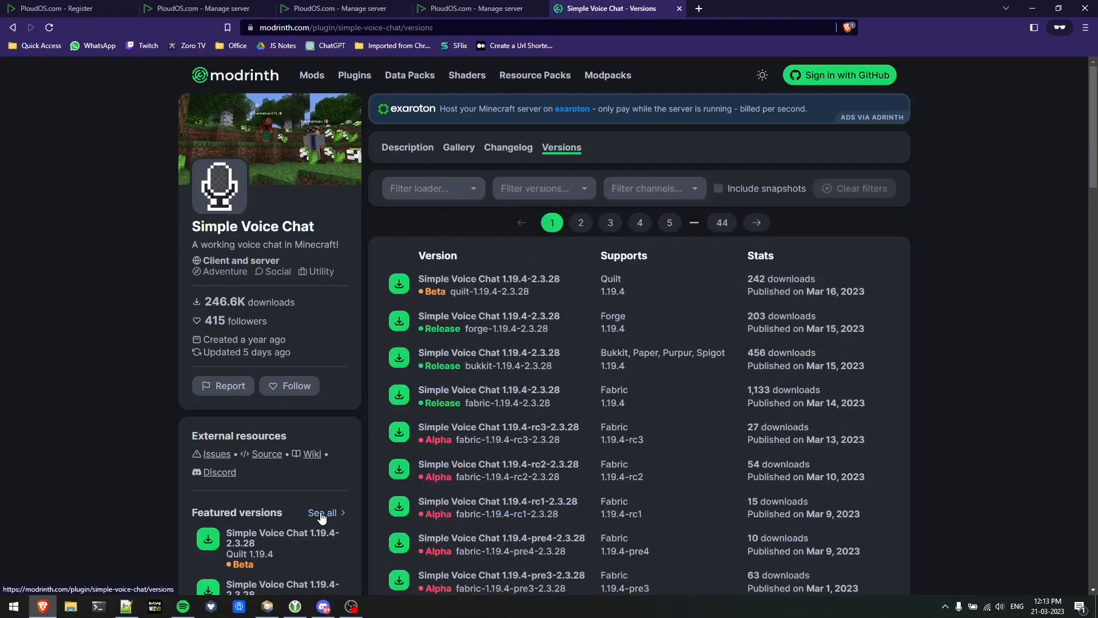
mouse_move(459, 212)
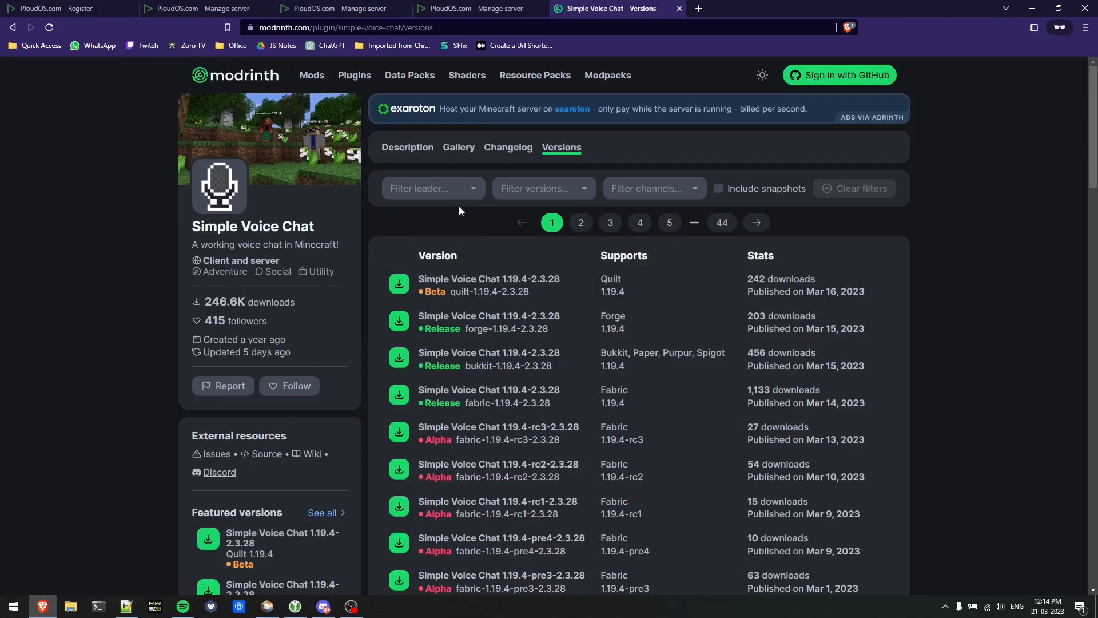
Step: Filter to Fabric 1.19.3 and download voicechat-fabric-1.19.3-2.3.28 into Server Mods
left_click(428, 187)
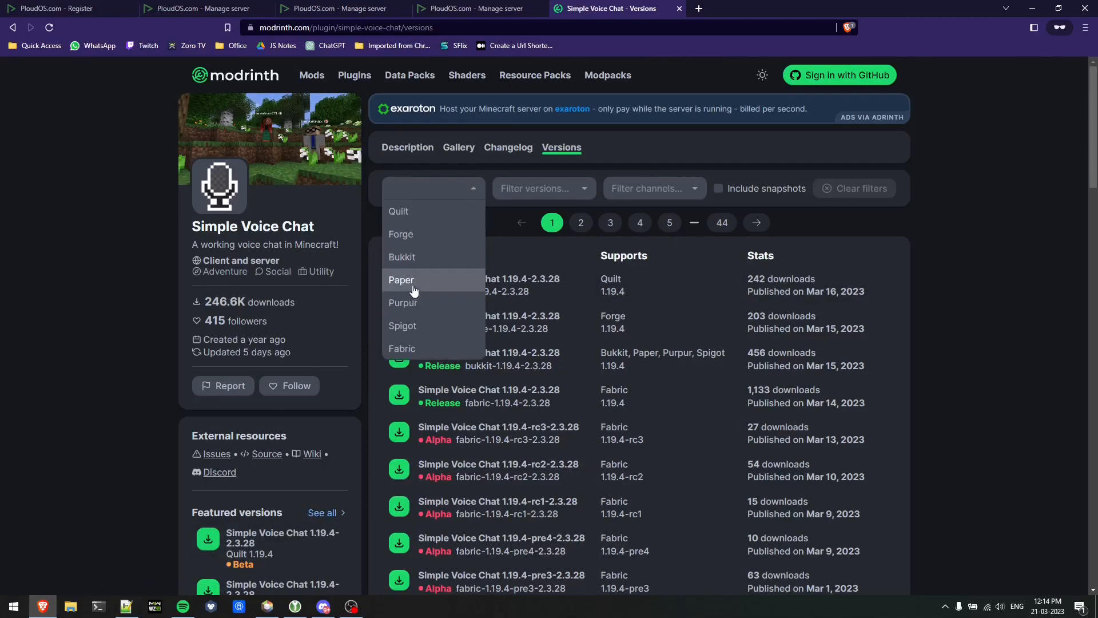
left_click(402, 349)
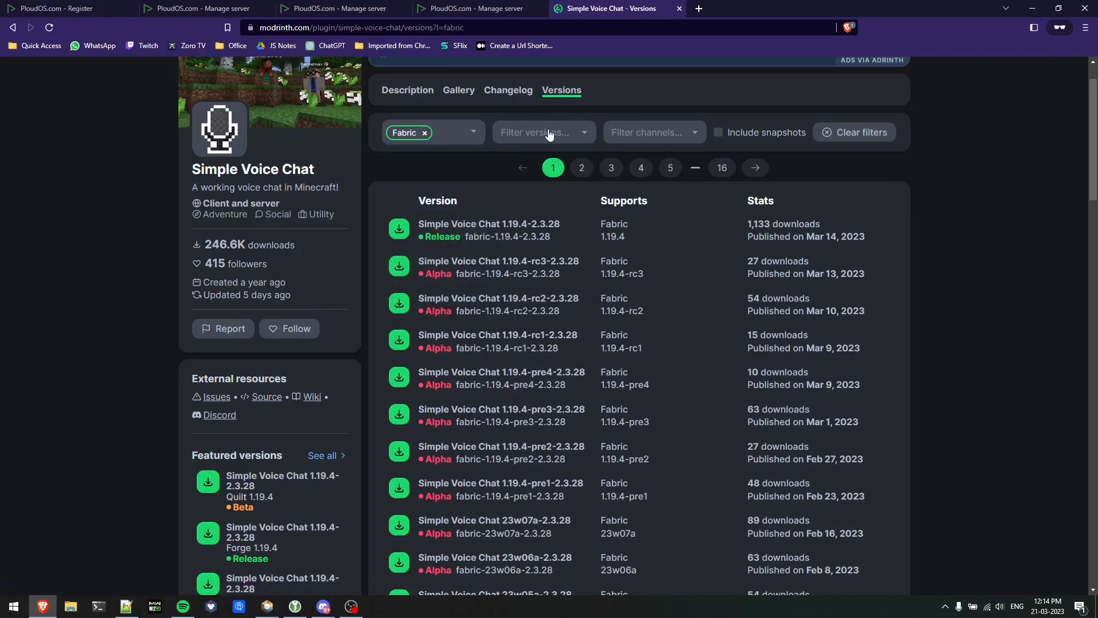
left_click(542, 132)
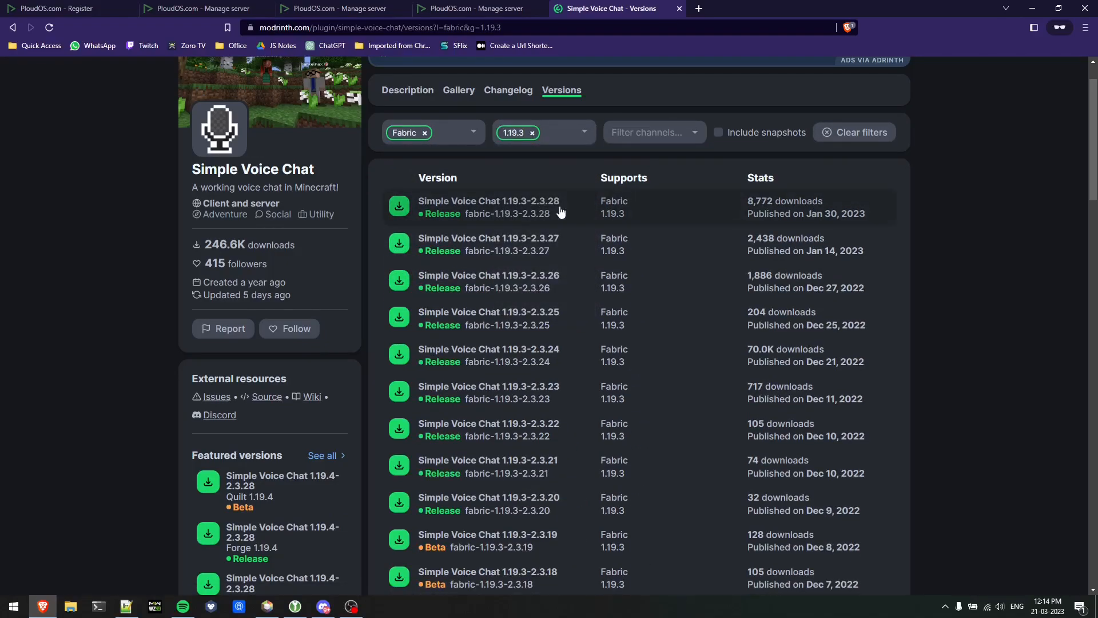
left_click(400, 206)
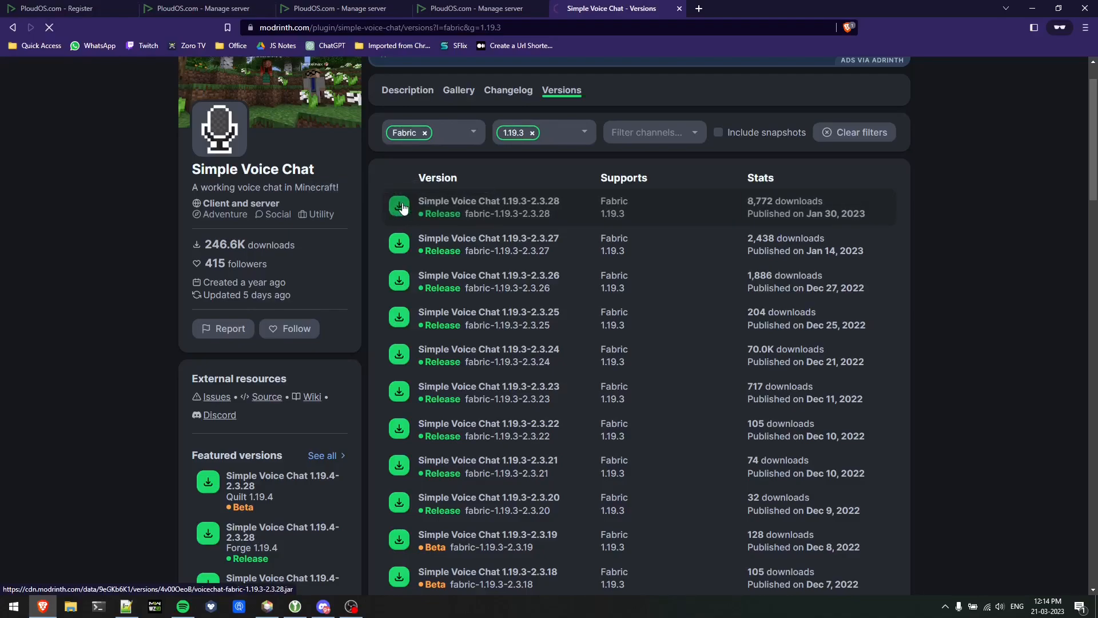
left_click(399, 206)
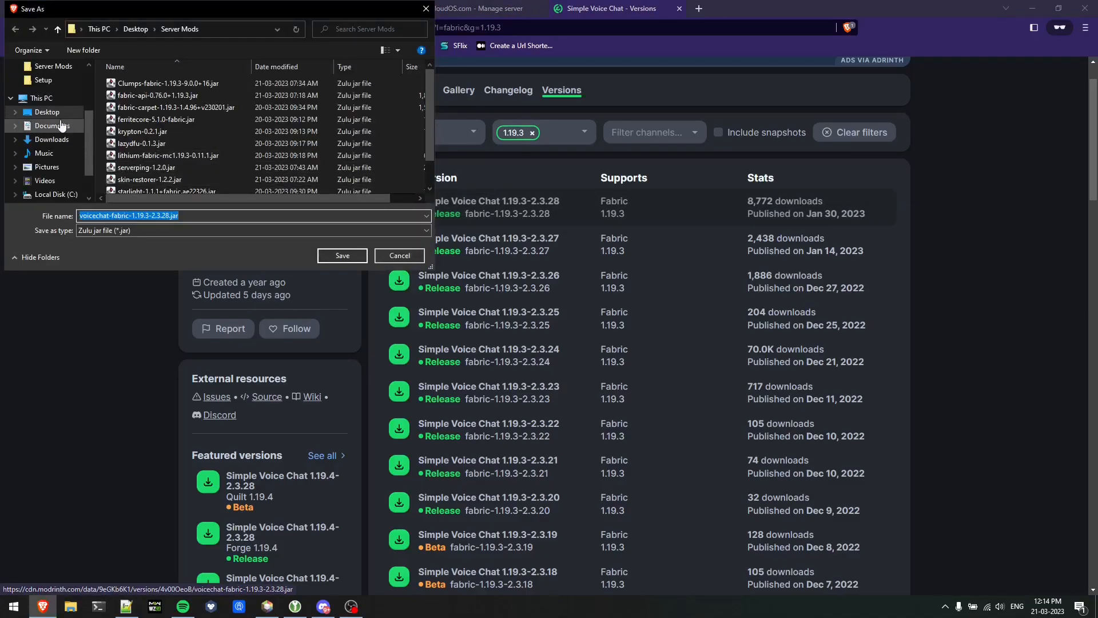
left_click(342, 255)
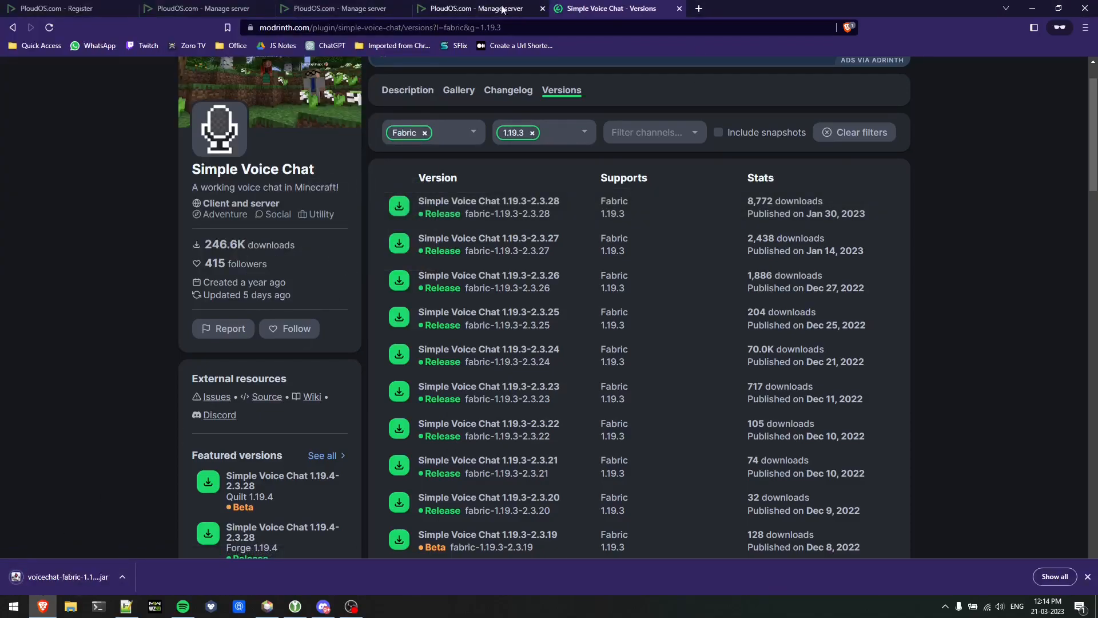
left_click(476, 9)
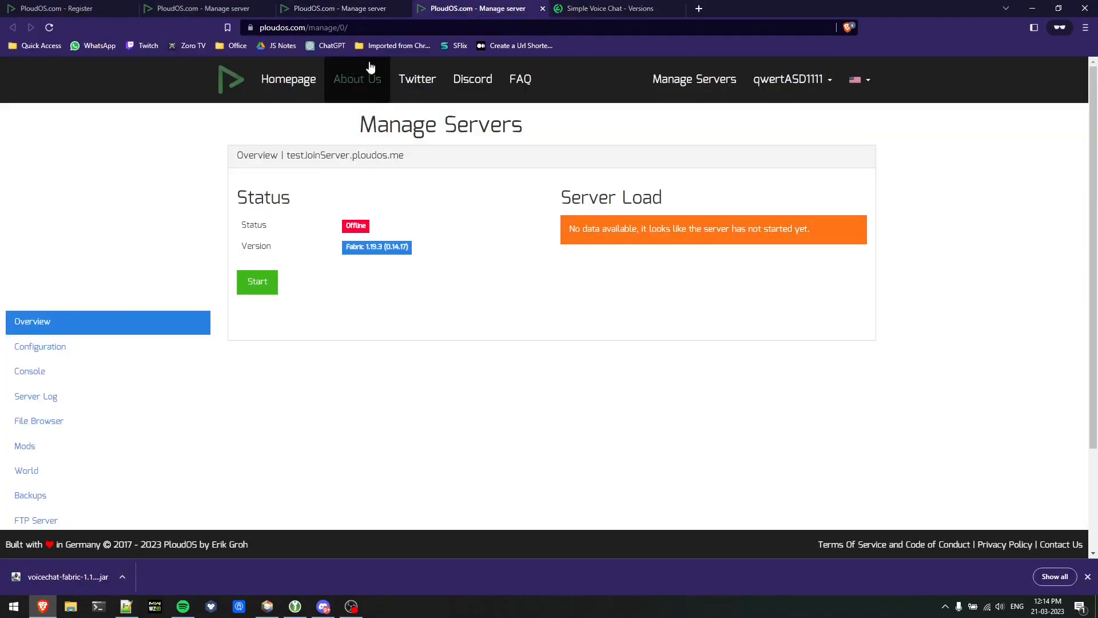
Step: Open the empty mods folder in File Browser and try uploading a file
left_click(24, 445)
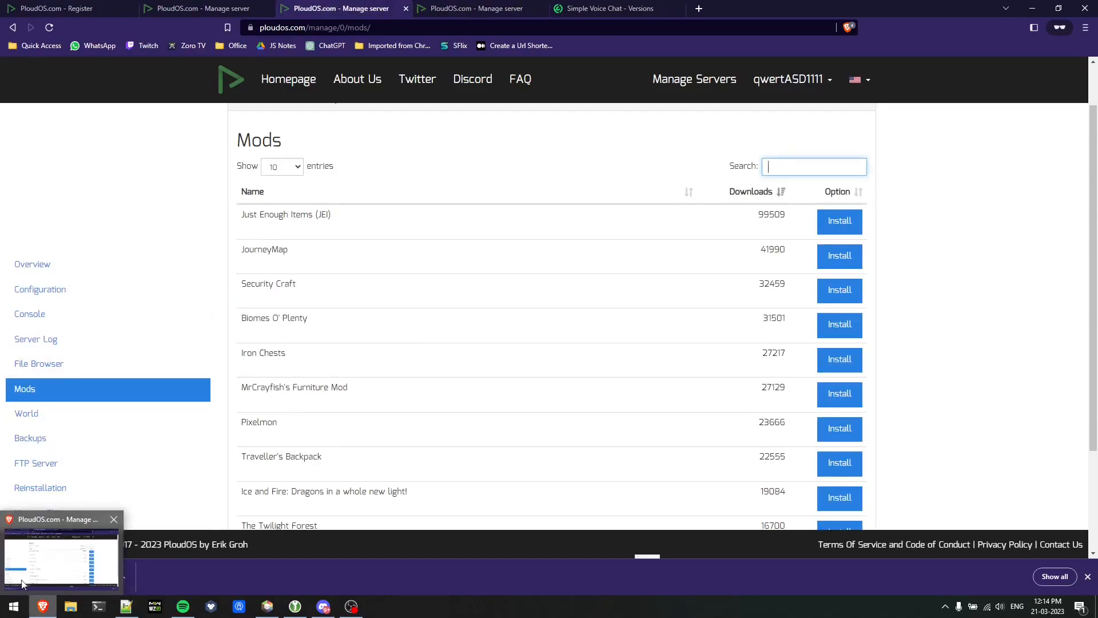
mouse_move(103, 367)
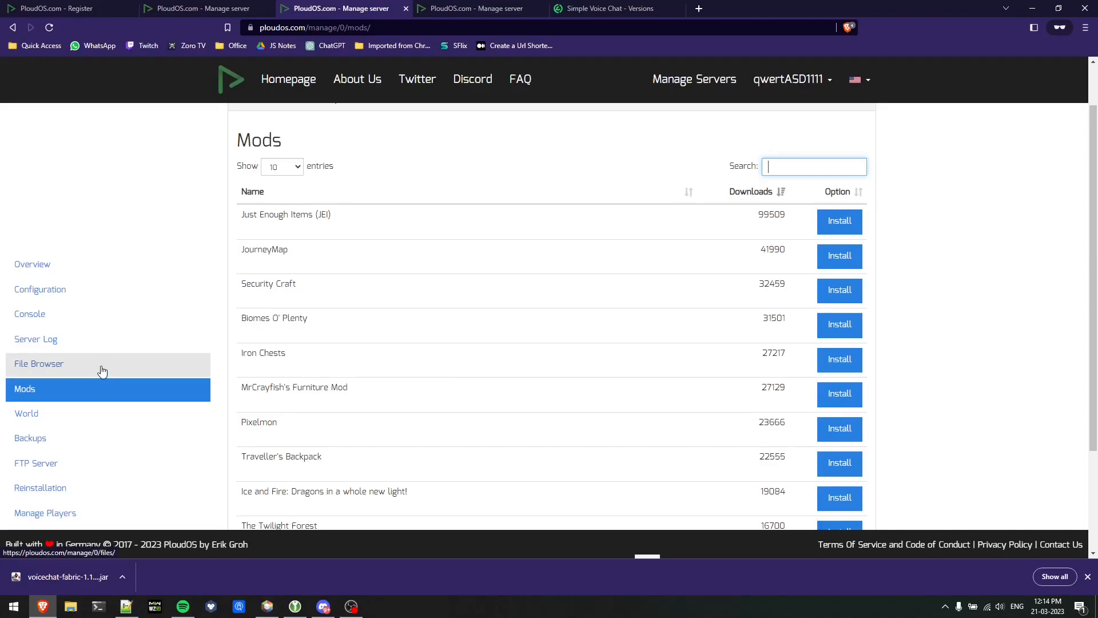
mouse_move(57, 374)
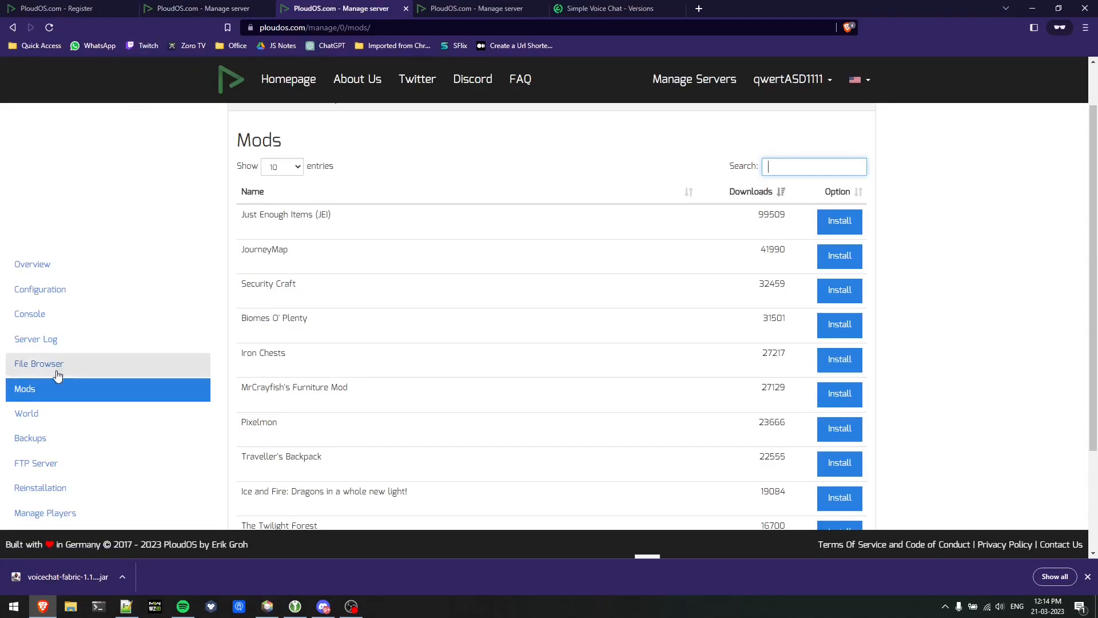
left_click(39, 362)
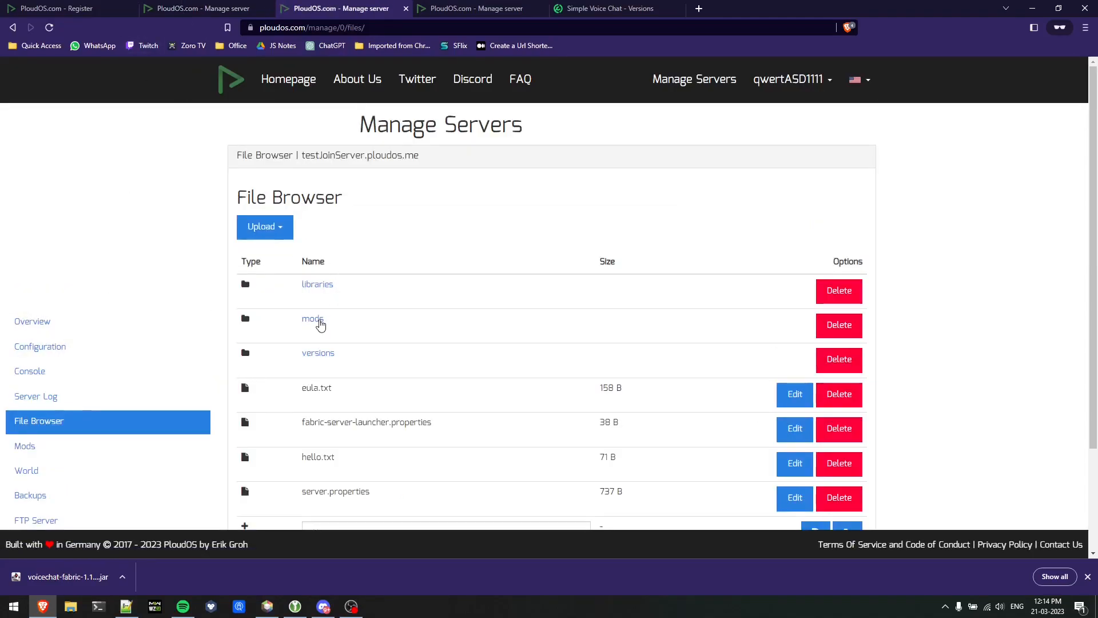
left_click(312, 318)
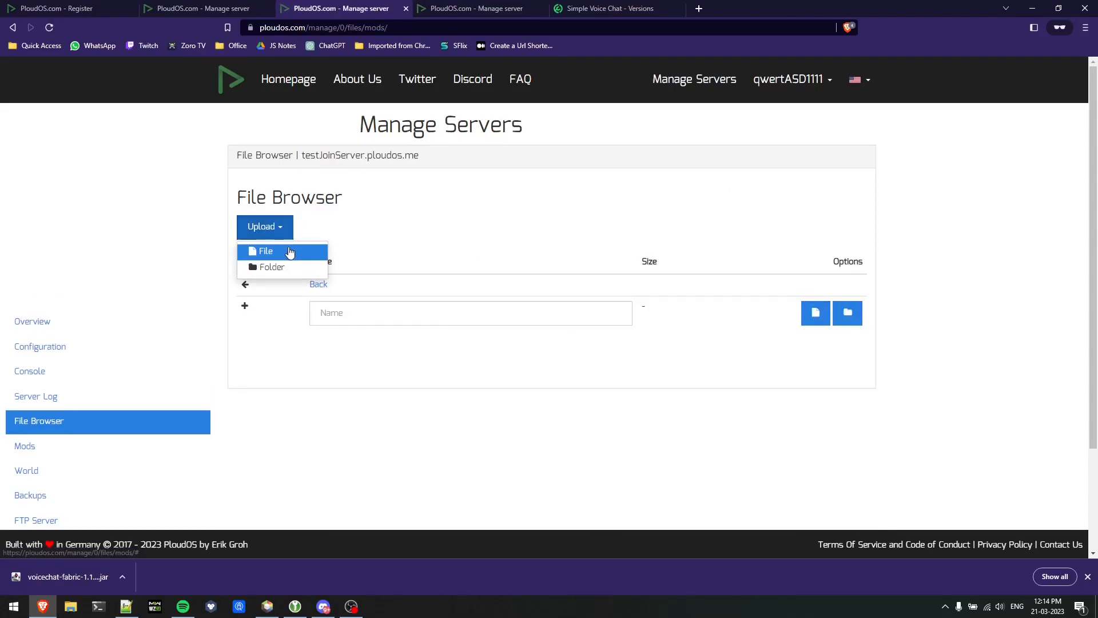
left_click(265, 251)
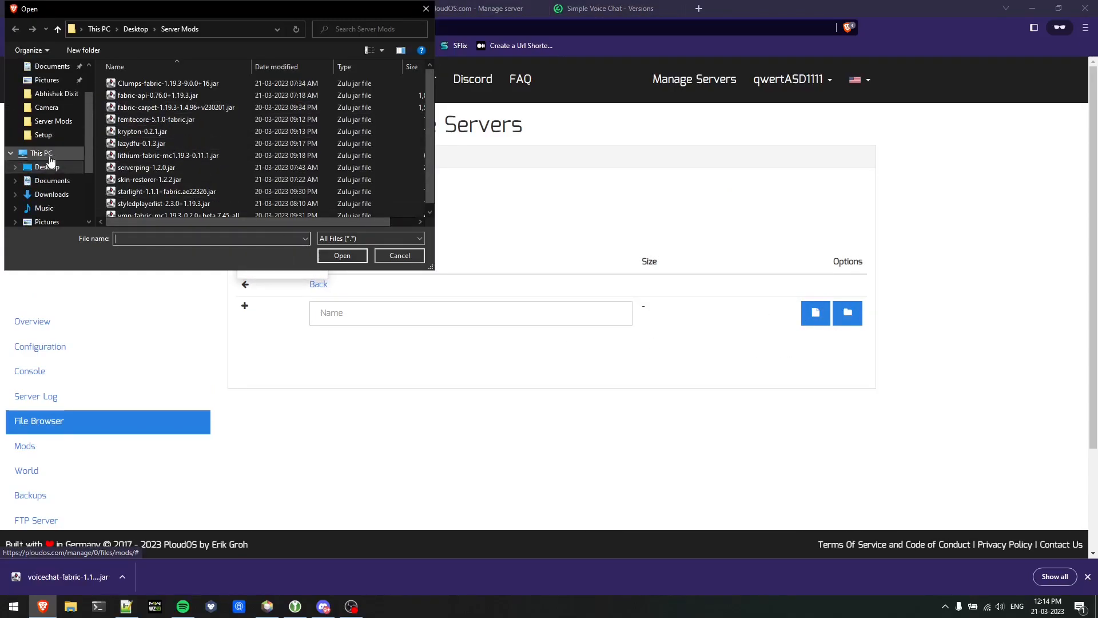
left_click(46, 166)
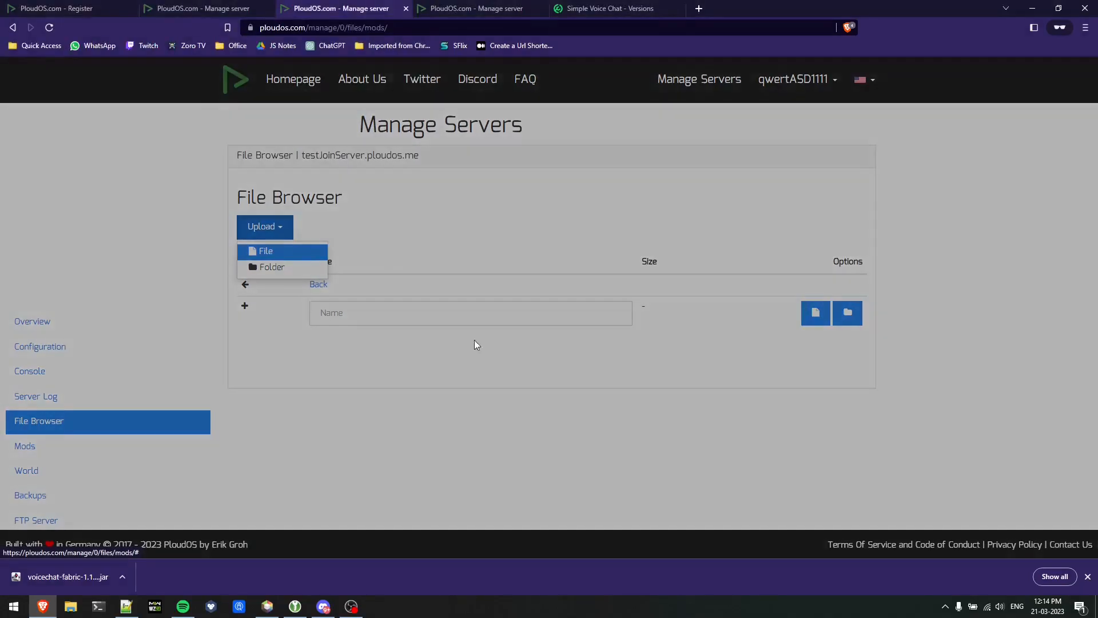
left_click(266, 250)
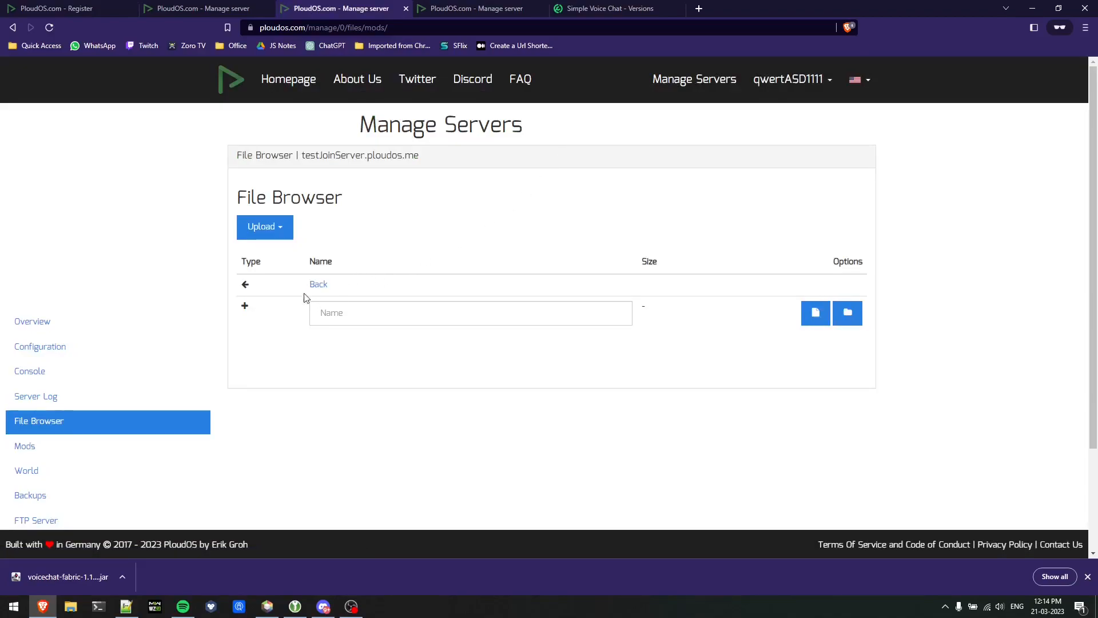
mouse_move(441, 240)
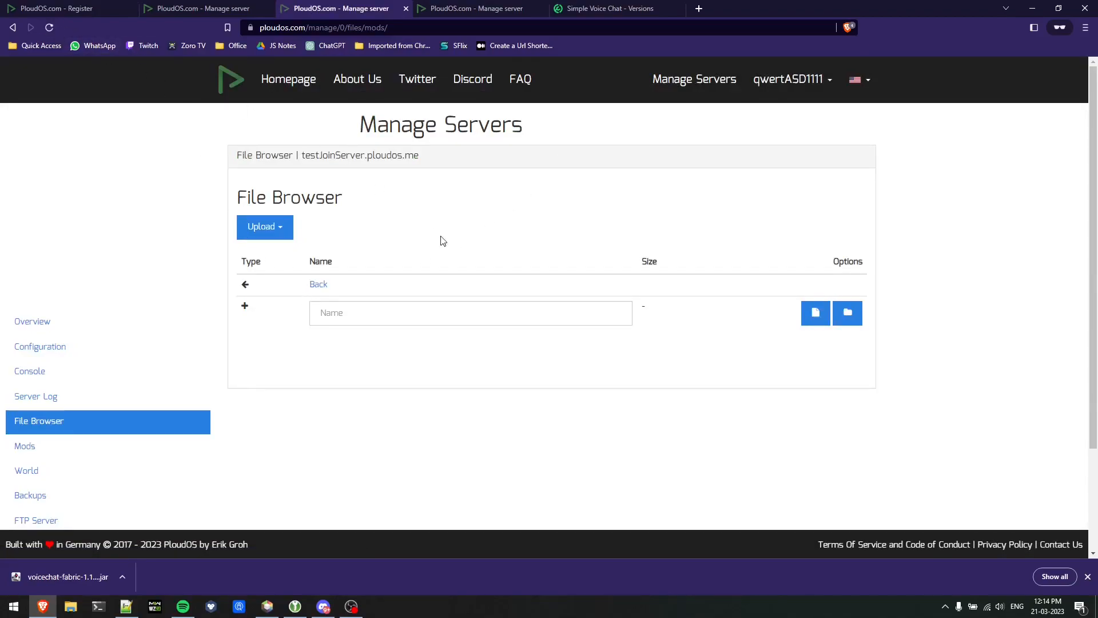
mouse_move(905, 351)
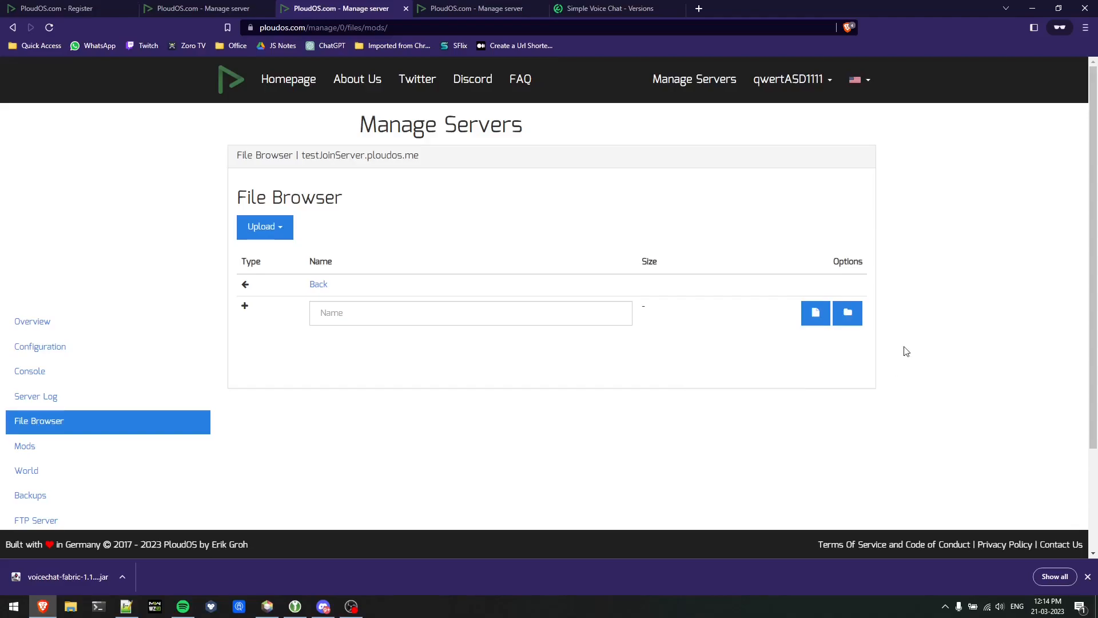
mouse_move(49, 275)
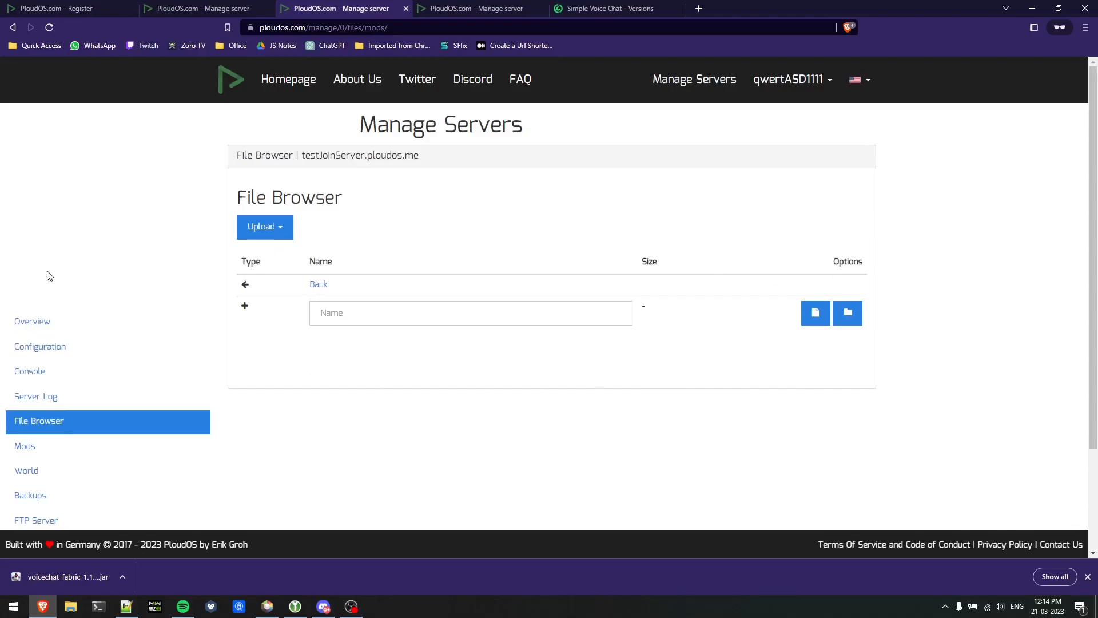
Step: Start the server and glance at Prism Launcher while it queues at position 3/4
left_click(32, 321)
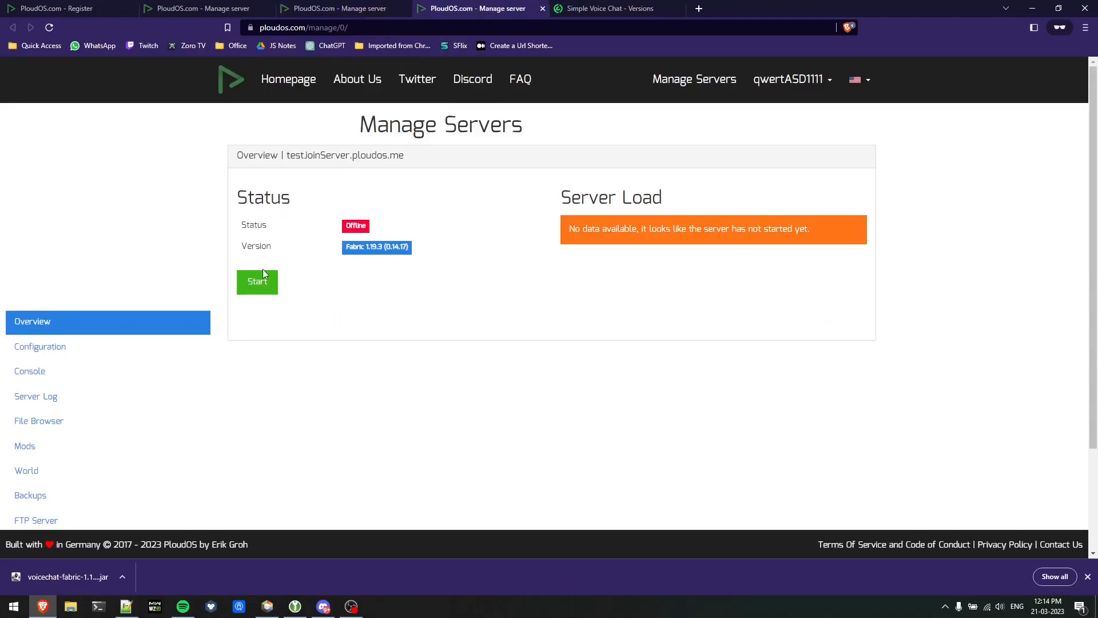
left_click(257, 282)
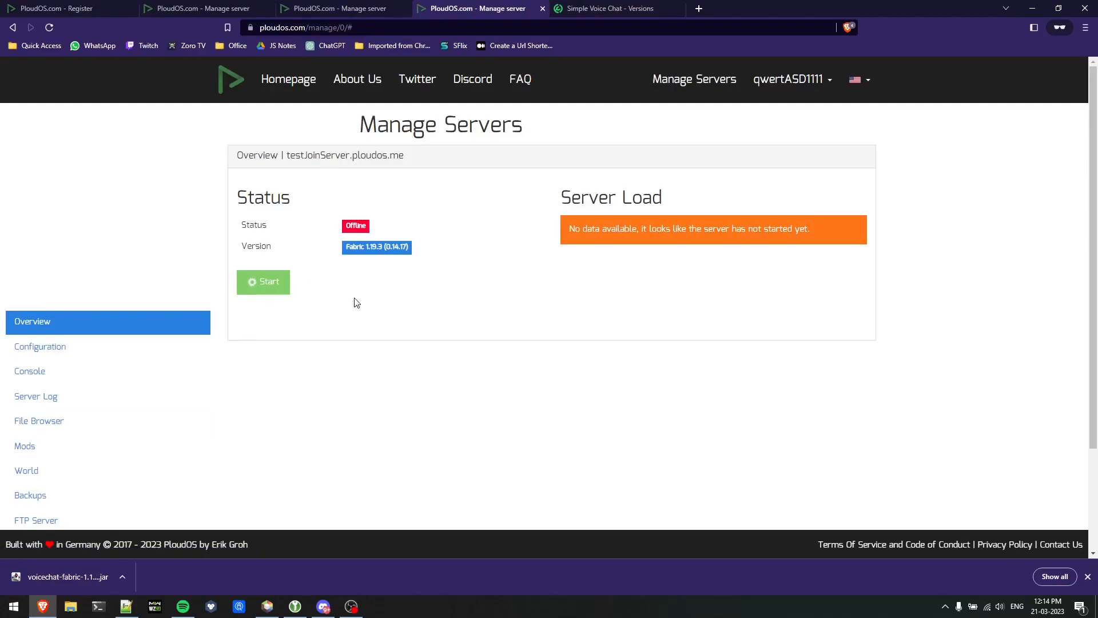
mouse_move(254, 253)
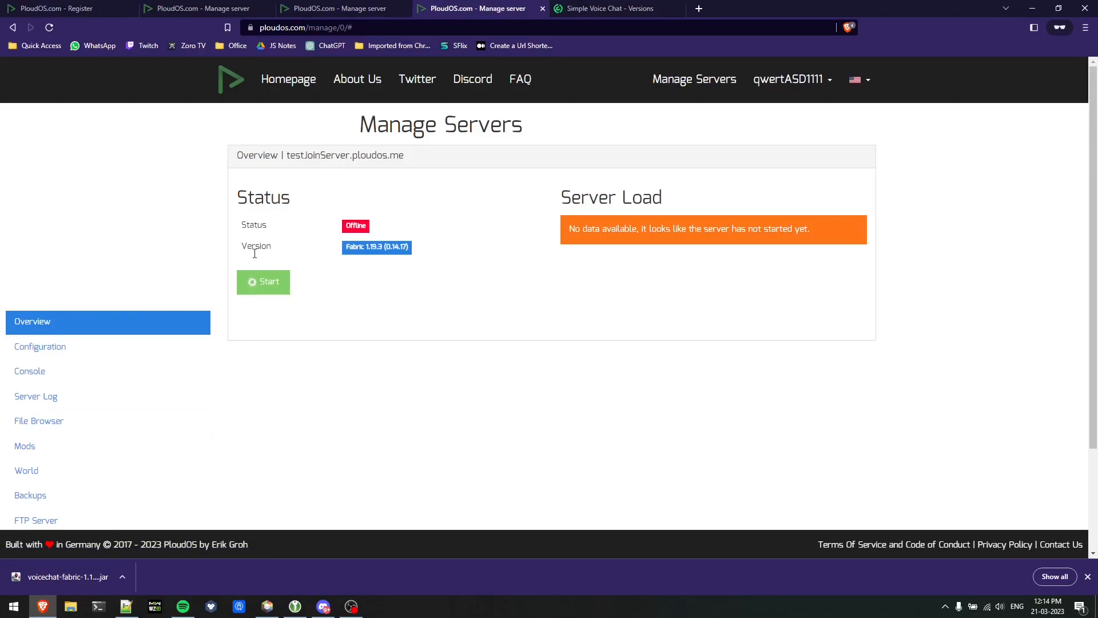
left_click(262, 282)
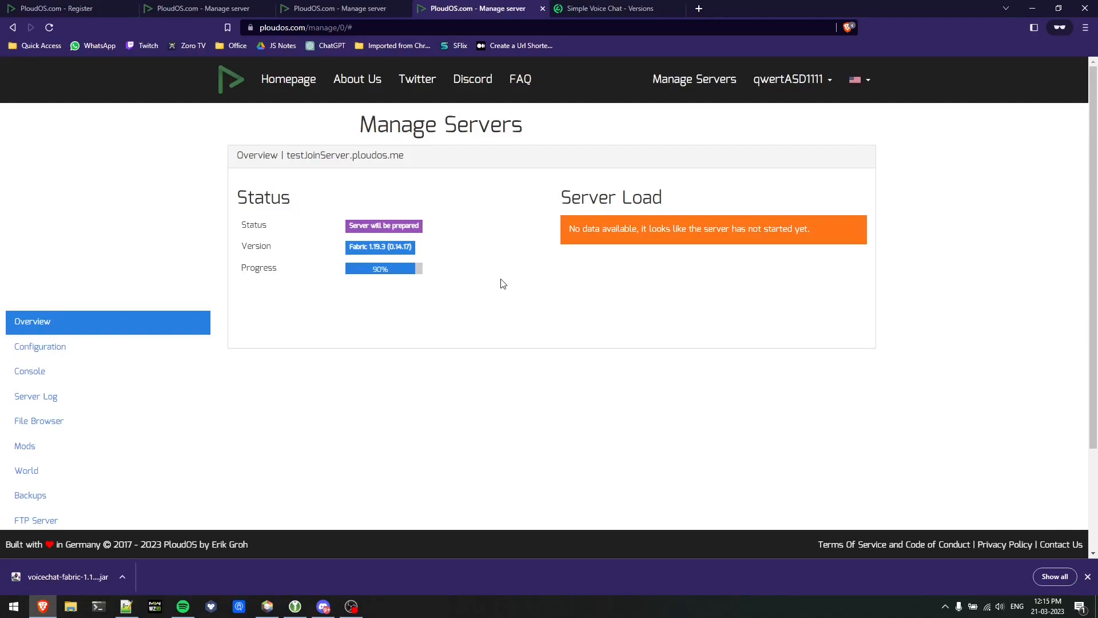
mouse_move(305, 261)
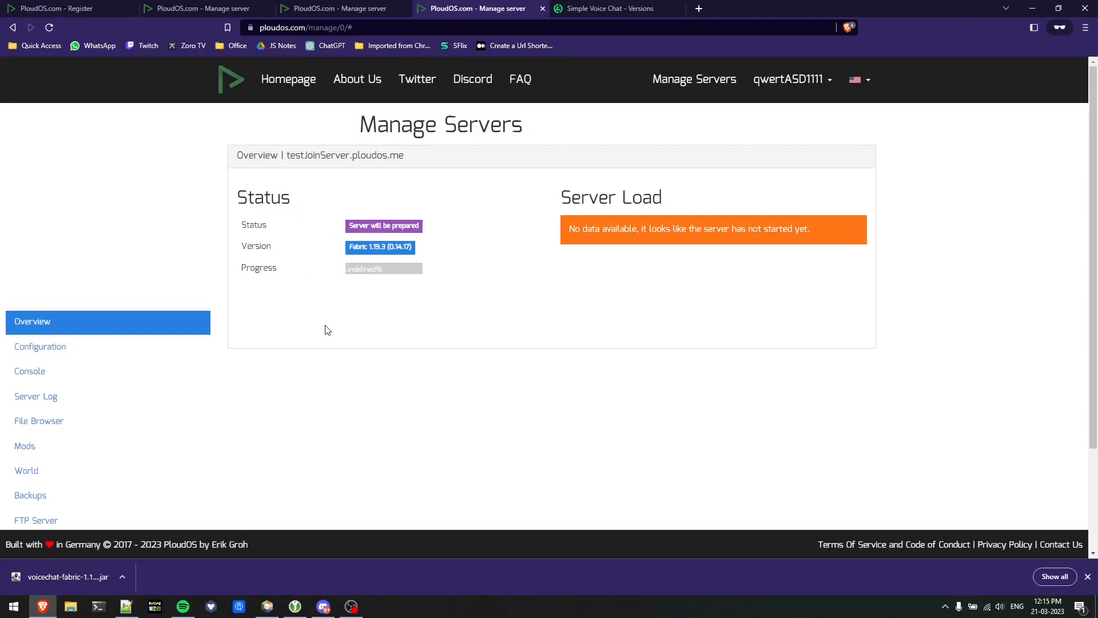
mouse_move(281, 339)
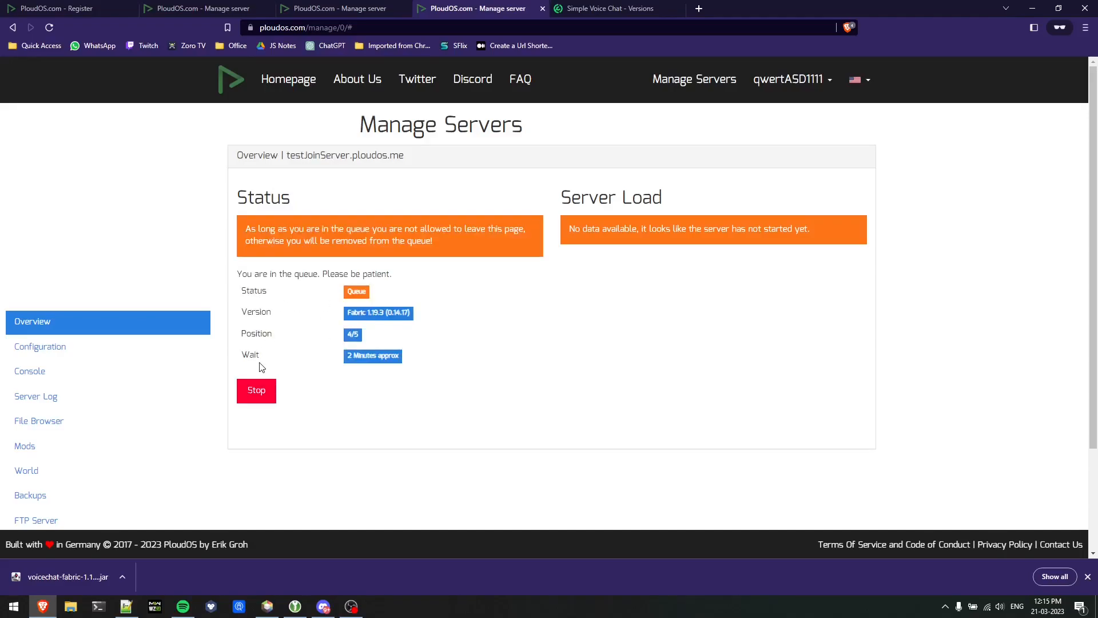
scroll("down", 3)
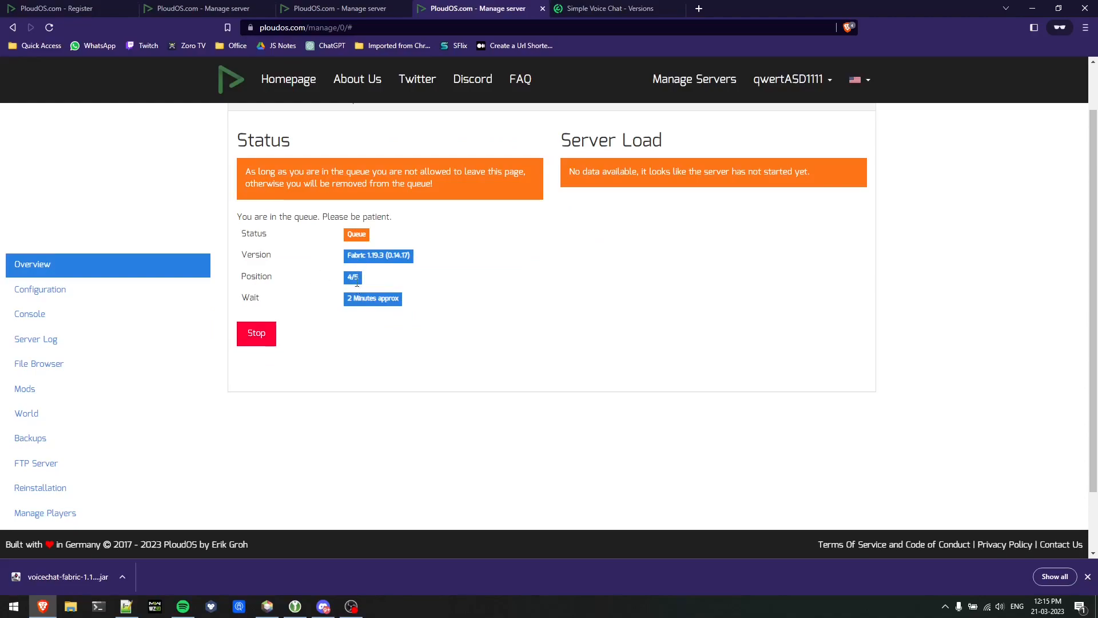
mouse_move(358, 284)
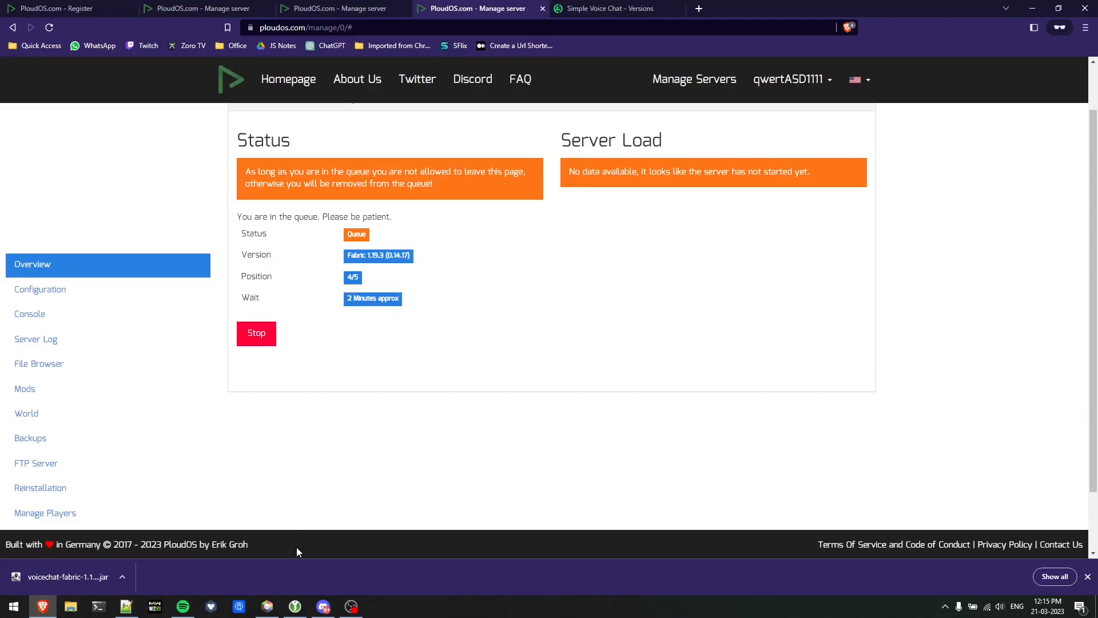
left_click(266, 605)
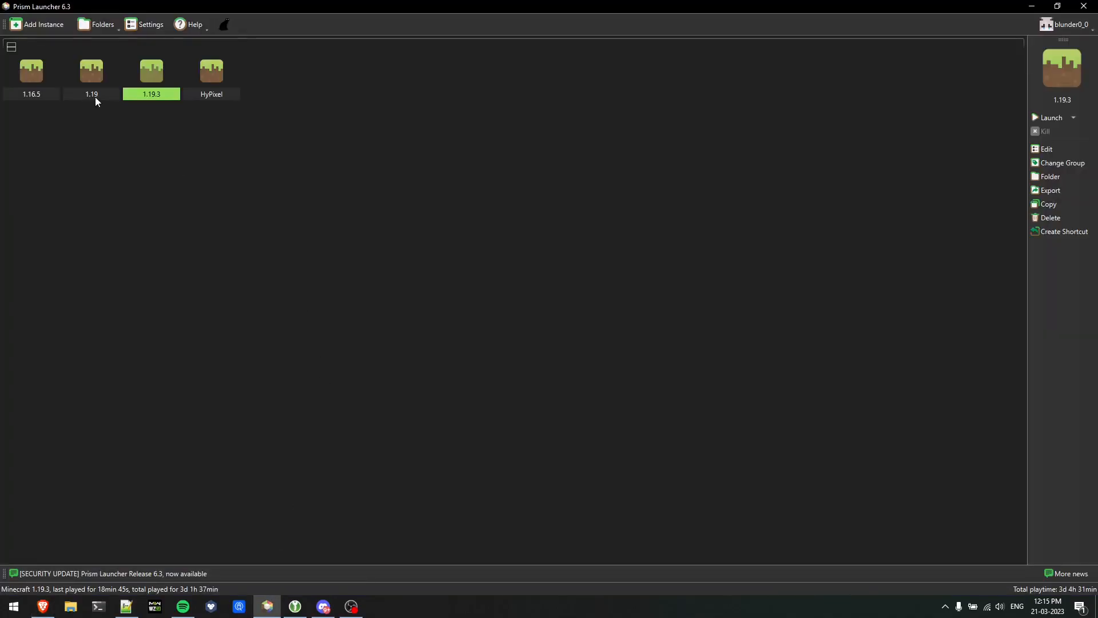
left_click(1050, 117)
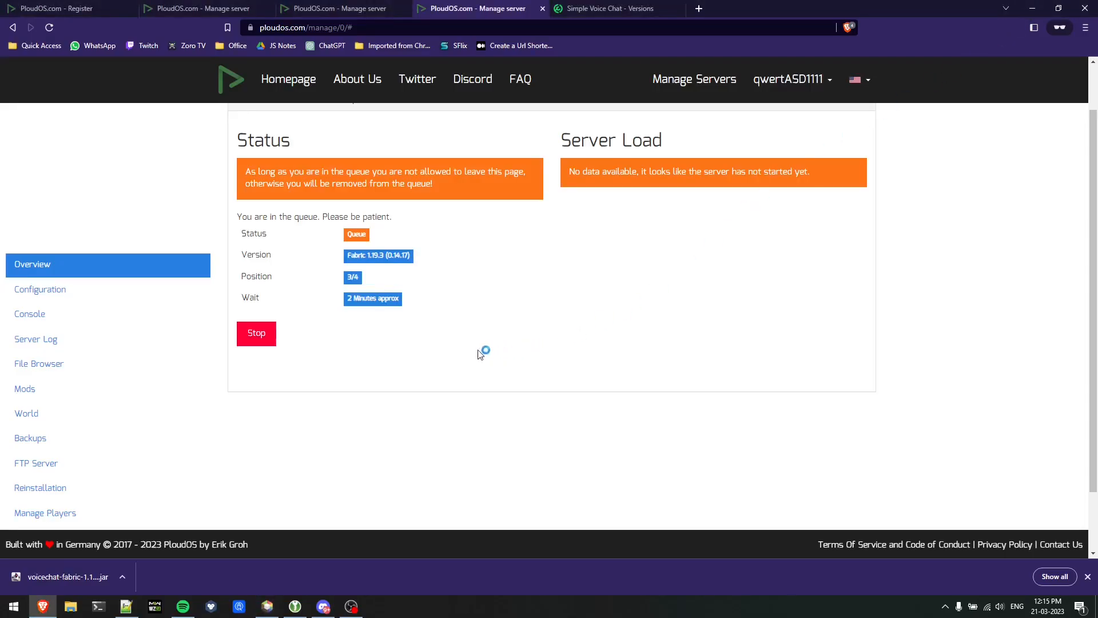
mouse_move(462, 346)
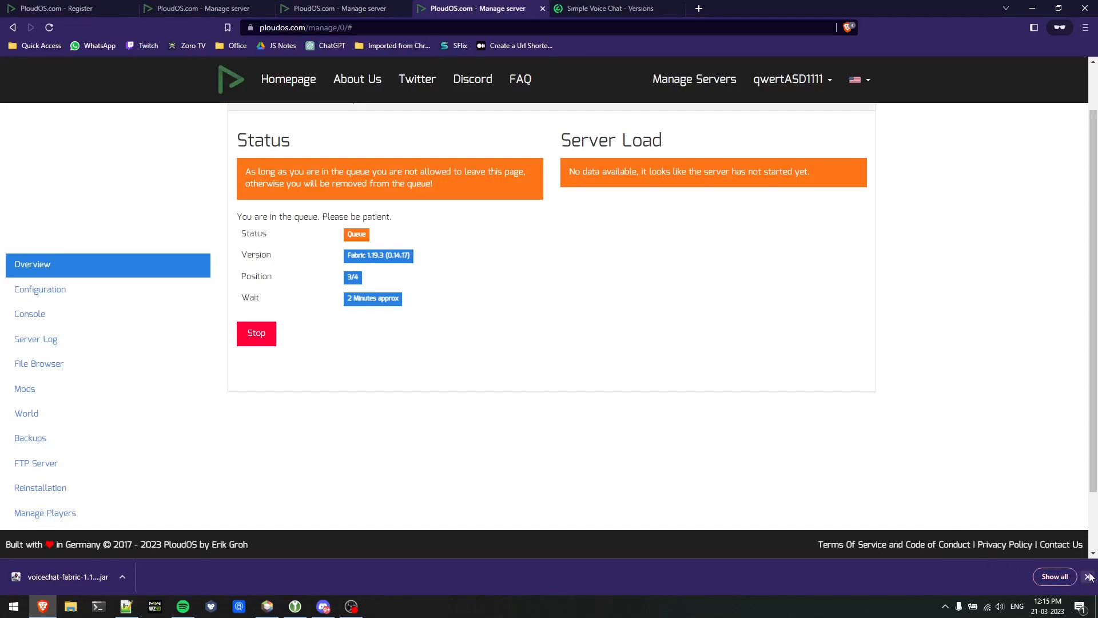
mouse_move(266, 605)
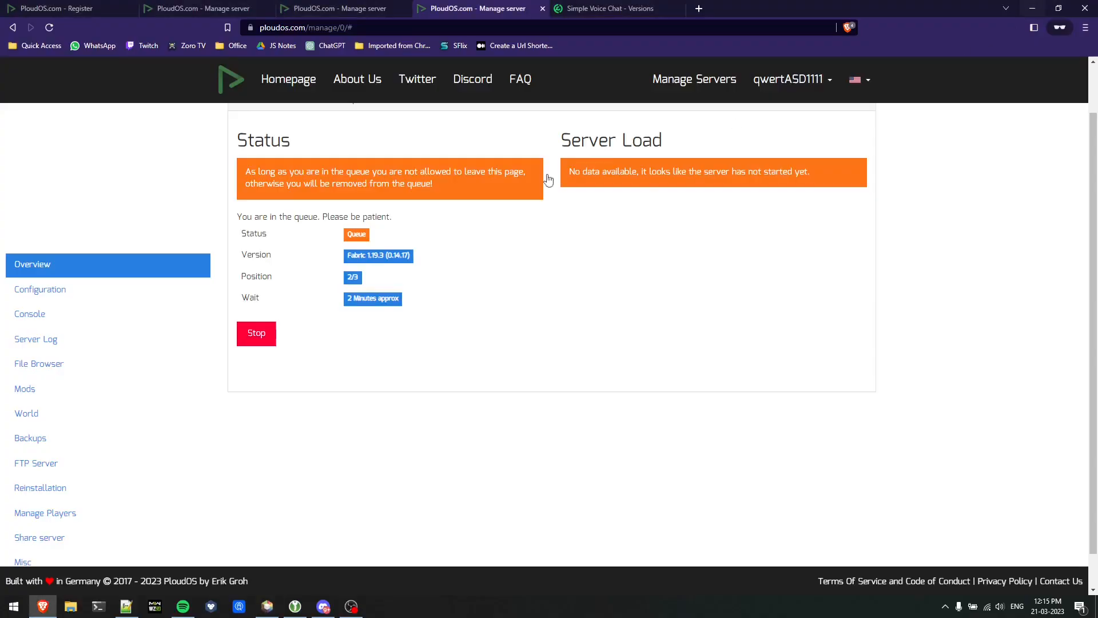
mouse_move(364, 323)
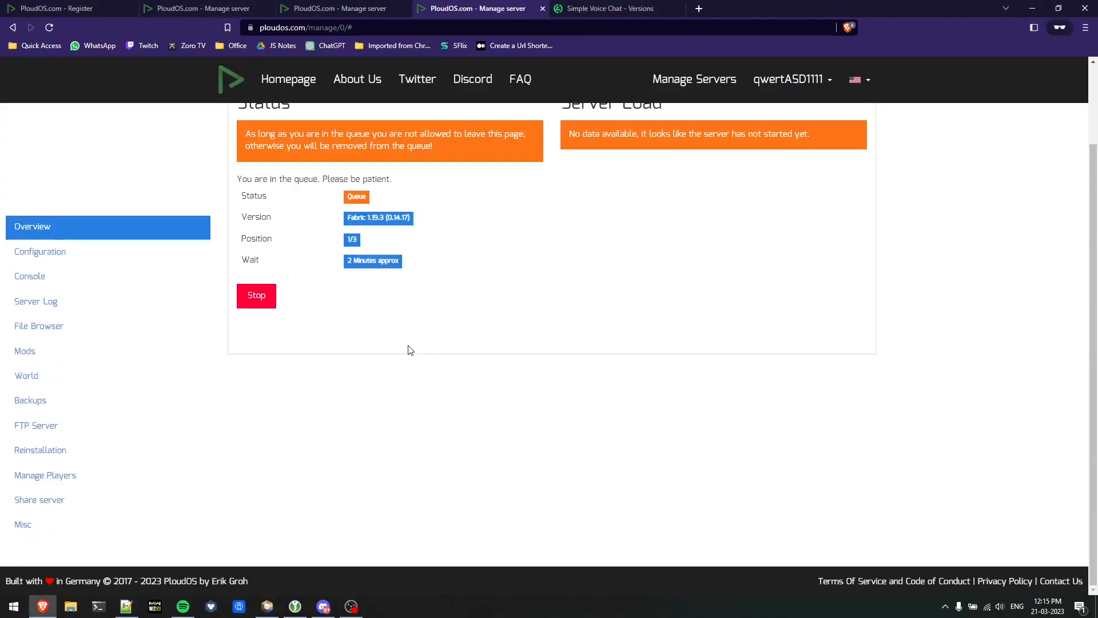
Step: Wait on the Overview page as the queue advances to position 1/3
scroll("up", 3)
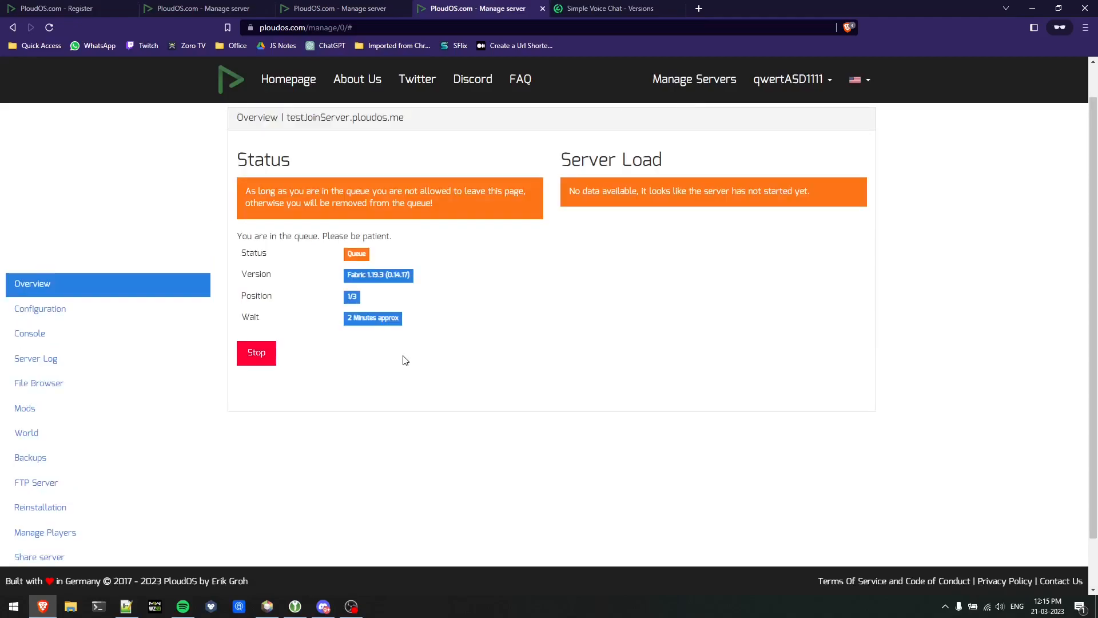
mouse_move(460, 341)
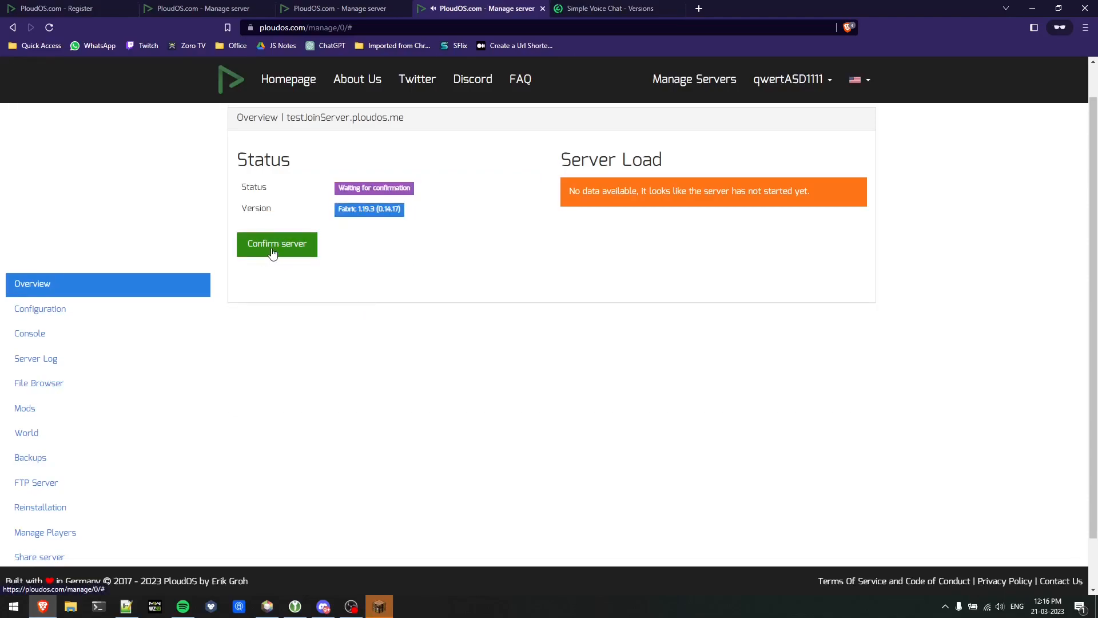
Step: Confirm the server, watch the console startup, and select the testJoinServer.ploudos.me address
left_click(276, 243)
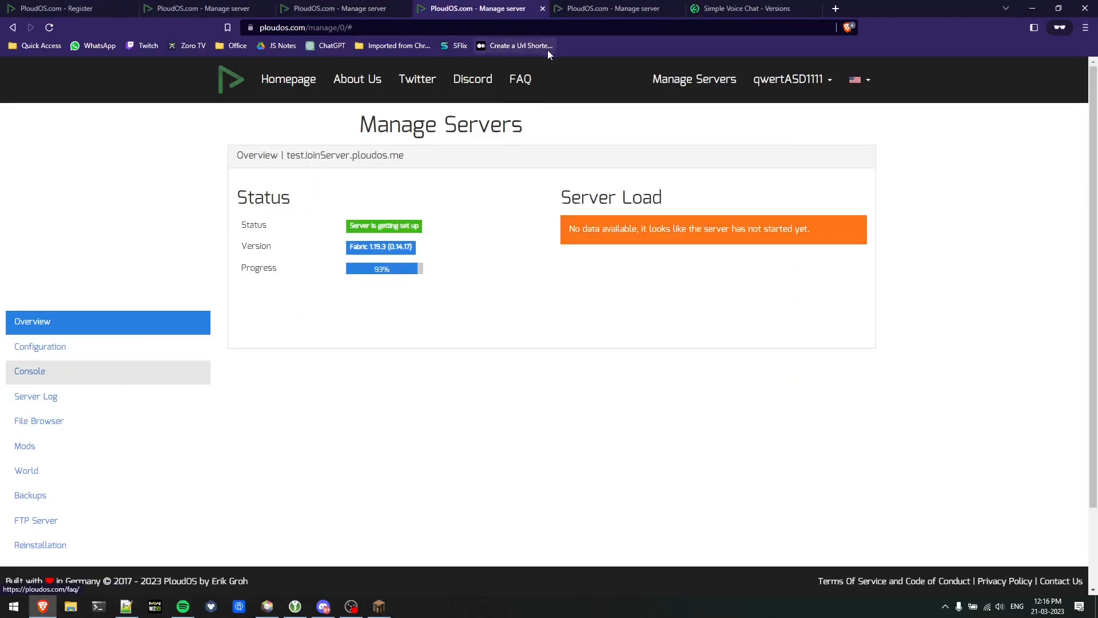
left_click(30, 371)
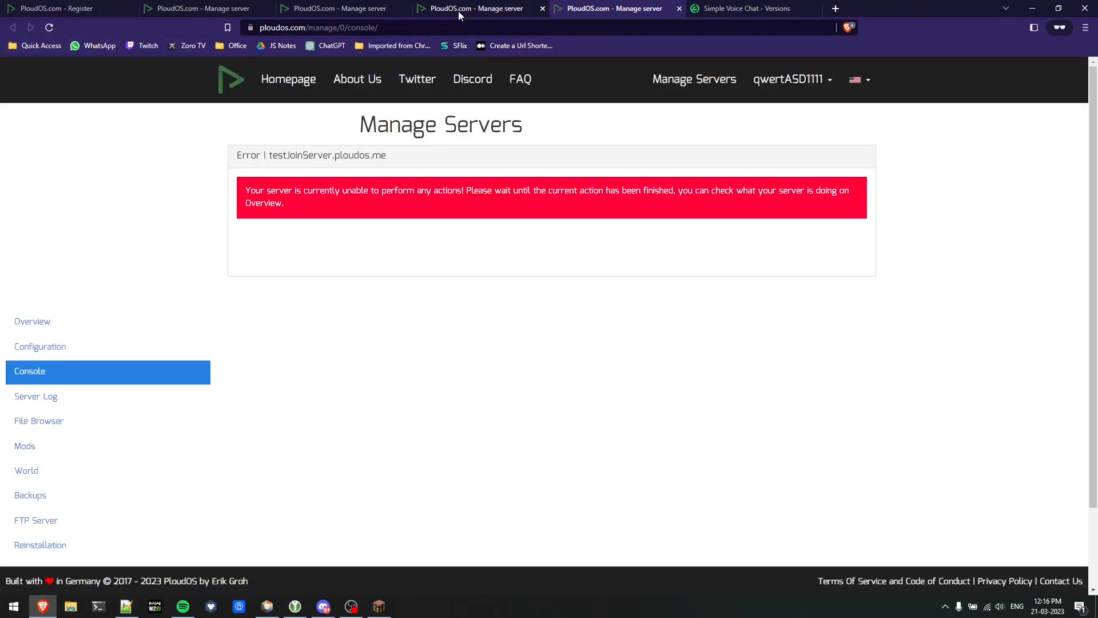
left_click(32, 321)
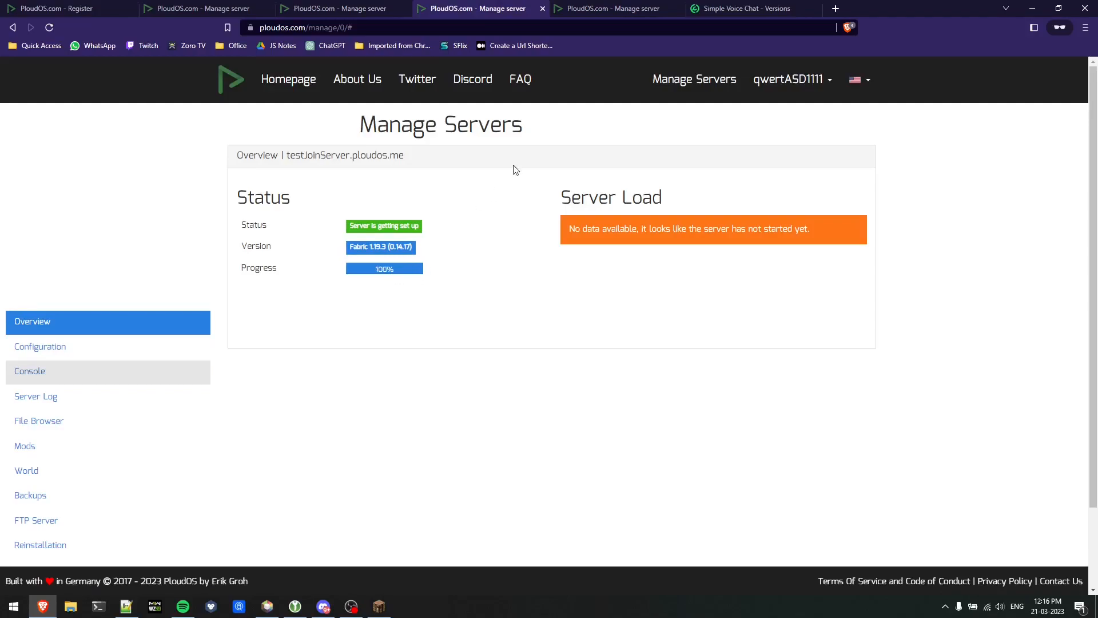
mouse_move(397, 278)
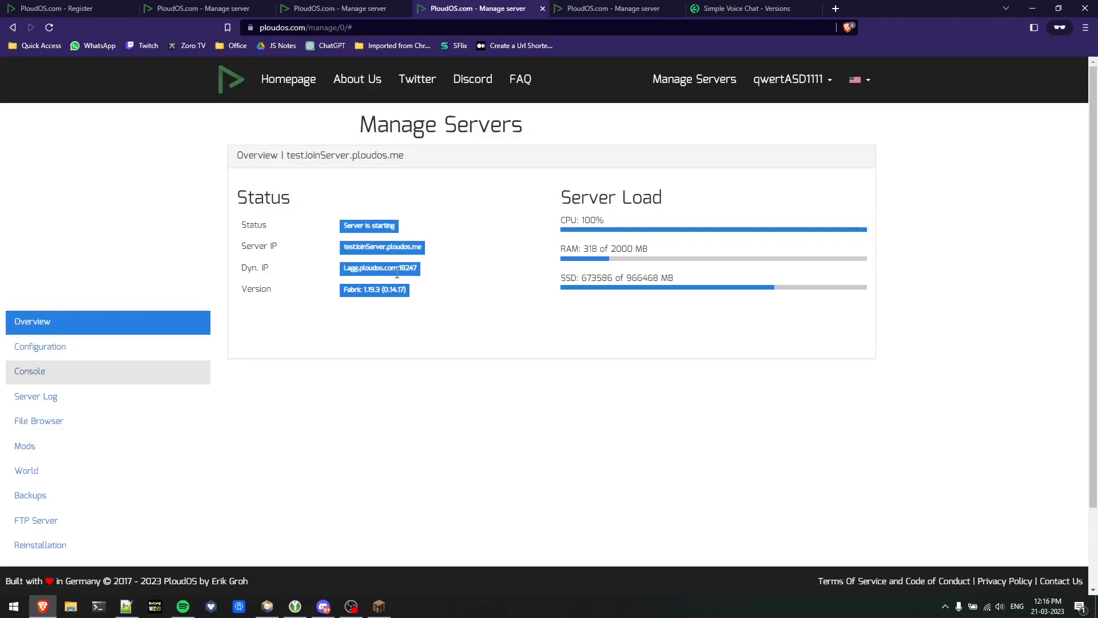
left_click(30, 371)
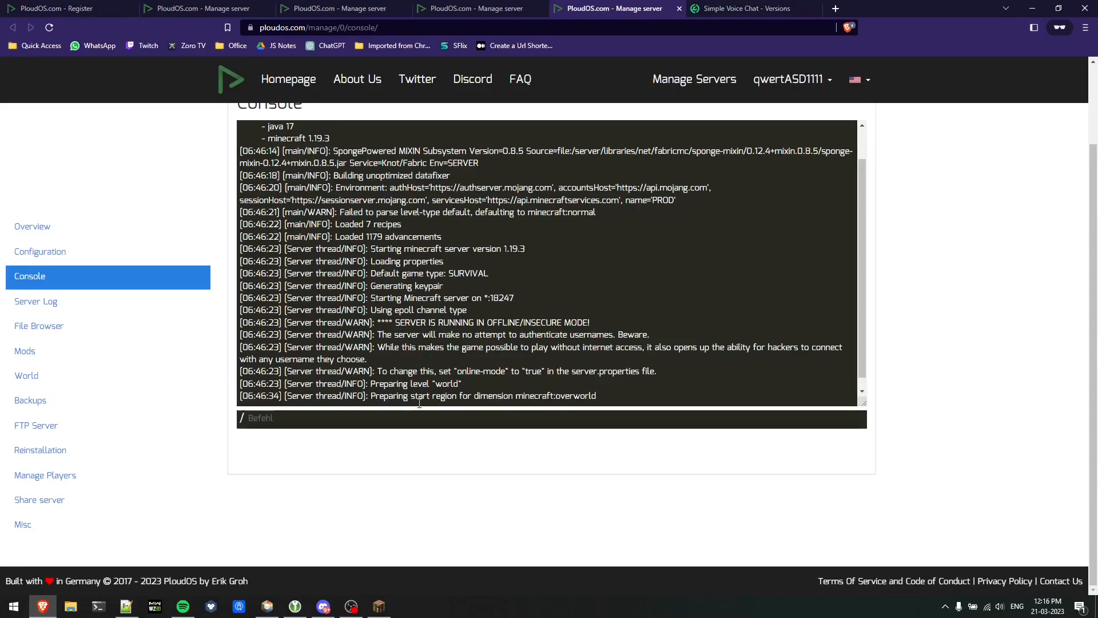
scroll("up", 3)
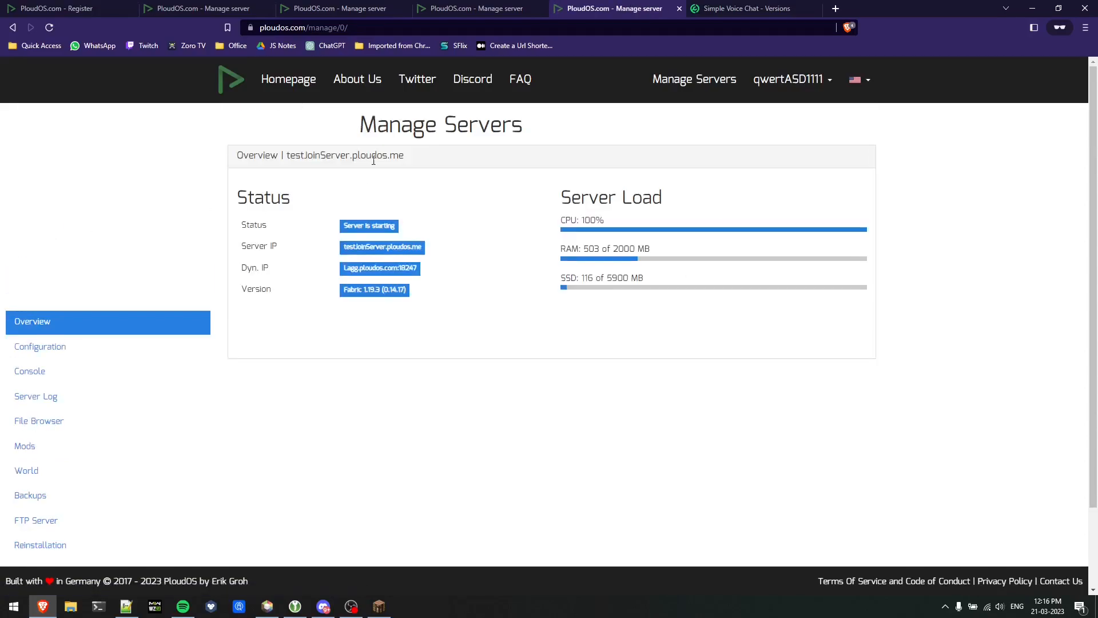
double_click(344, 155)
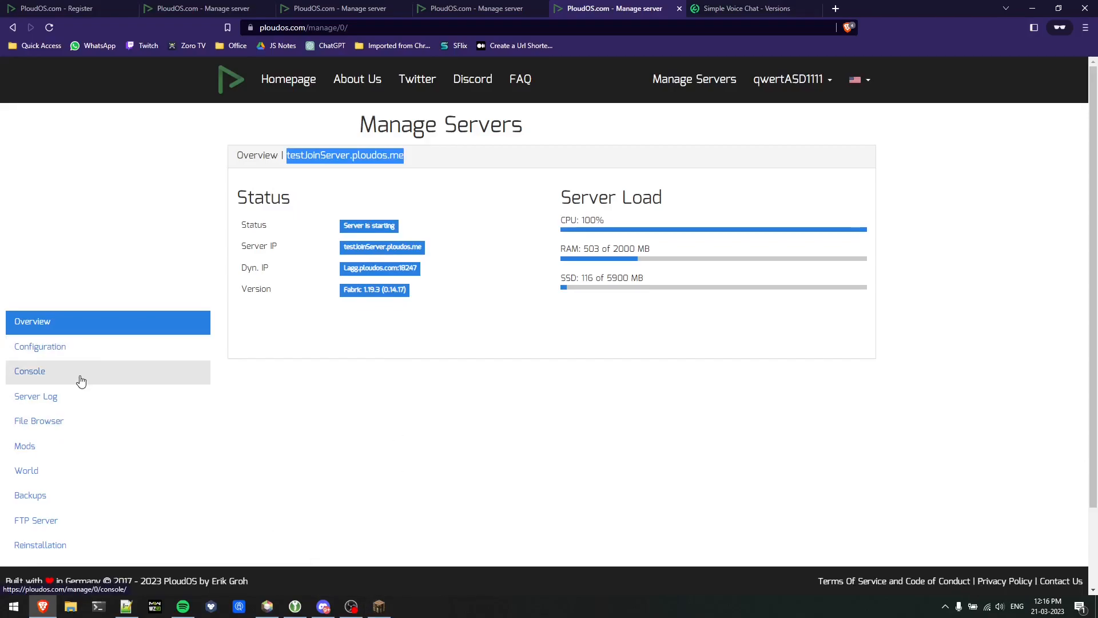
left_click(480, 9)
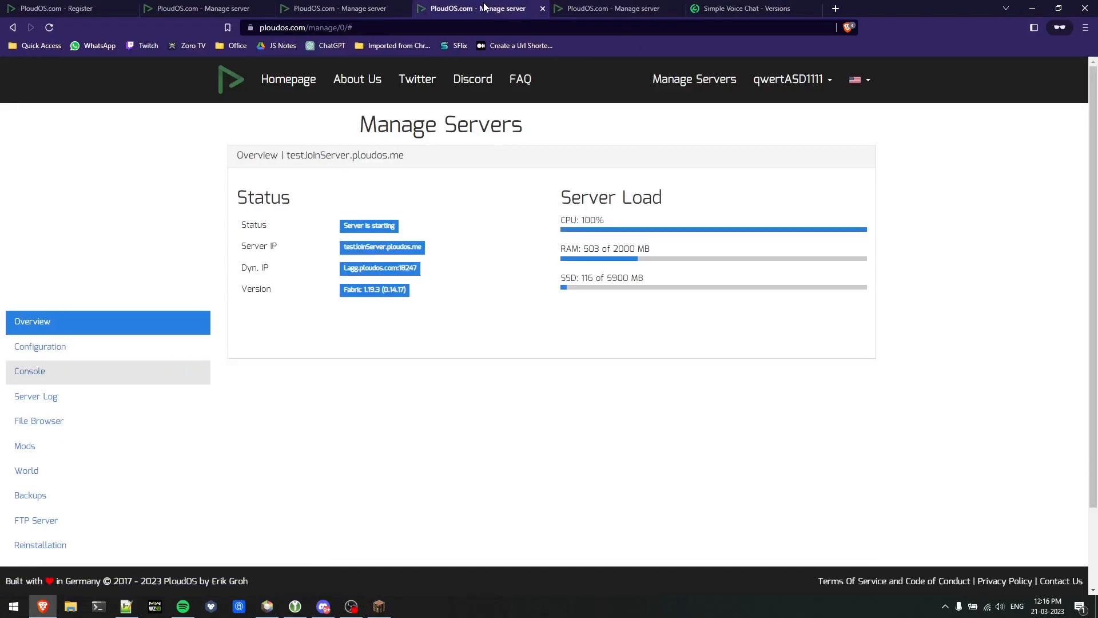
Step: Copy testJoinServer.ploudos.me and save it in Minecraft as a server named 'Test Server'
double_click(342, 155)
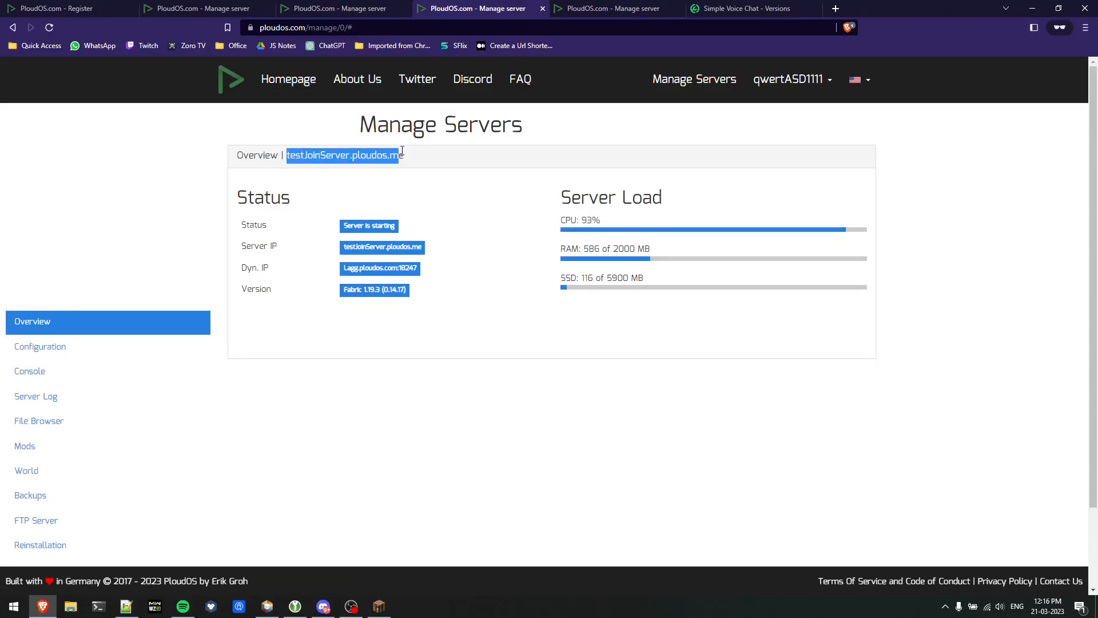
left_click(378, 606)
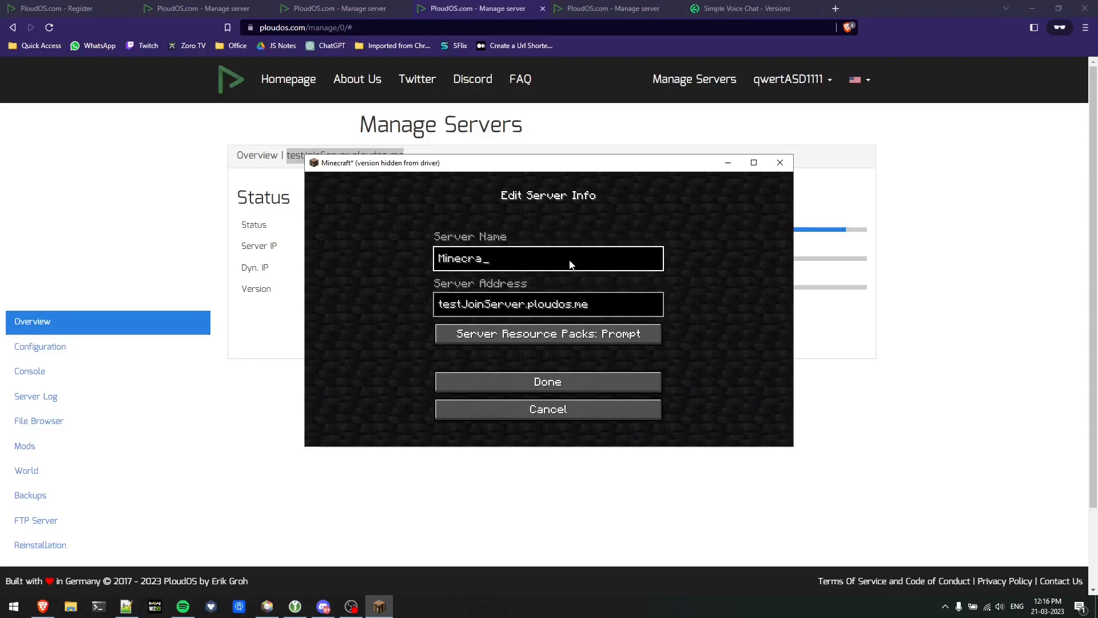
type("Test Se")
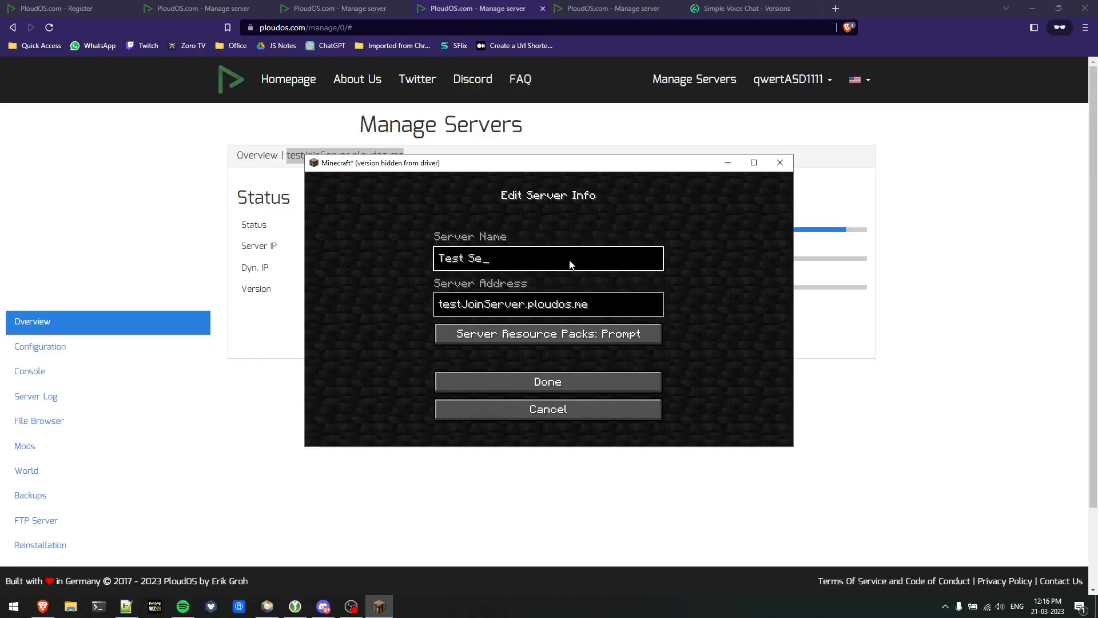
left_click(547, 381)
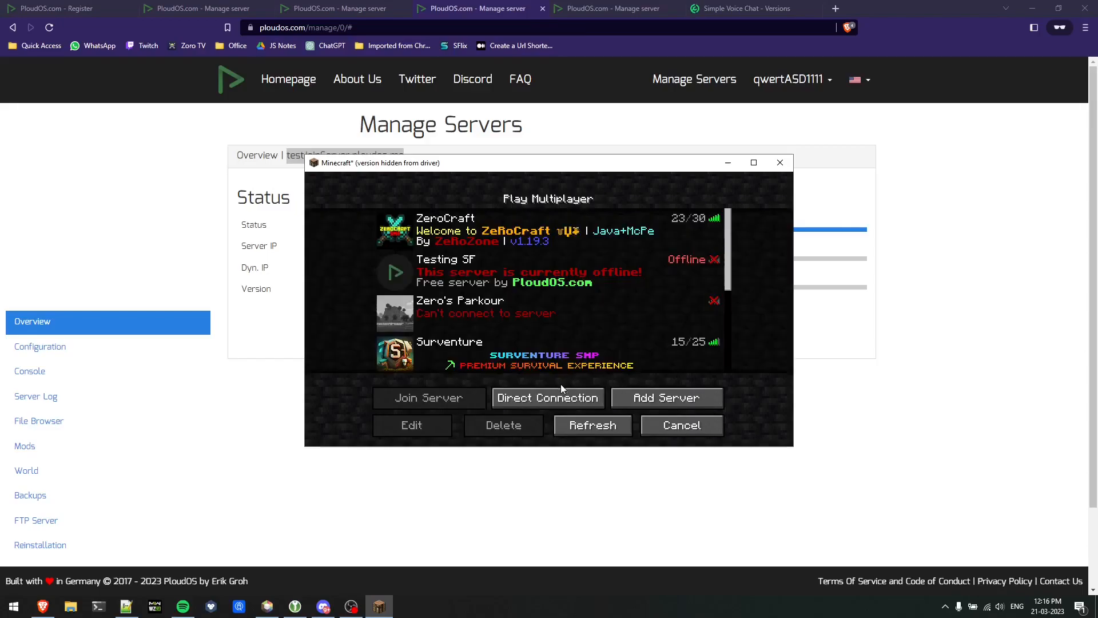
scroll("down", 3)
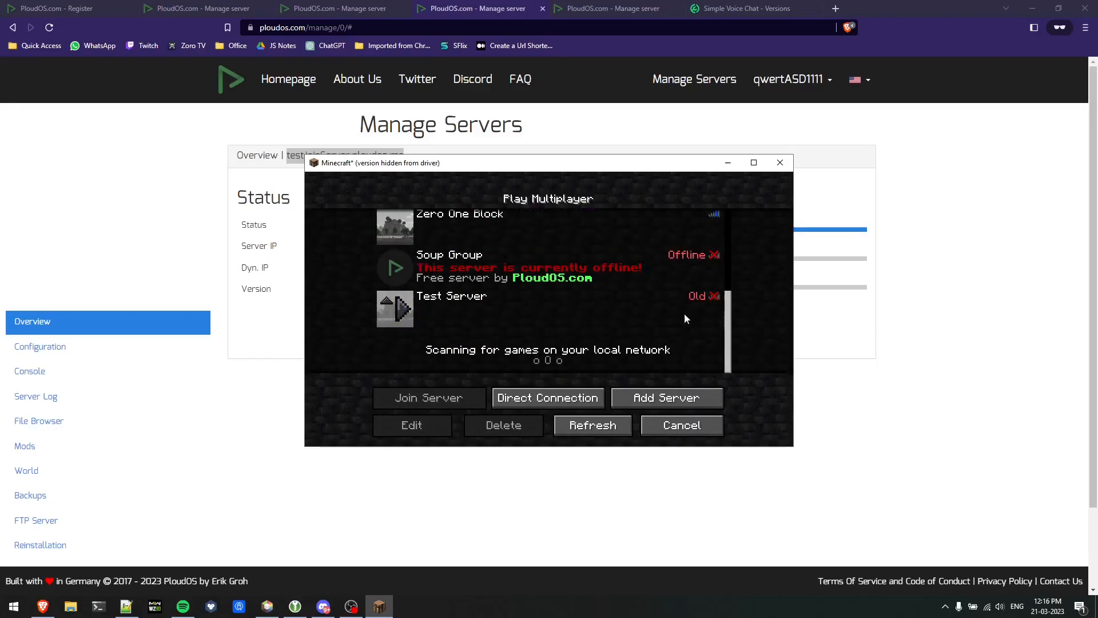
mouse_move(686, 306)
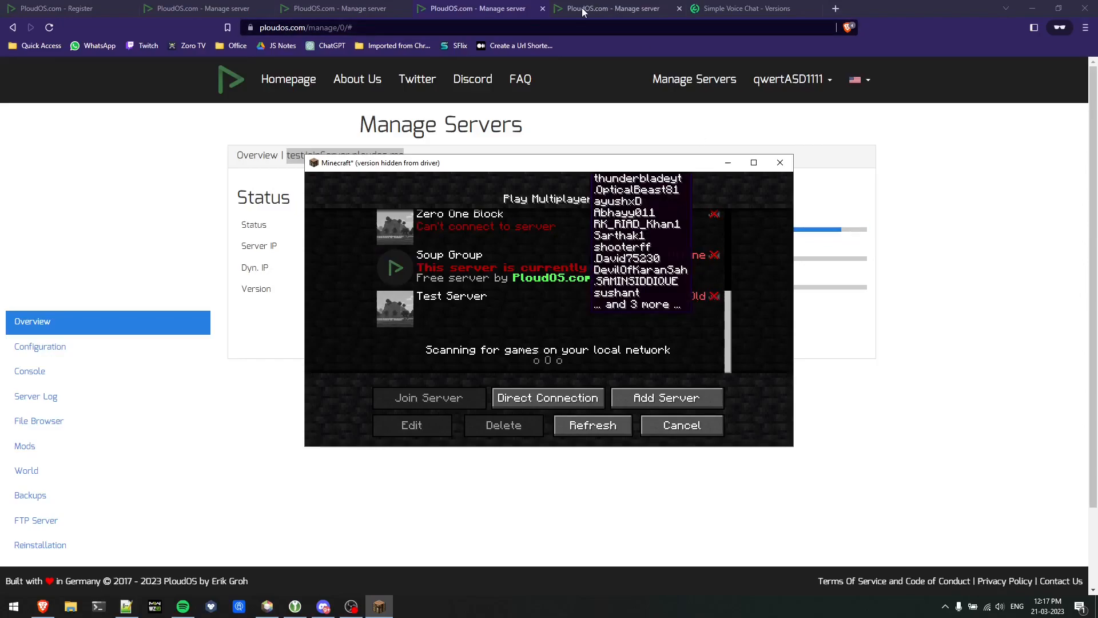
Step: Confirm in the console that startup reports Done, then return to the Overview
left_click(29, 370)
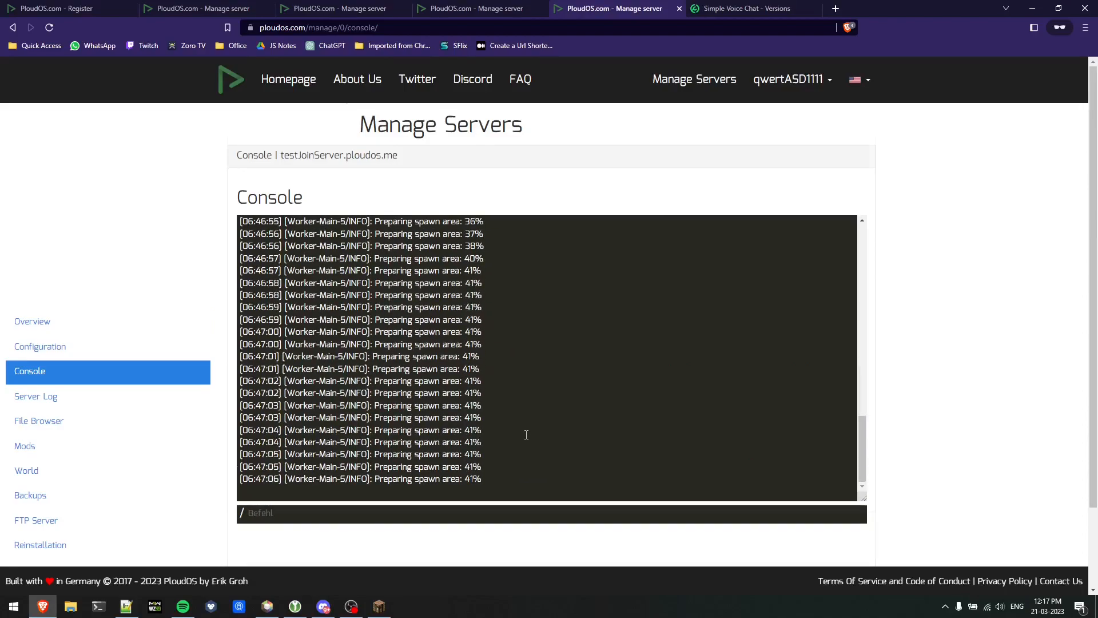
scroll("down", 3)
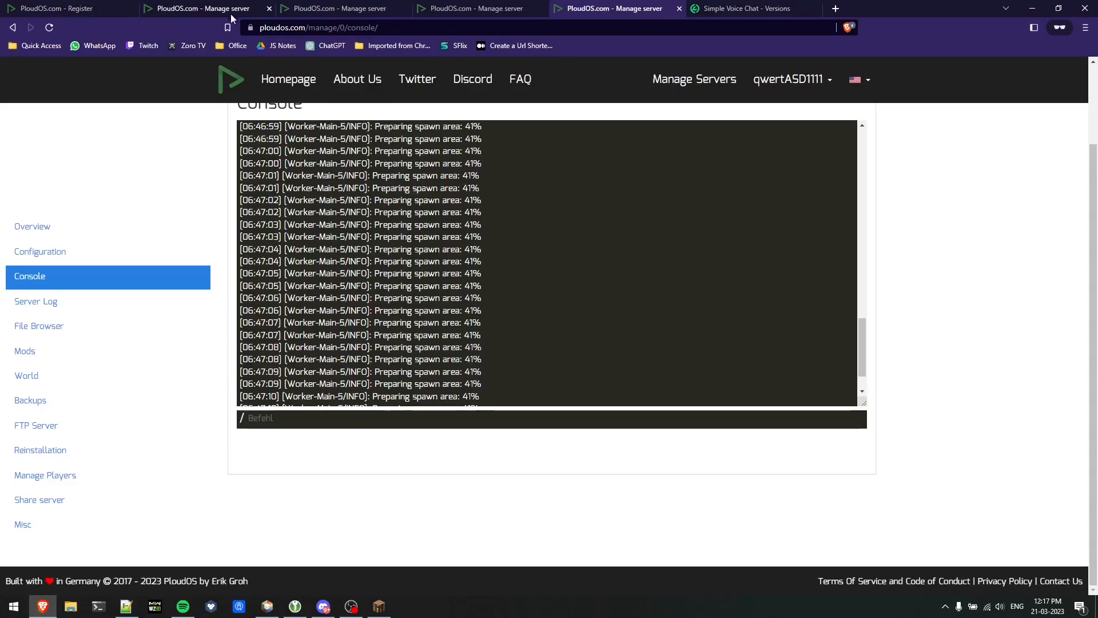
left_click(249, 27)
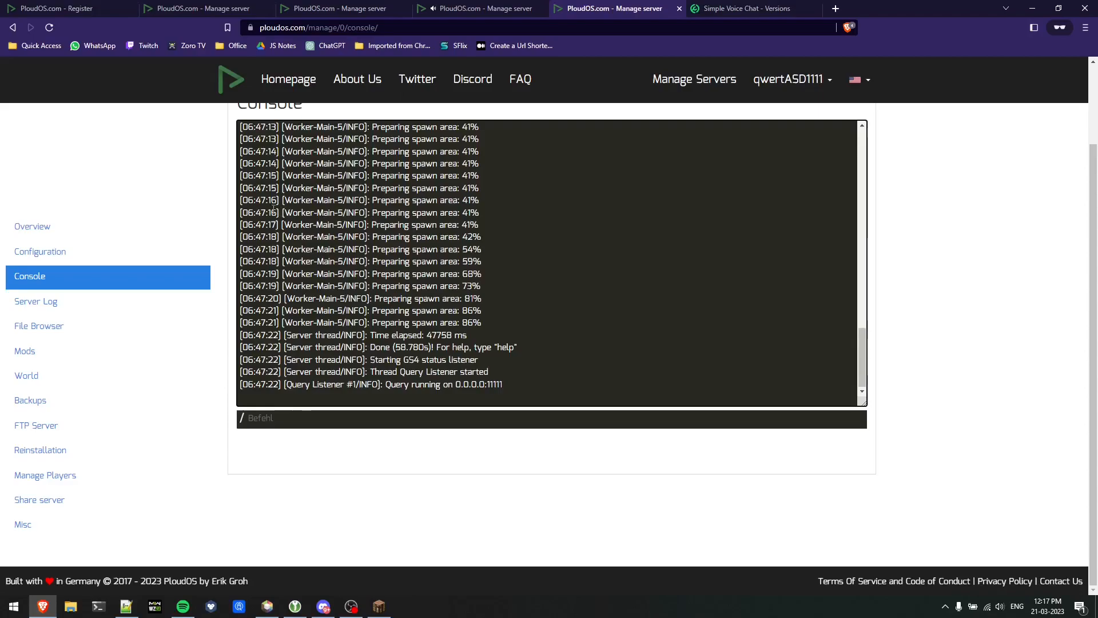
mouse_move(379, 605)
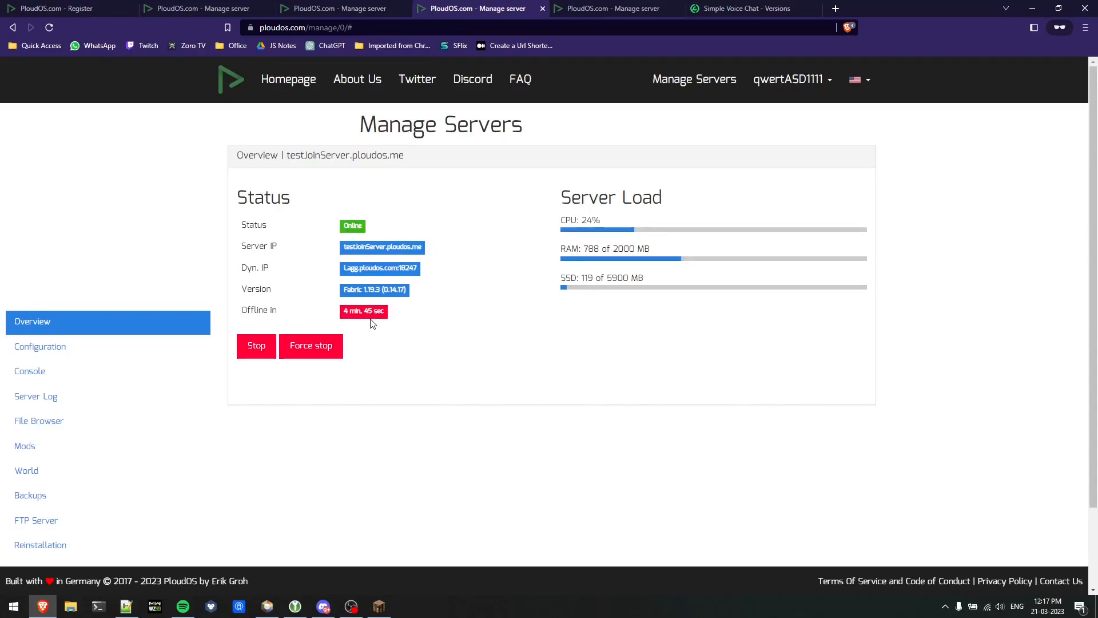
mouse_move(357, 600)
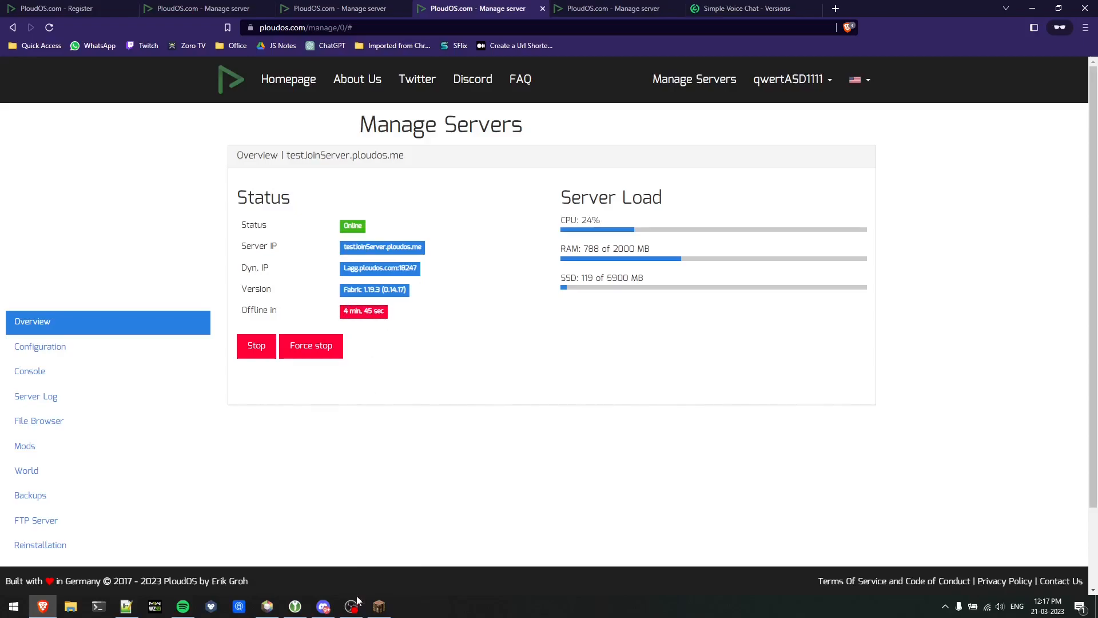
Step: Join Test Server from Minecraft's multiplayer list and confirm Players 1/5 in PloudOS
left_click(378, 605)
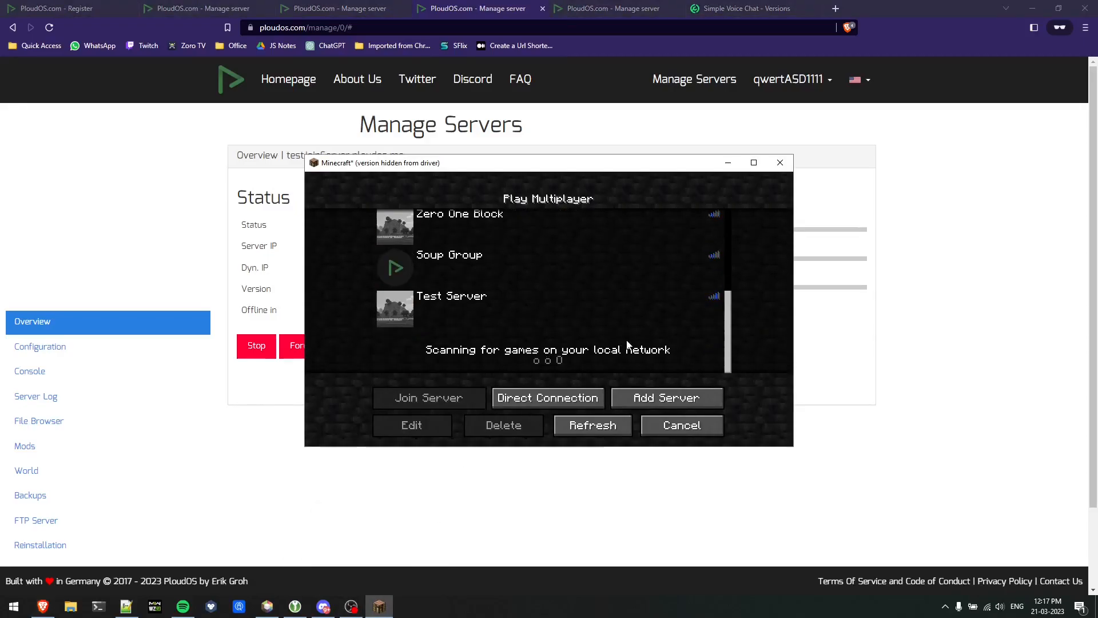
left_click(428, 397)
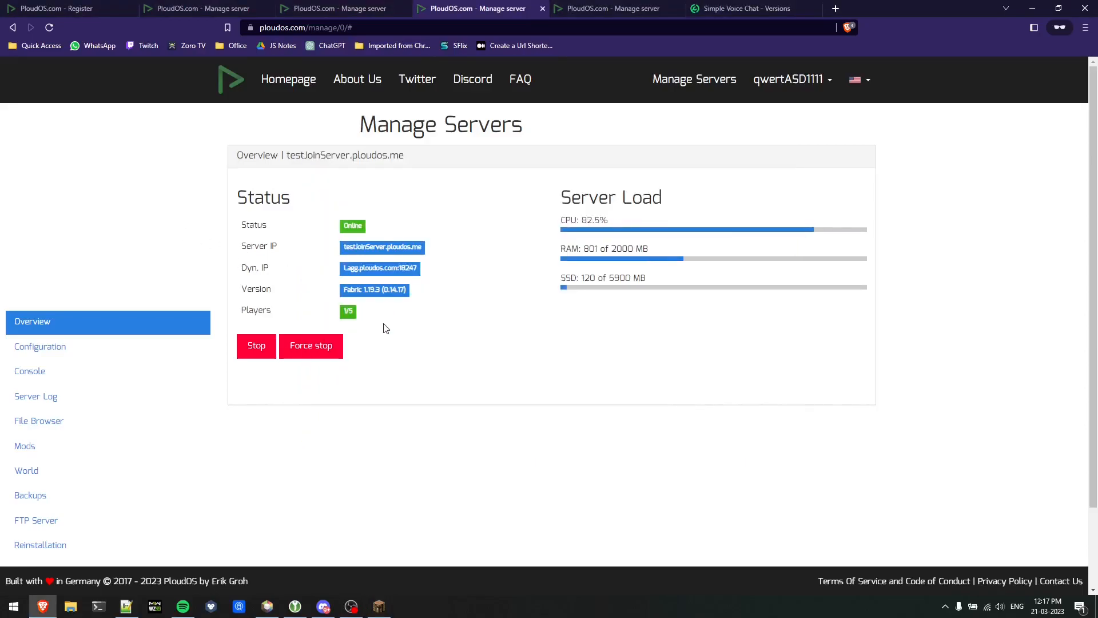
mouse_move(393, 323)
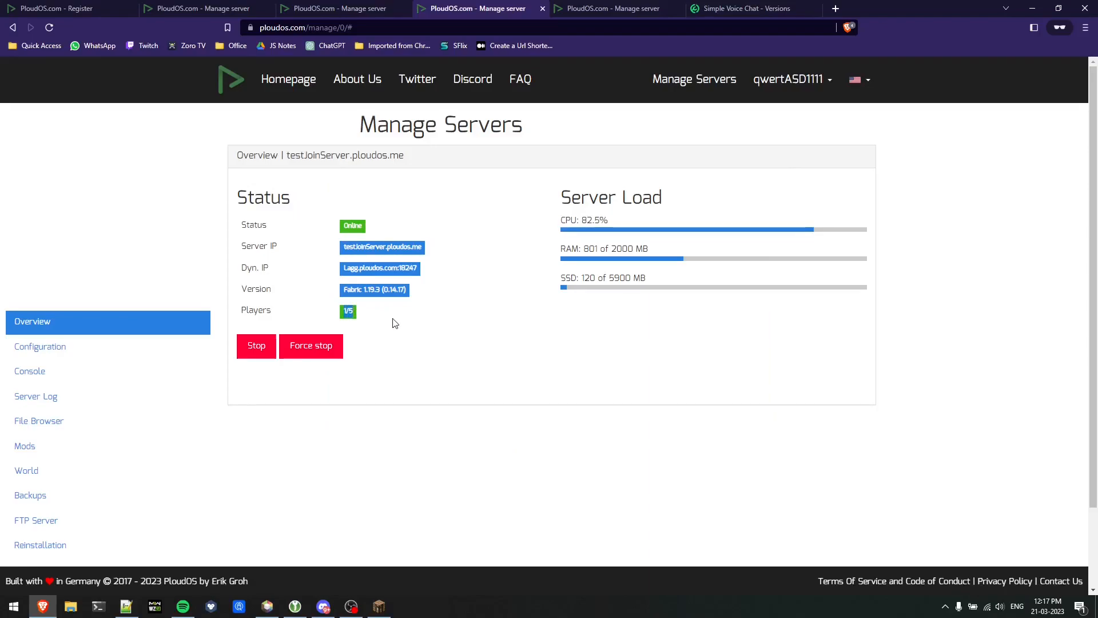
left_click(378, 606)
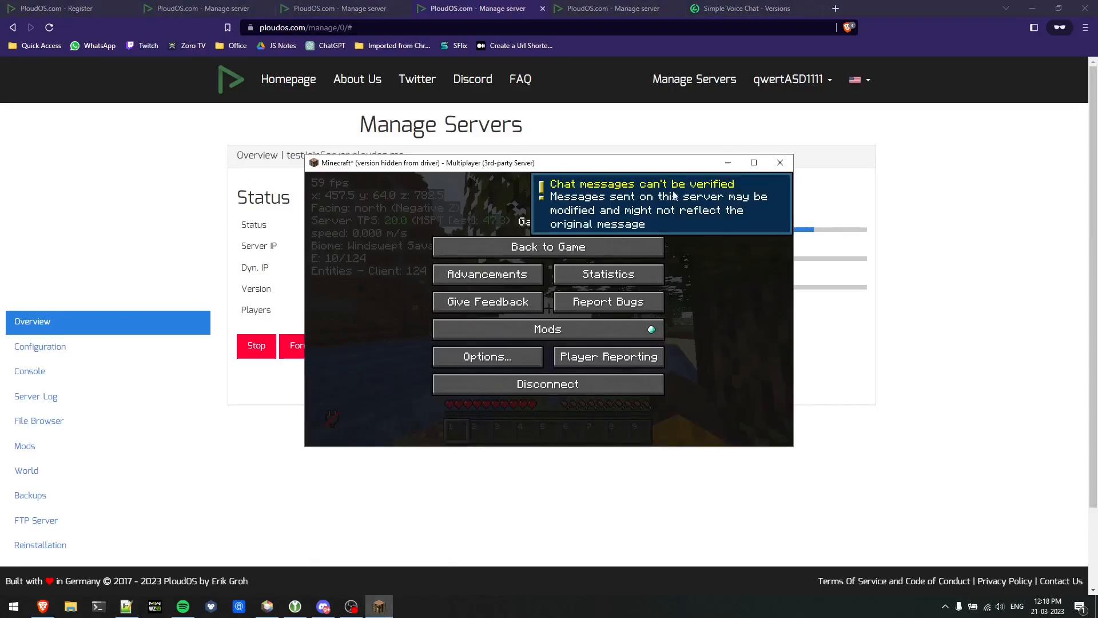
Step: Turn off the Xaero minimap and MiniHUD rendering, then return to the game
left_click(547, 247)
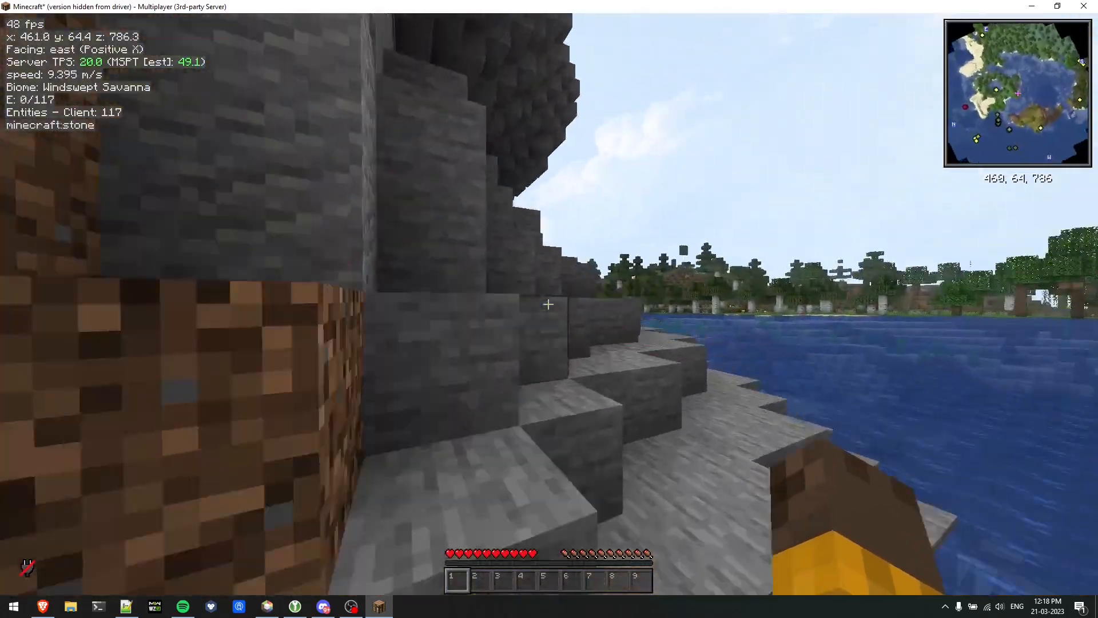
mouse_move(549, 303)
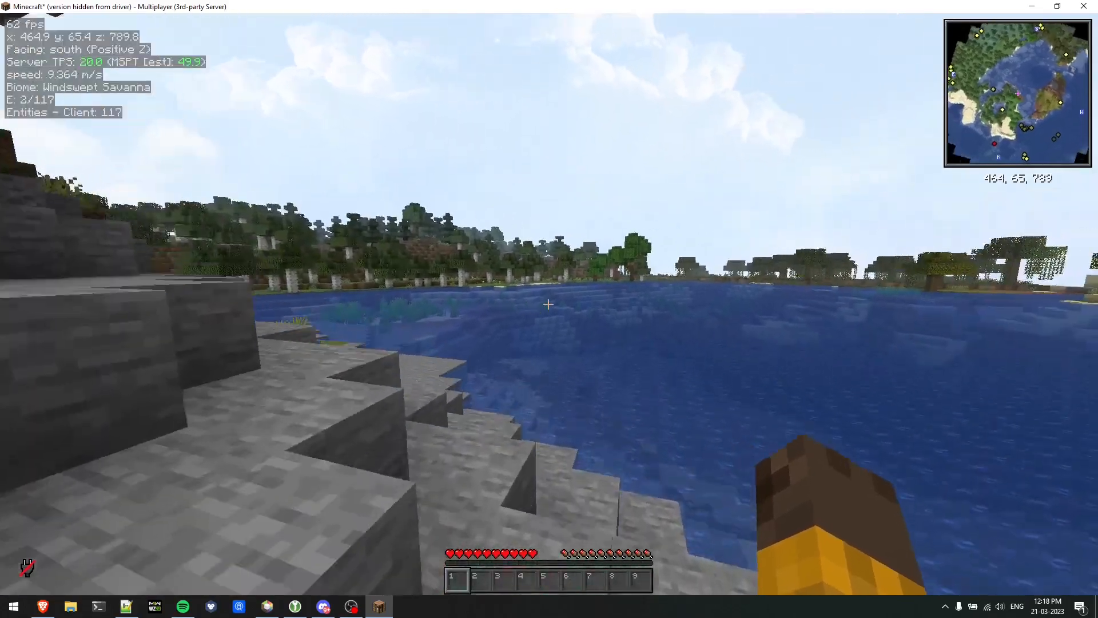
mouse_move(549, 304)
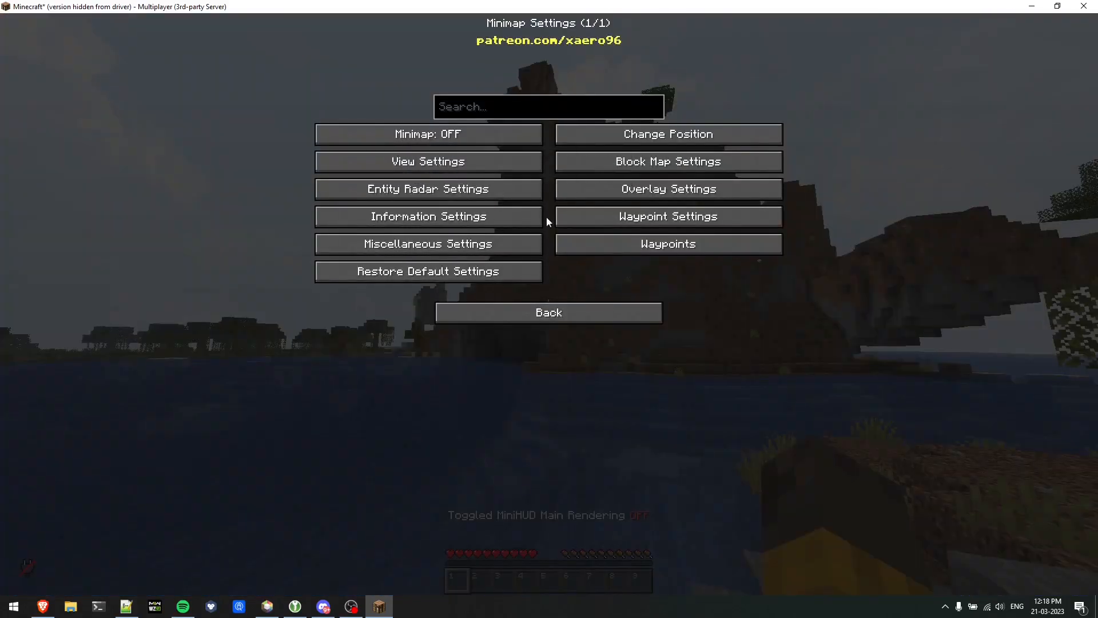
left_click(548, 312)
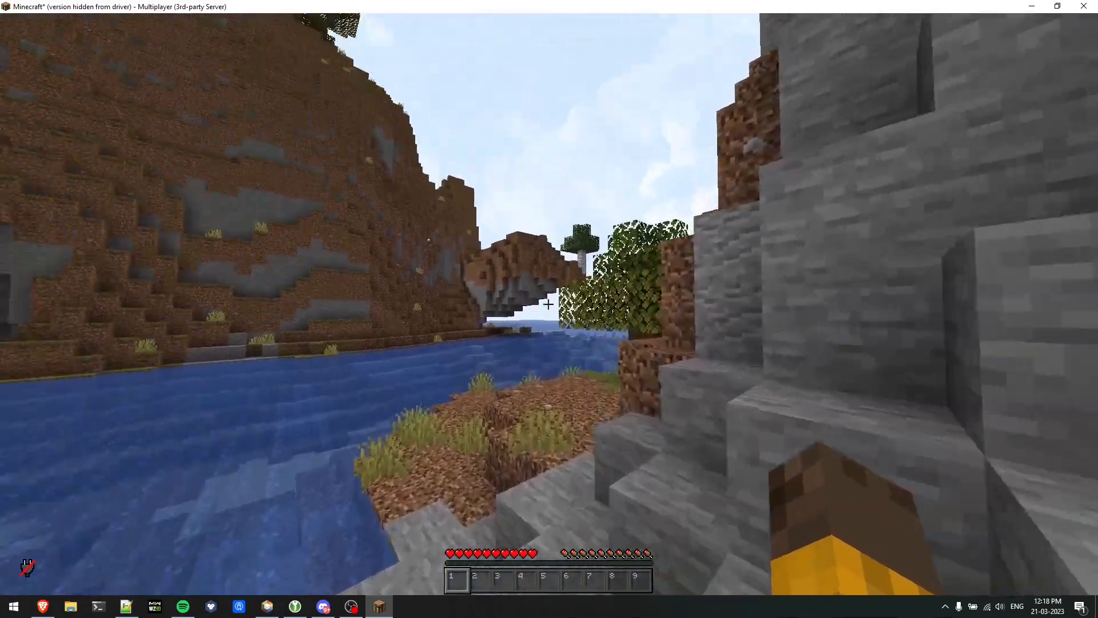
mouse_move(550, 305)
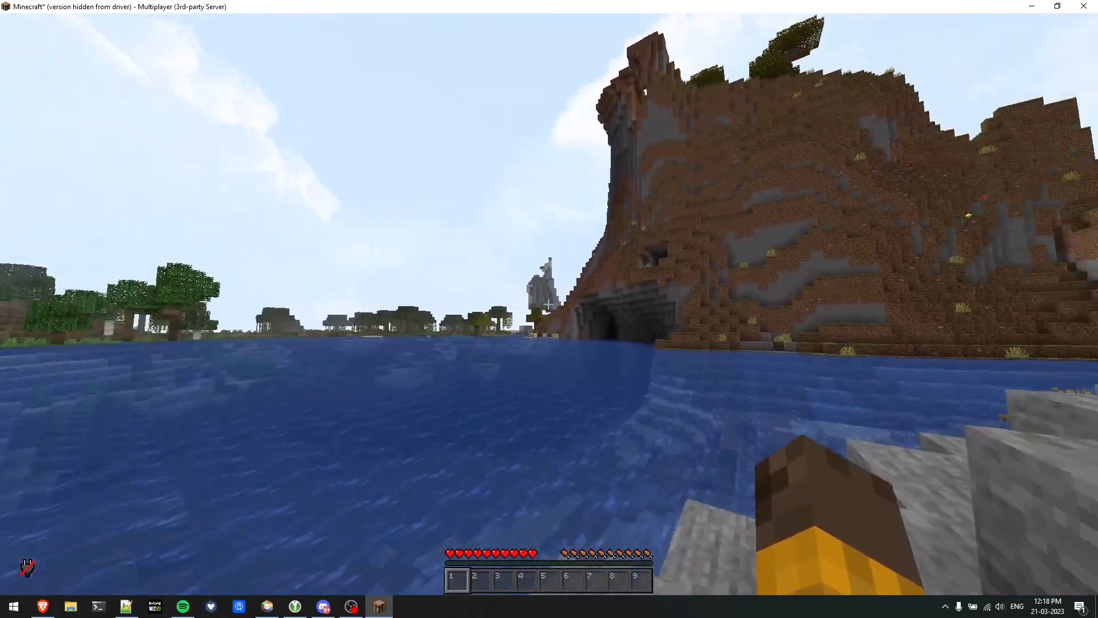
mouse_move(549, 309)
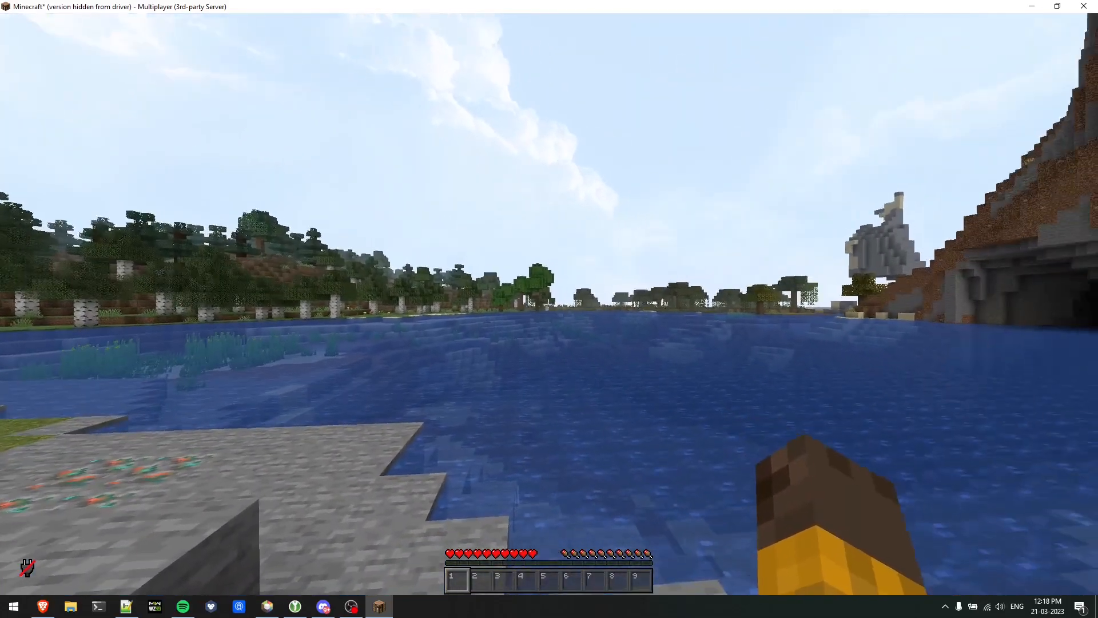
mouse_move(549, 302)
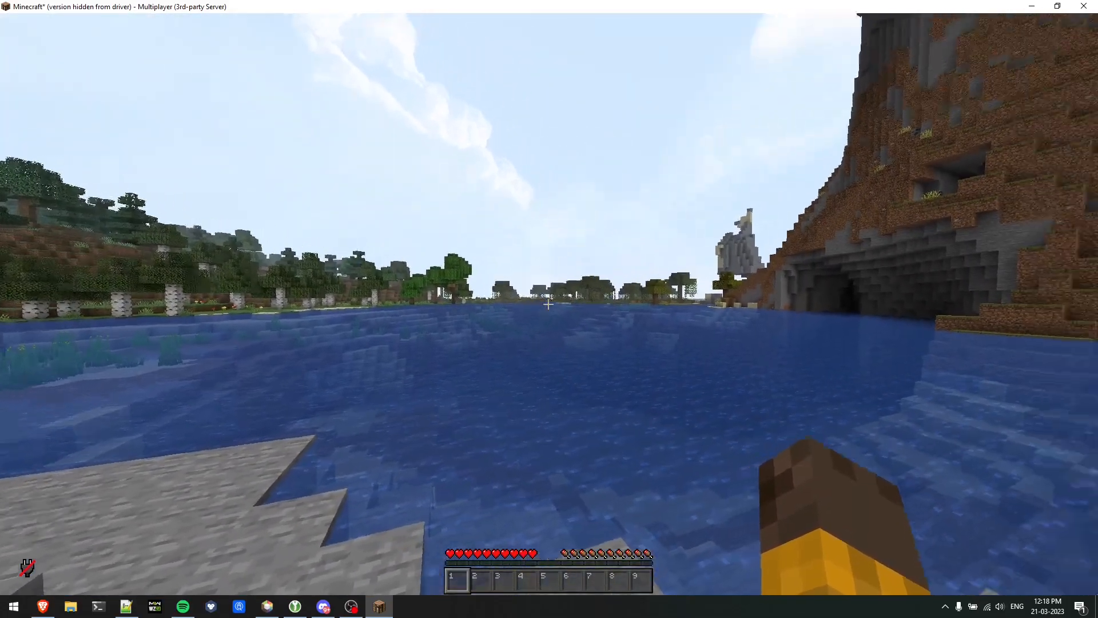
mouse_move(549, 303)
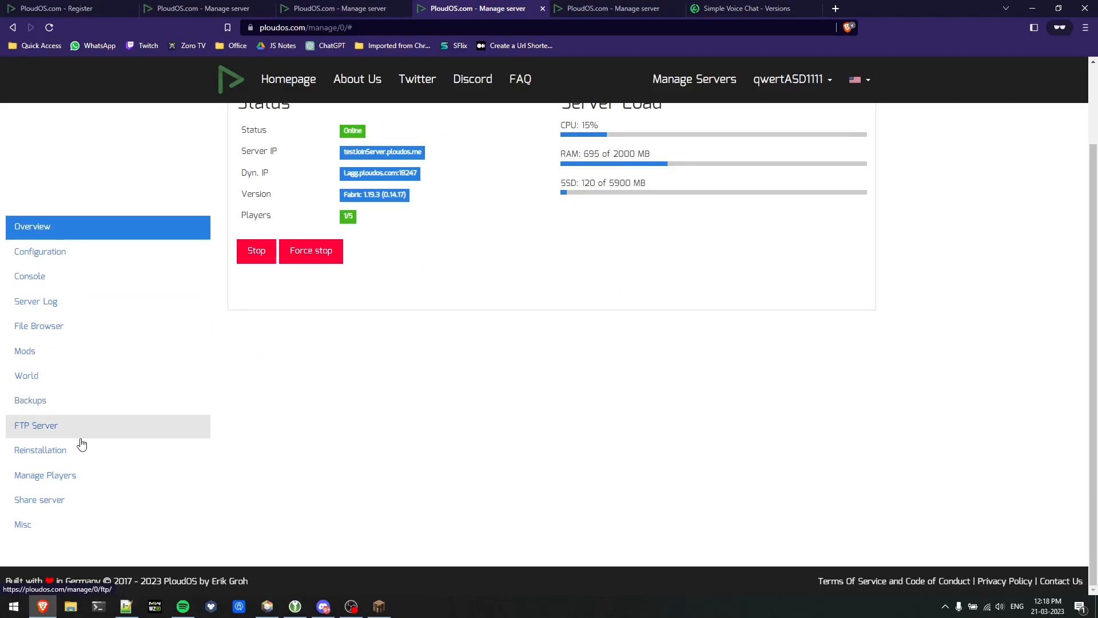
mouse_move(40, 252)
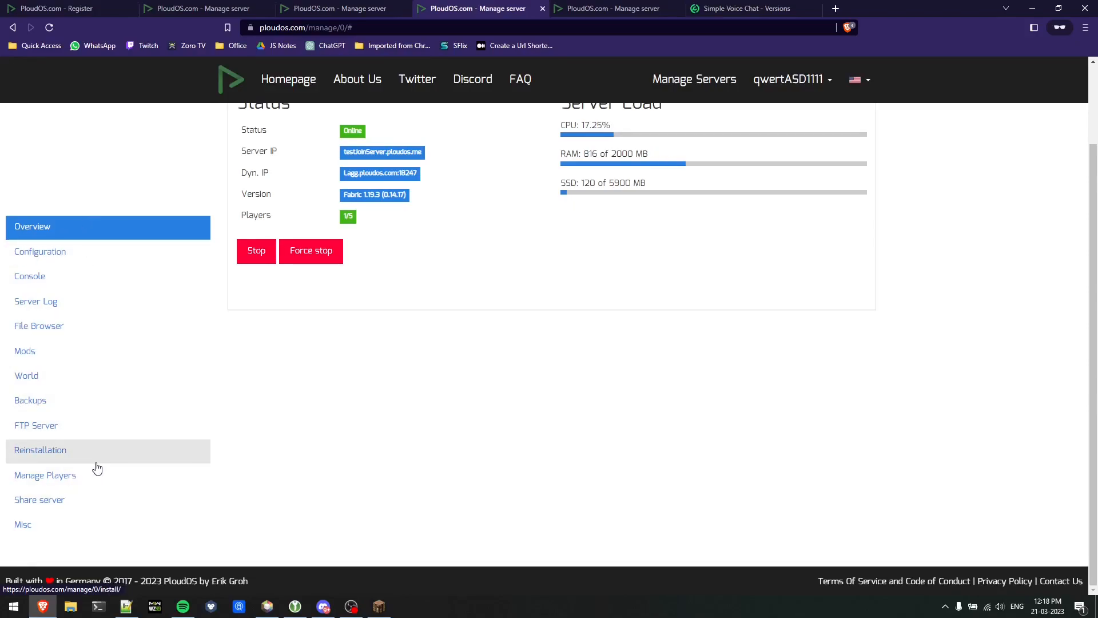
Step: Open the Share server page in a new browser tab and view it
right_click(40, 500)
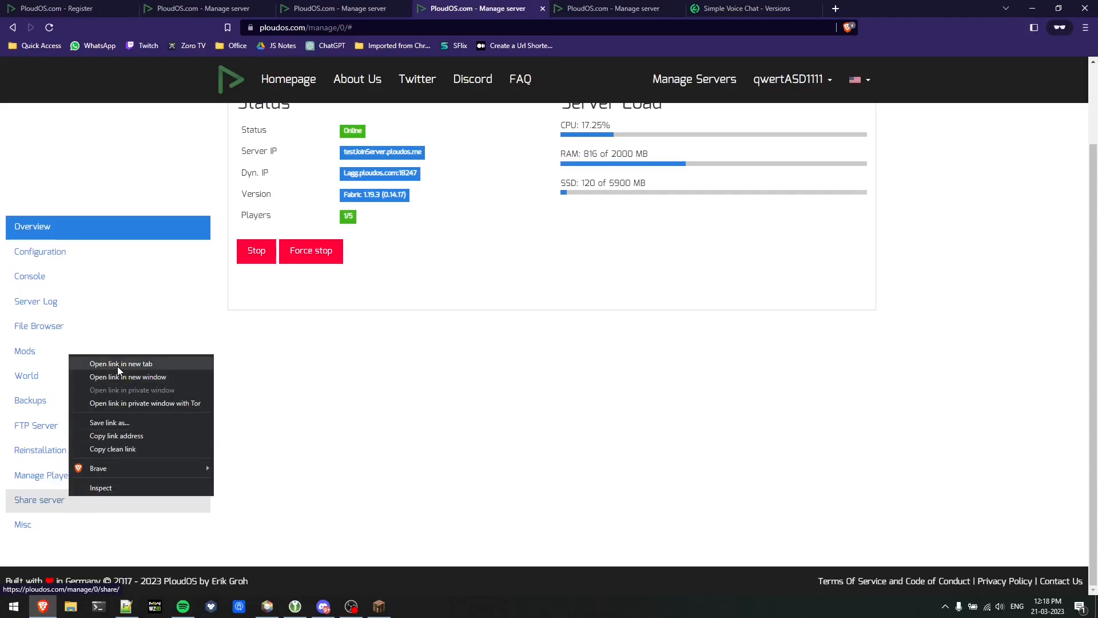
left_click(120, 363)
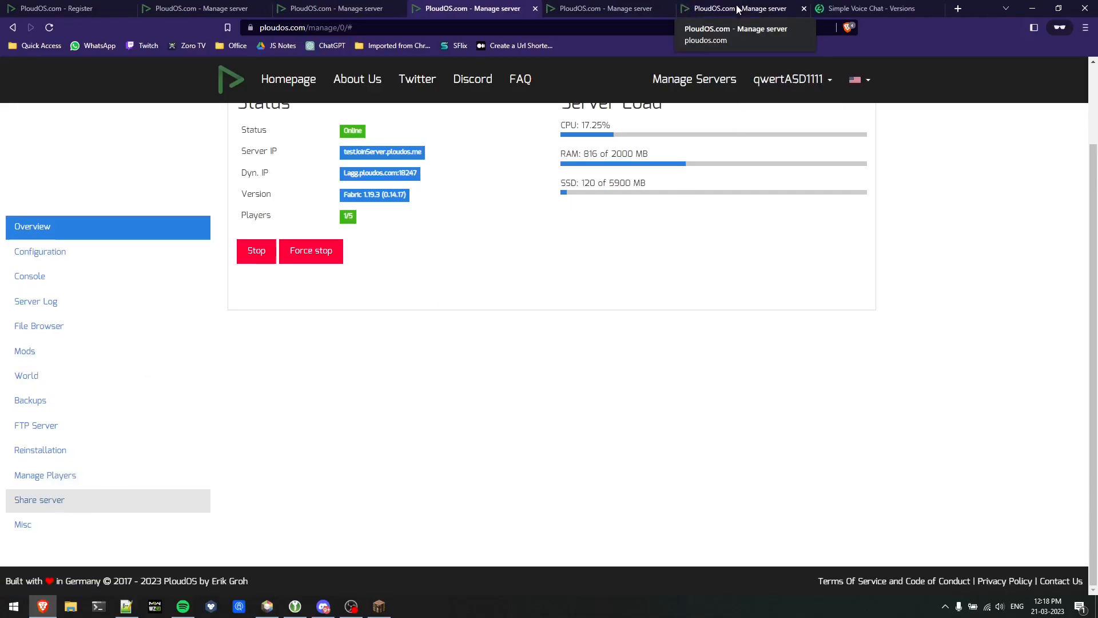
left_click(39, 500)
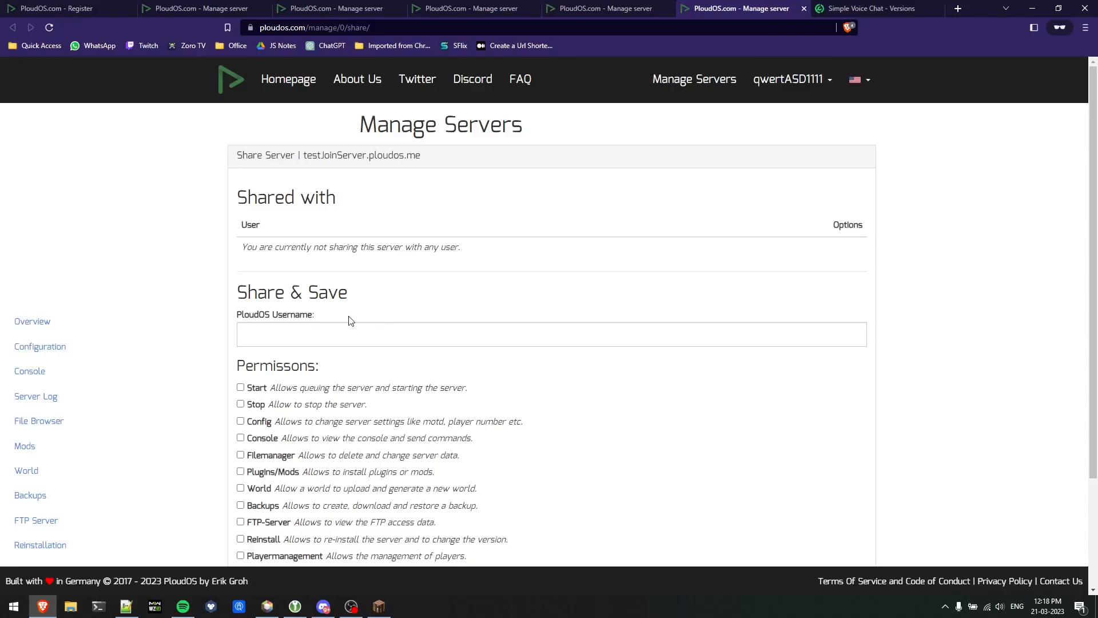
scroll("down", 3)
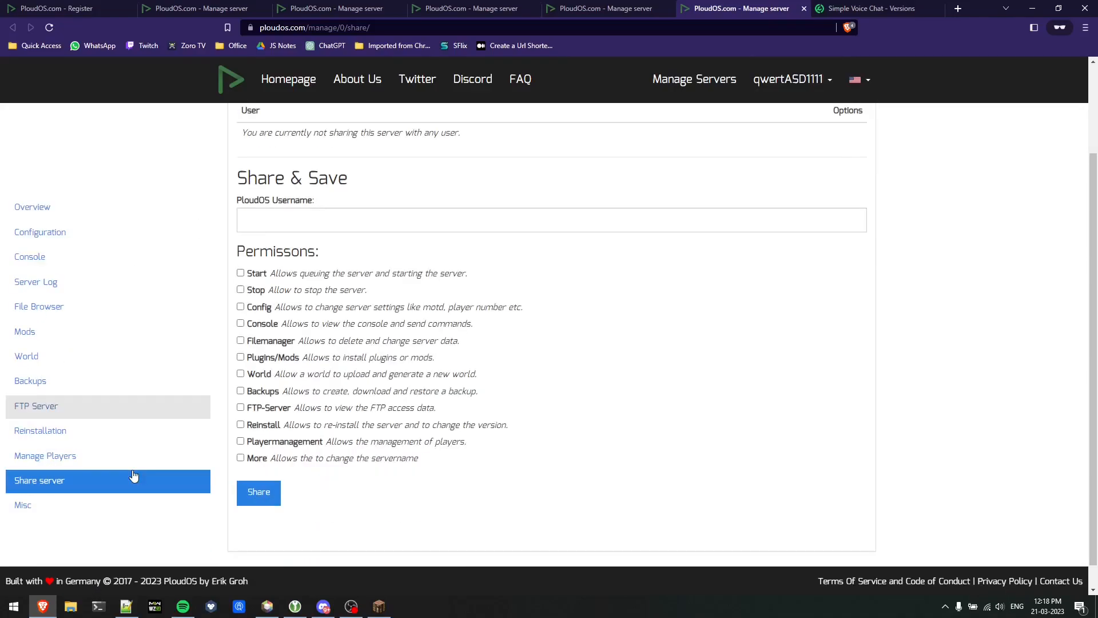
scroll("up", 3)
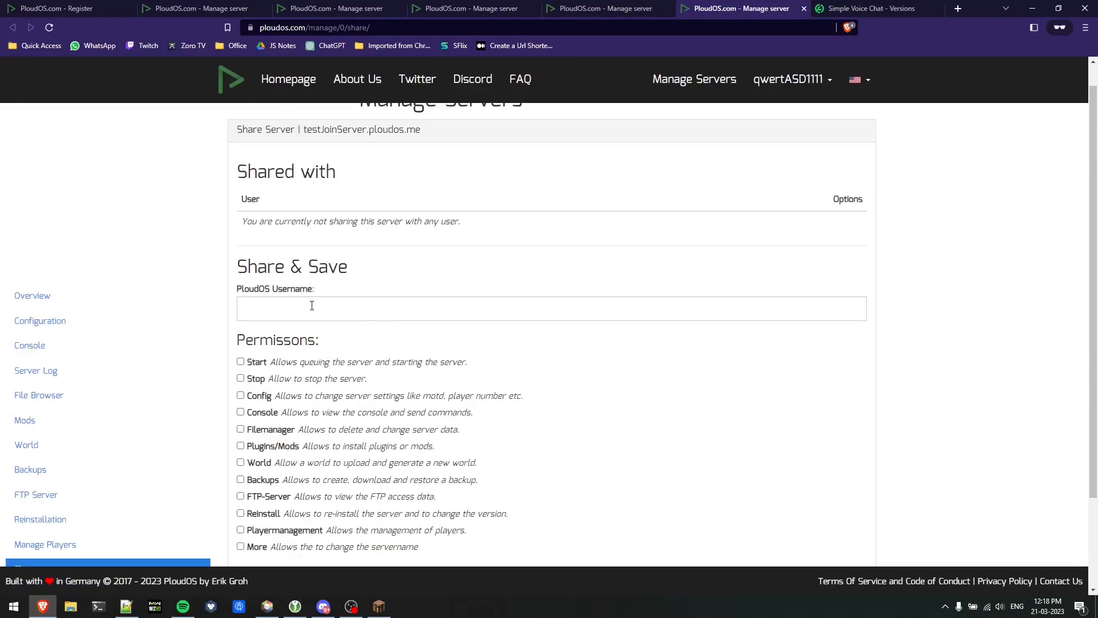
mouse_move(190, 316)
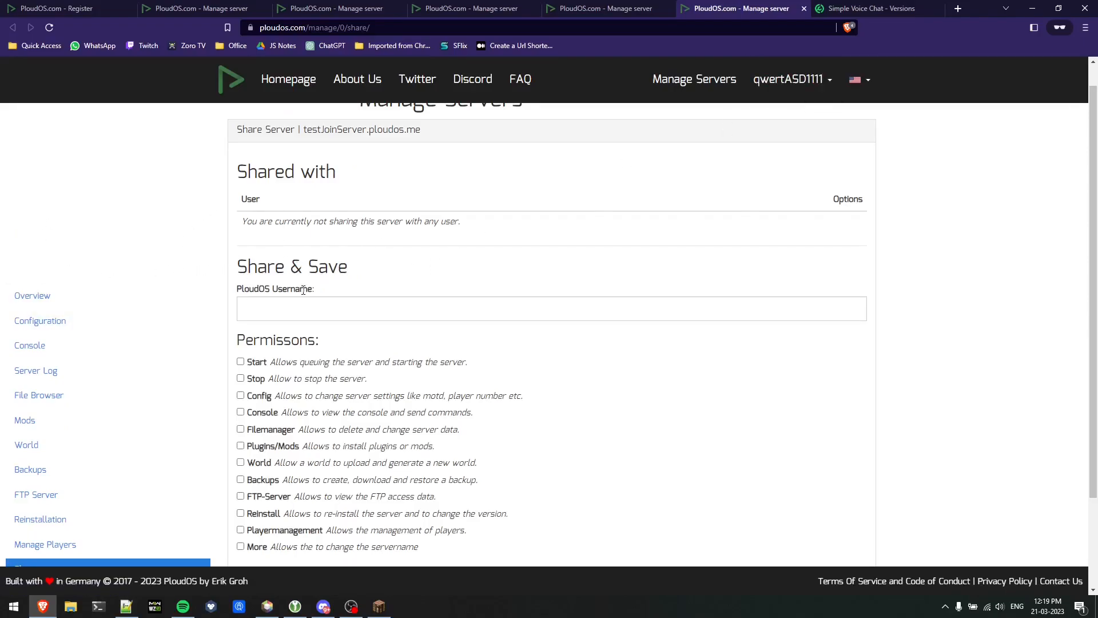
Step: Select the PloudOS Username field and review the sharing permission options
left_click(551, 308)
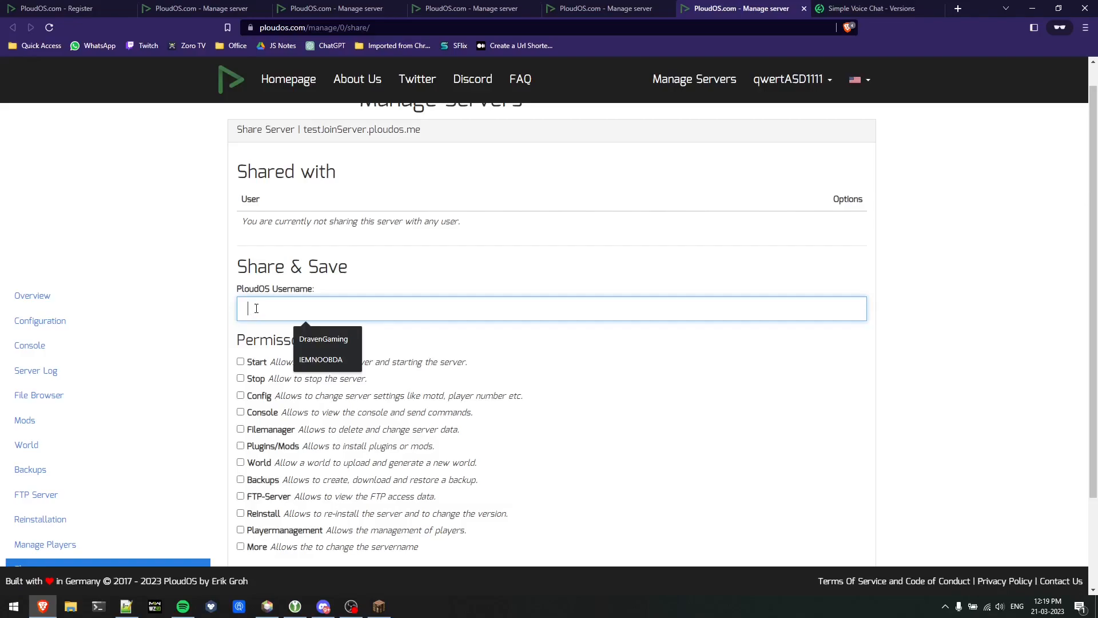
mouse_move(355, 317)
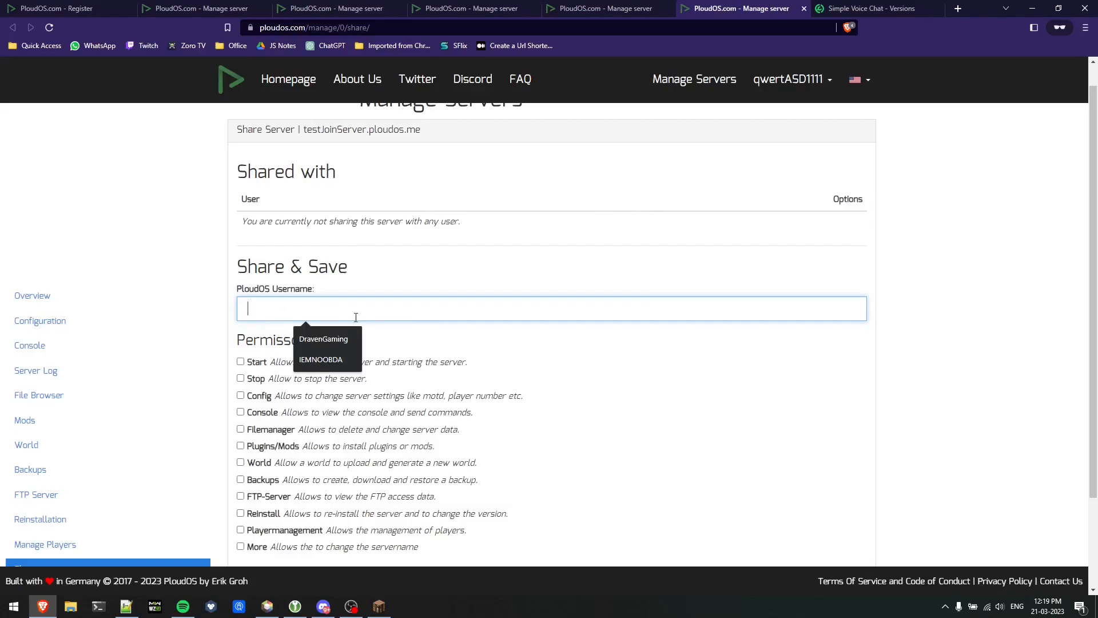
scroll("down", 3)
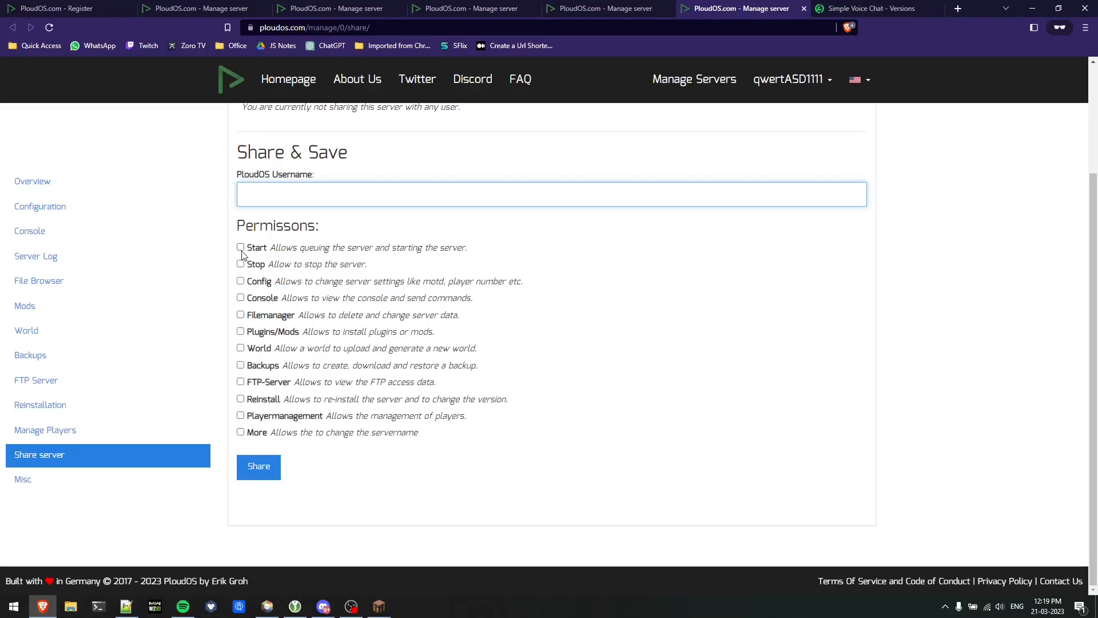
mouse_move(252, 271)
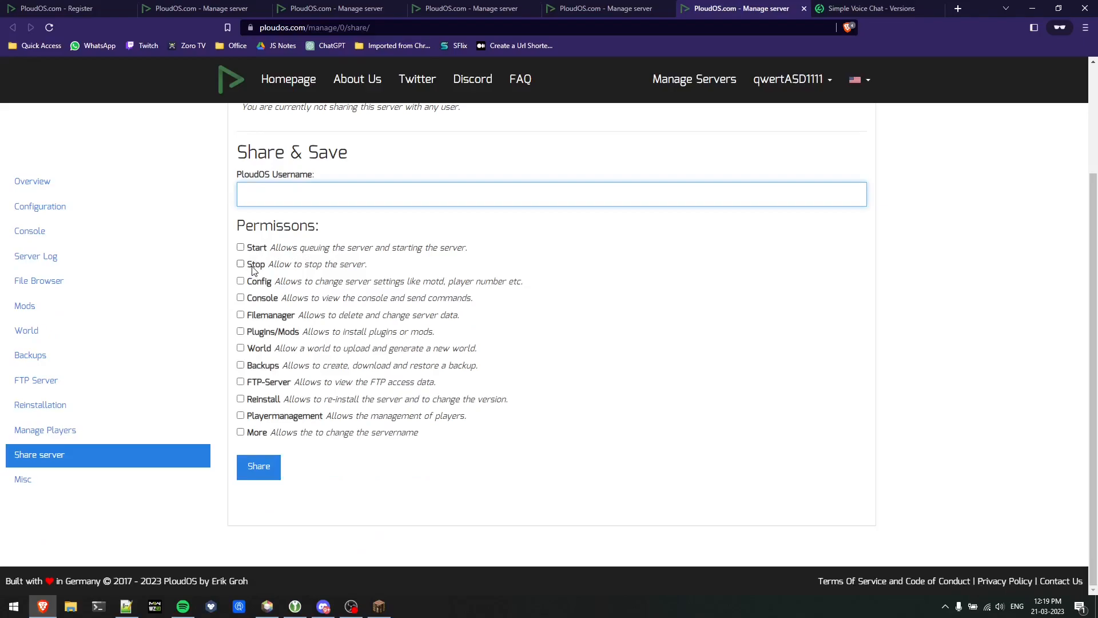
mouse_move(261, 437)
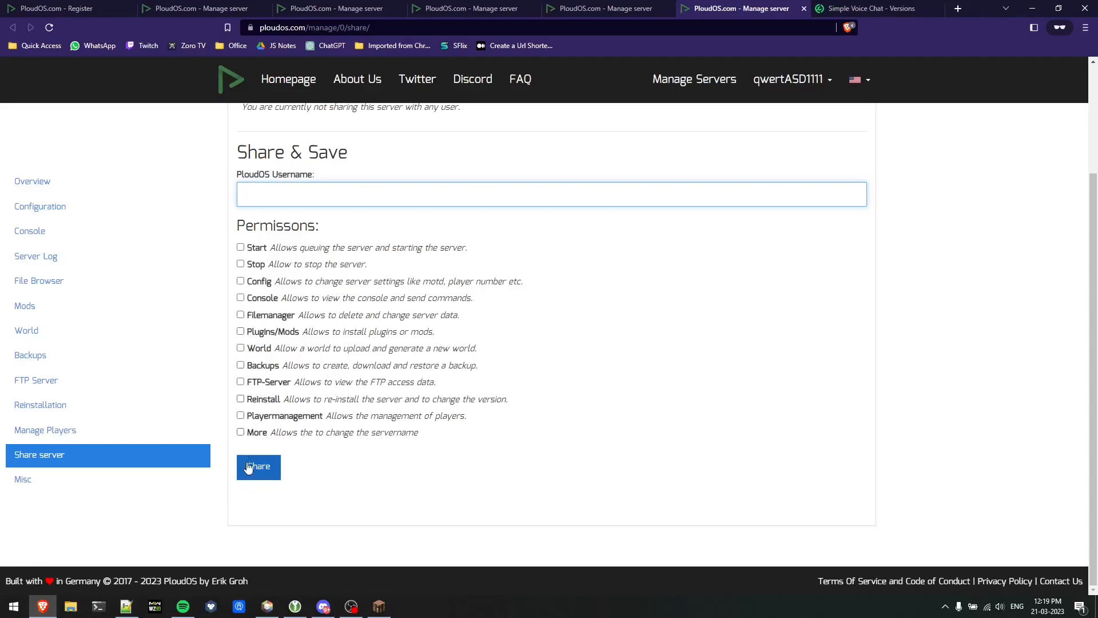
mouse_move(259, 416)
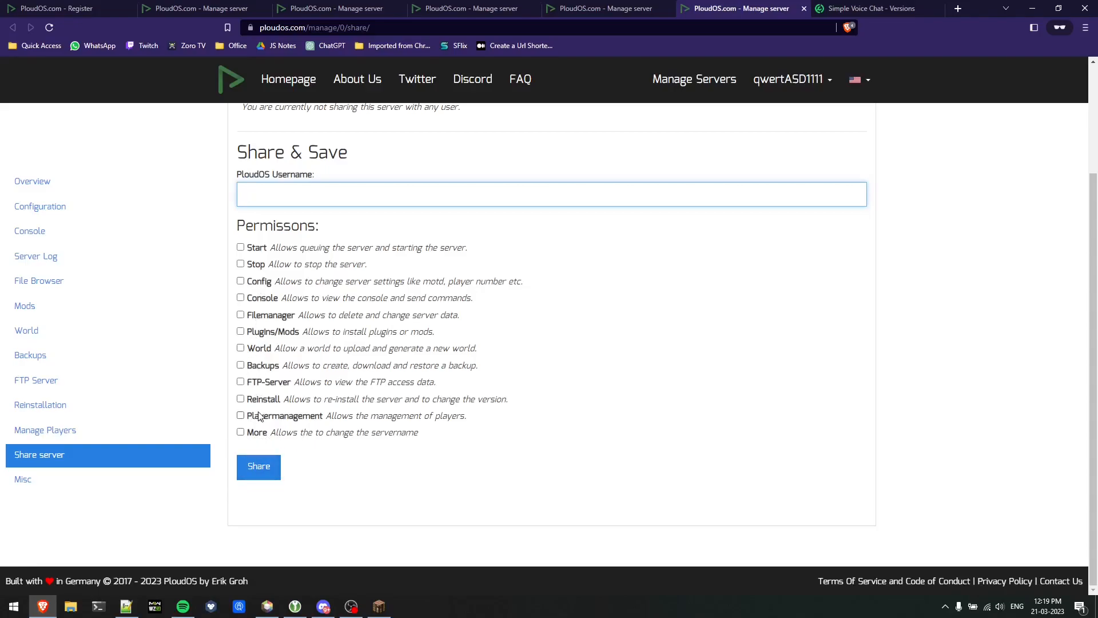
left_click(551, 194)
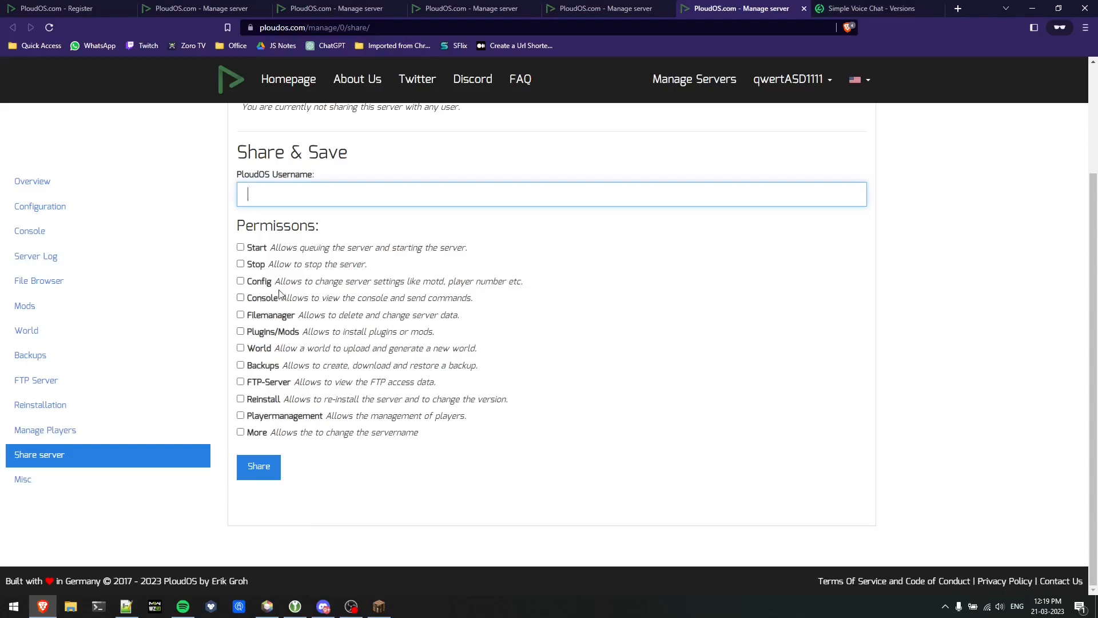
mouse_move(259, 233)
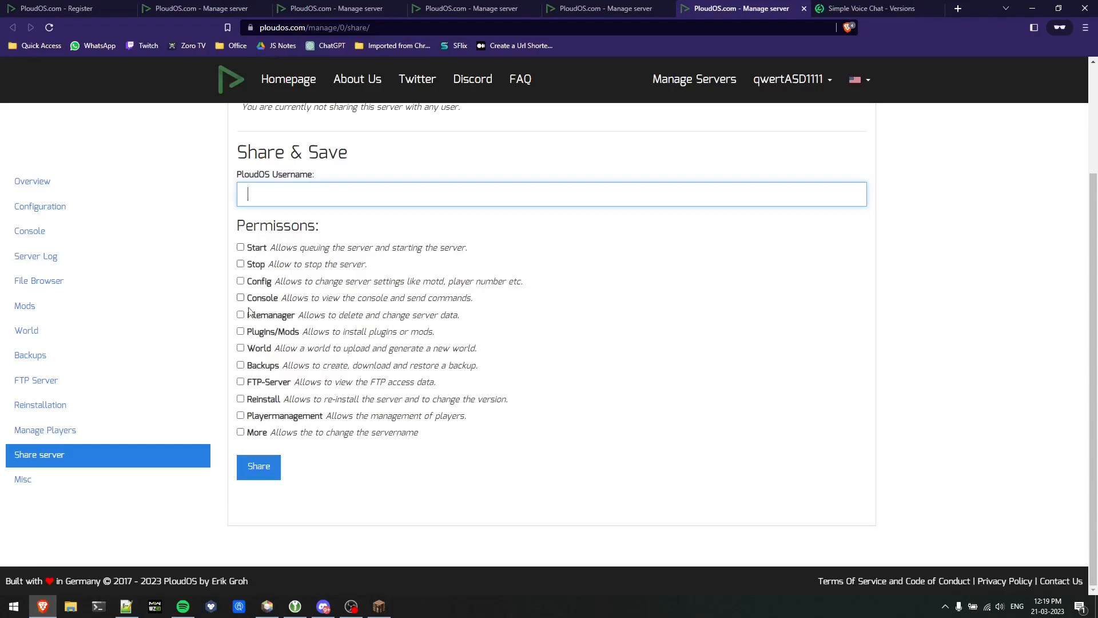
left_click(44, 430)
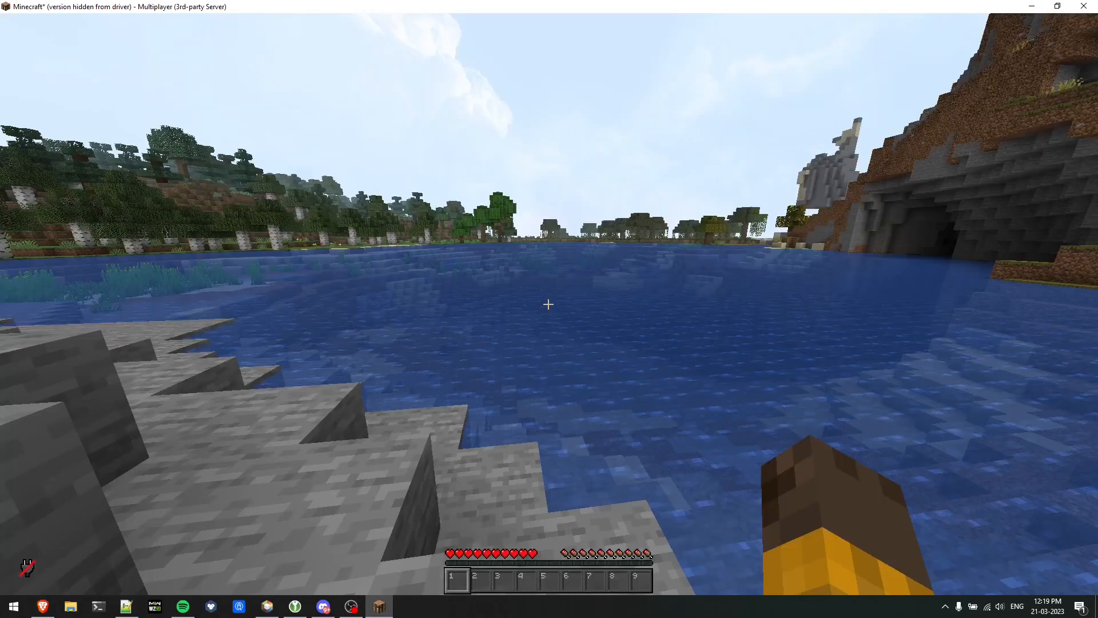
mouse_move(549, 309)
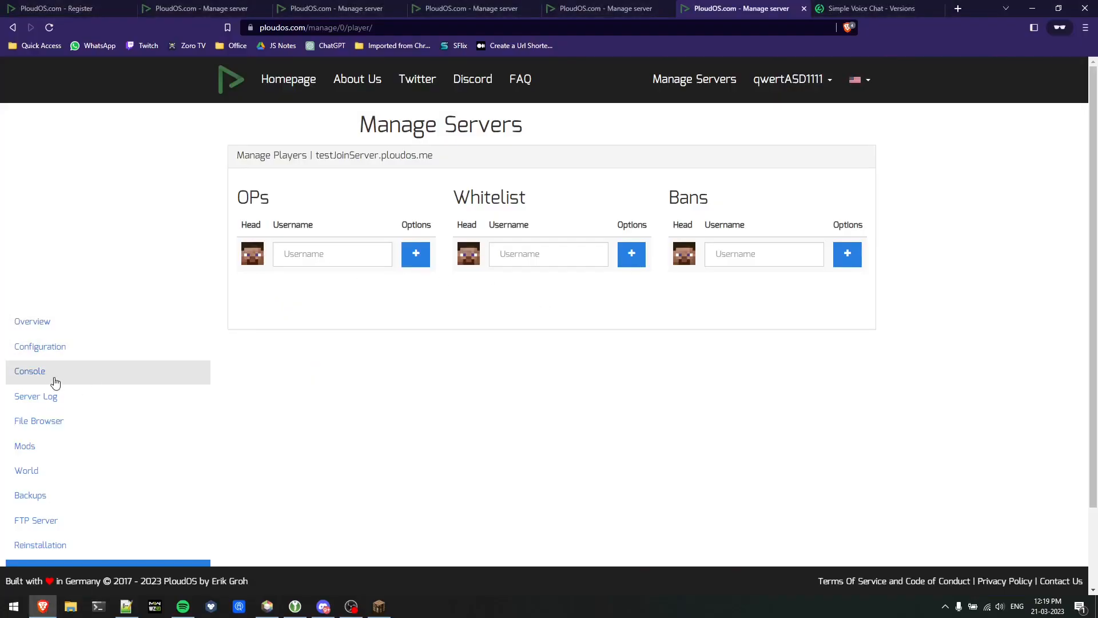
Step: Open the OPs Username box to see player suggestions on Manage Players
left_click(331, 254)
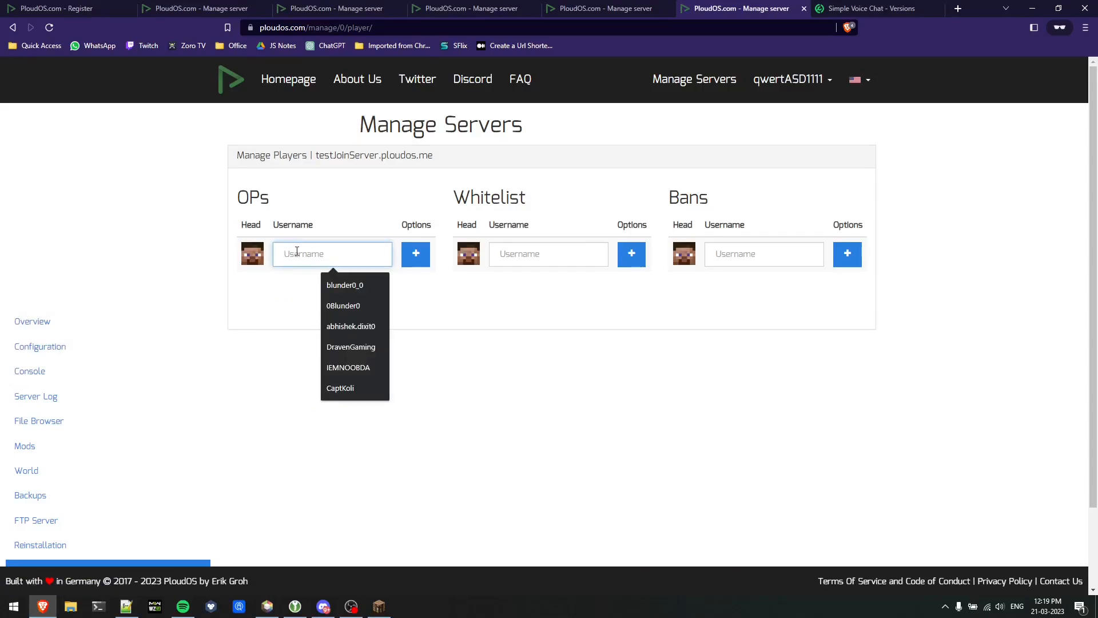
left_click(345, 285)
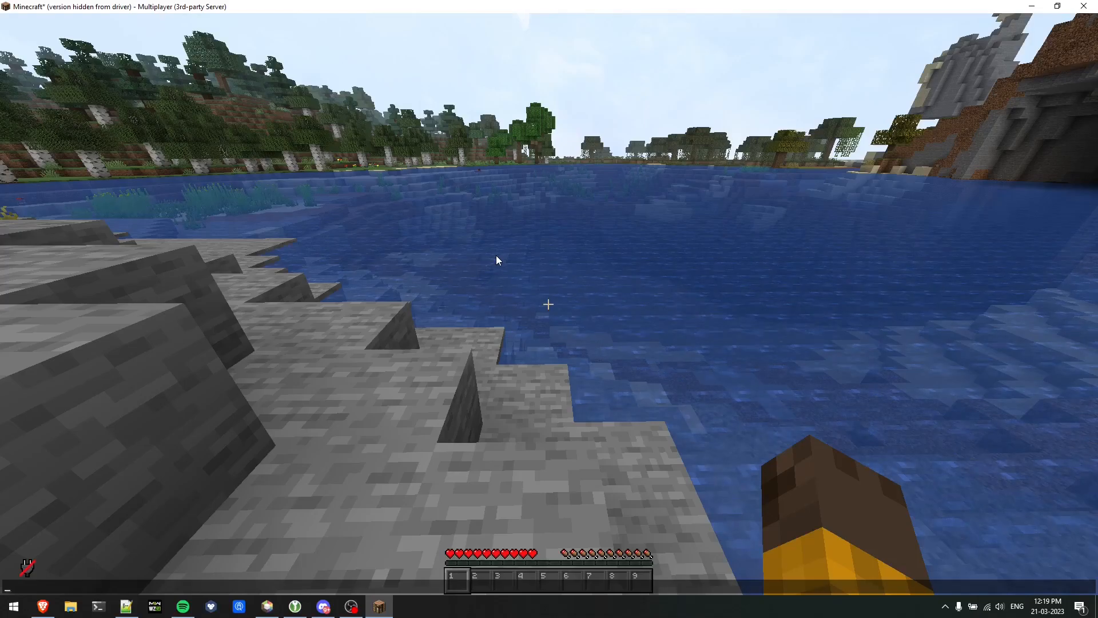
mouse_move(633, 339)
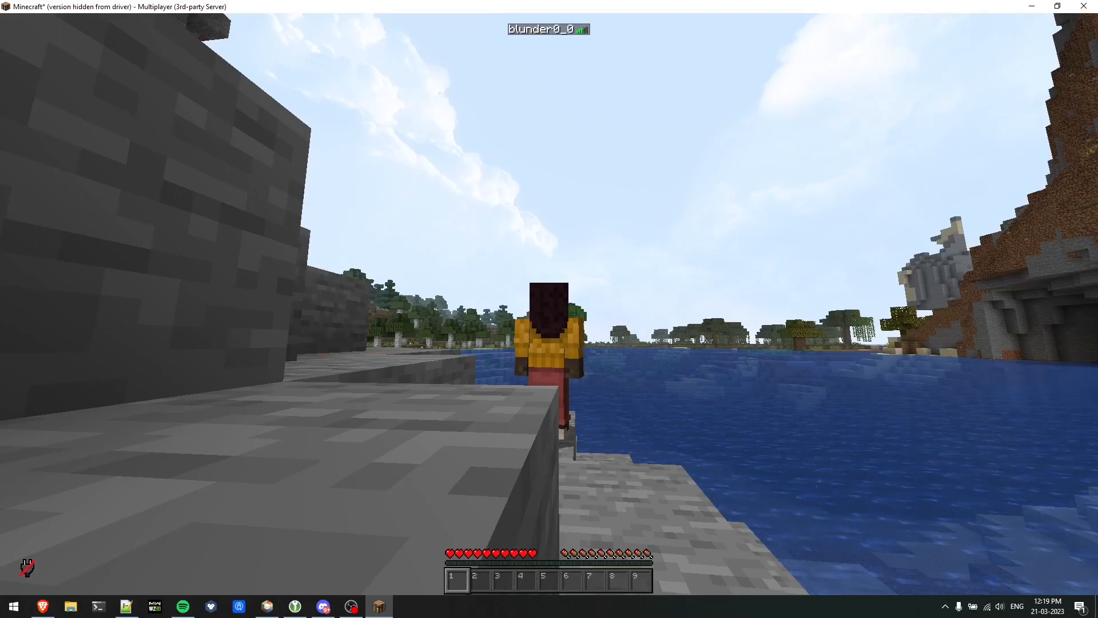
Step: Return to Minecraft with Alt+Tab and switch the player to Creative mode
key("alt+tab")
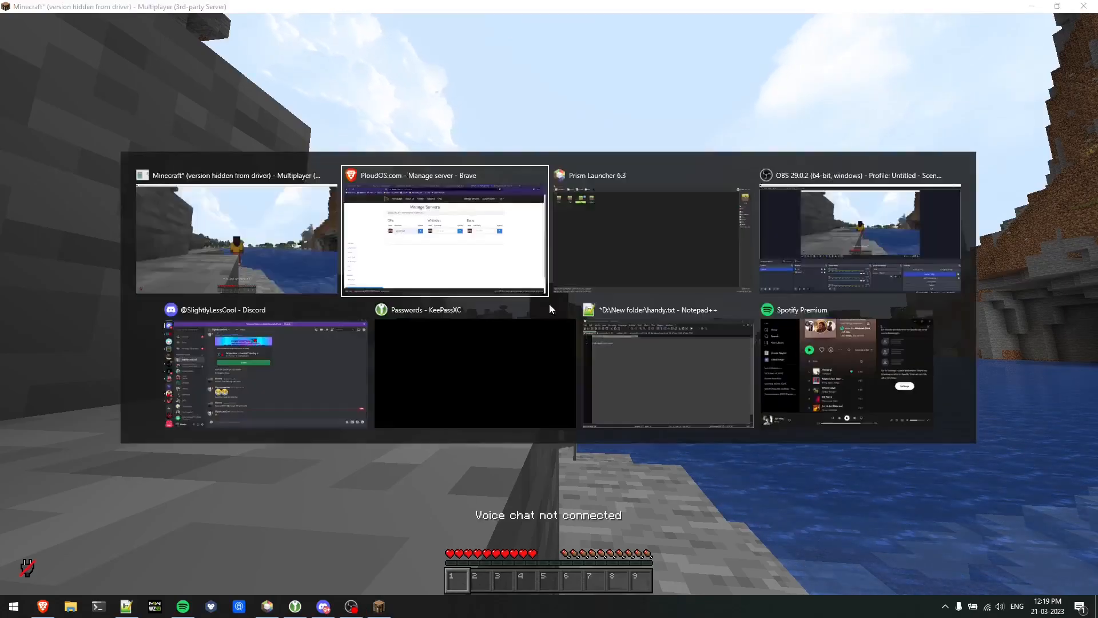
left_click(444, 231)
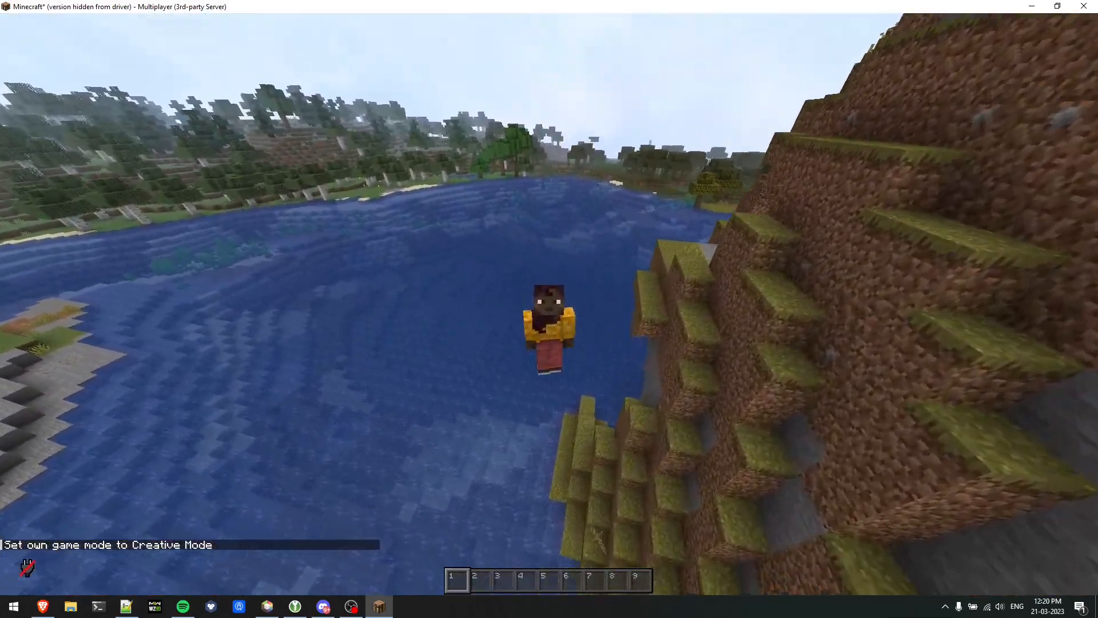
mouse_move(549, 315)
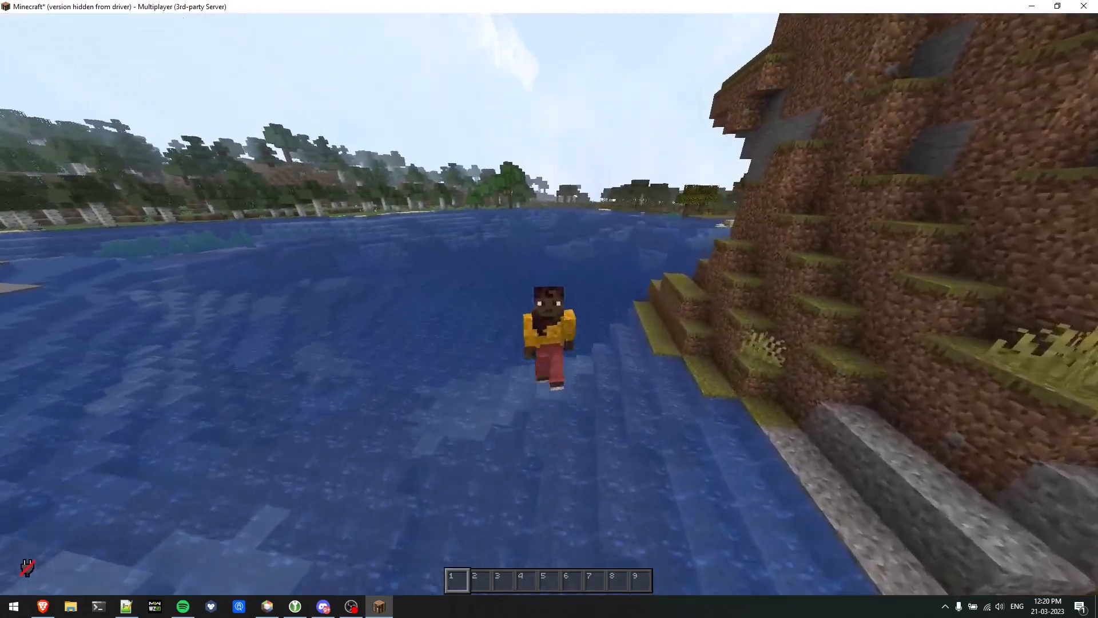